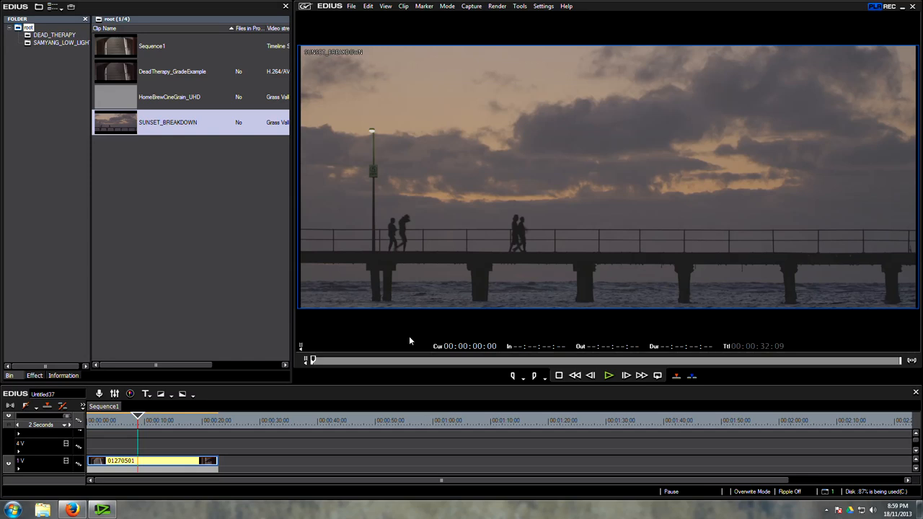
mouse_move(261, 313)
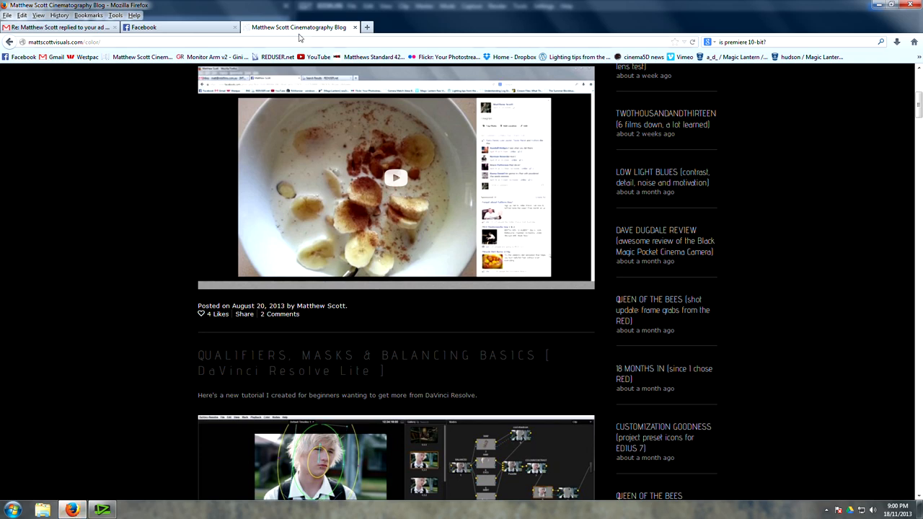
mouse_move(61, 41)
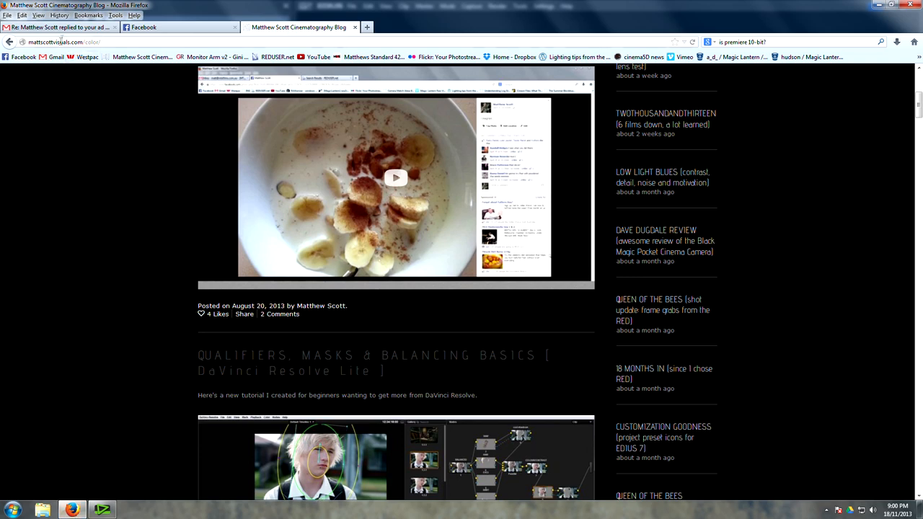
mouse_move(502, 346)
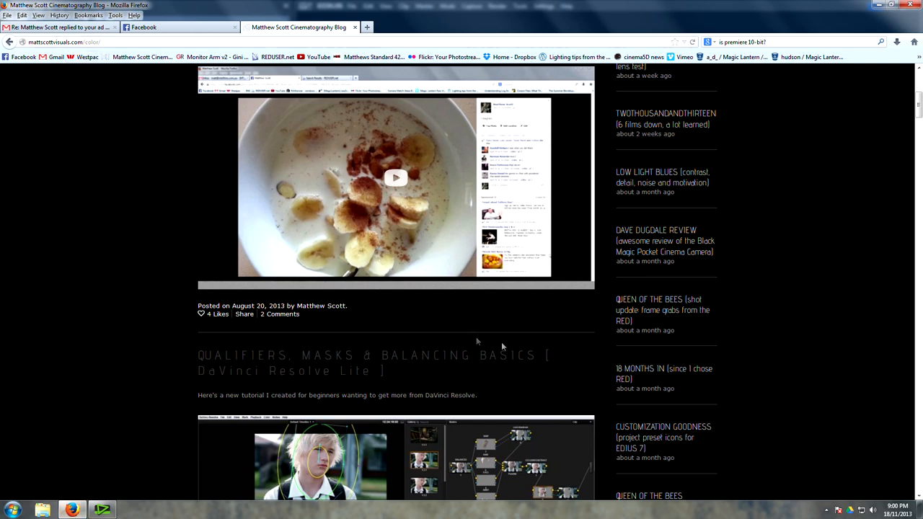
Navigate the blog's front page, Lighting page and Tutorials to the Blending Film Grain post.
left_click(386, 83)
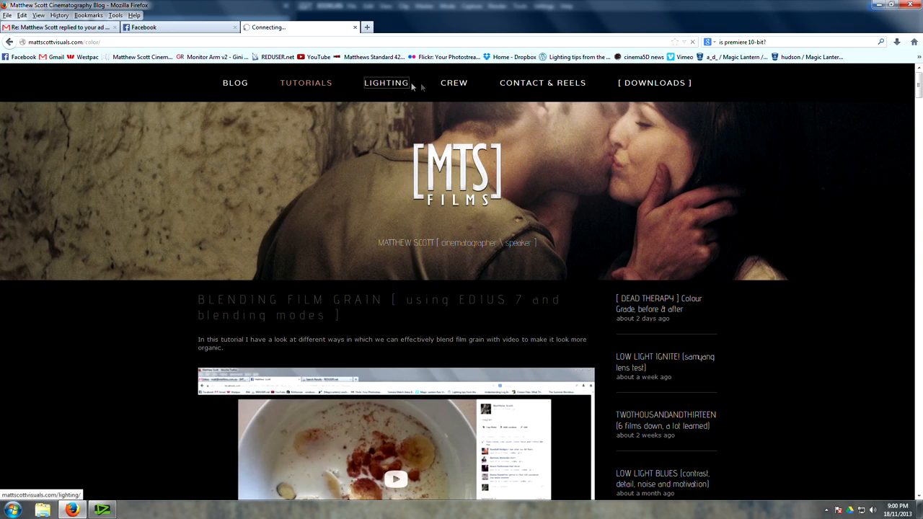
left_click(387, 83)
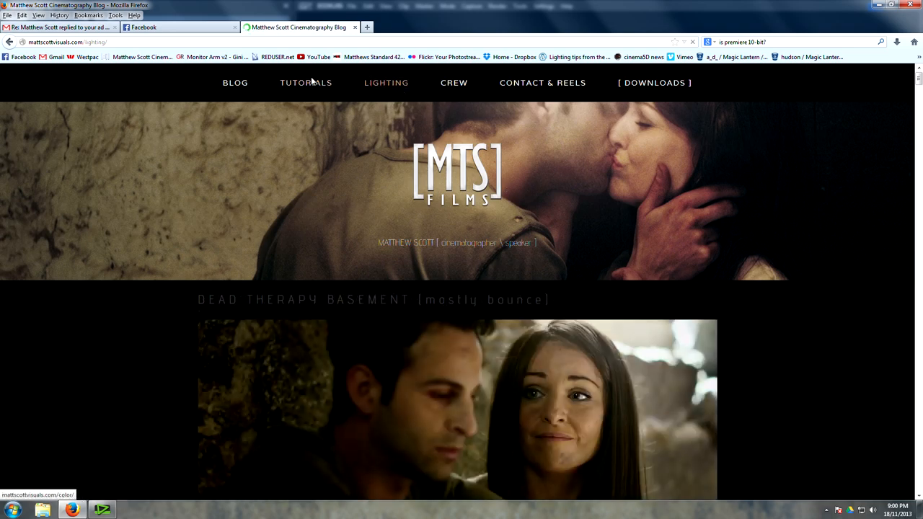
left_click(305, 83)
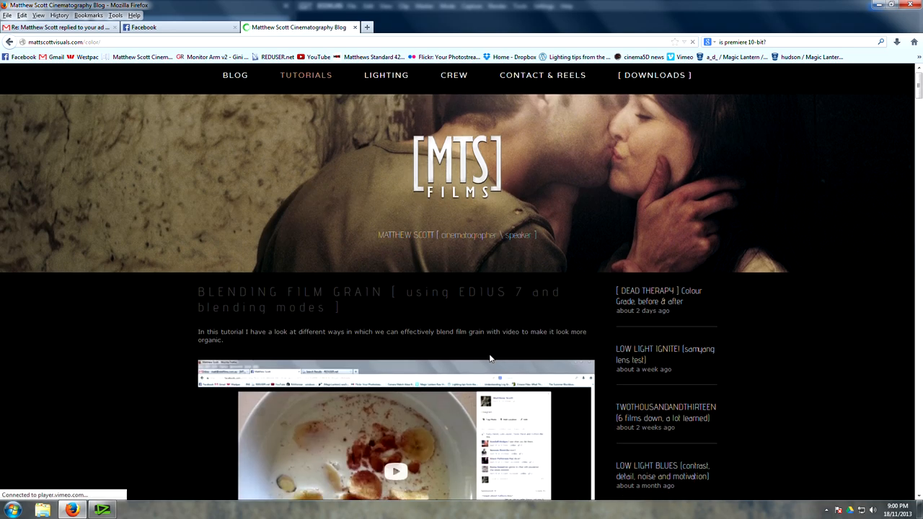
scroll("down", 3)
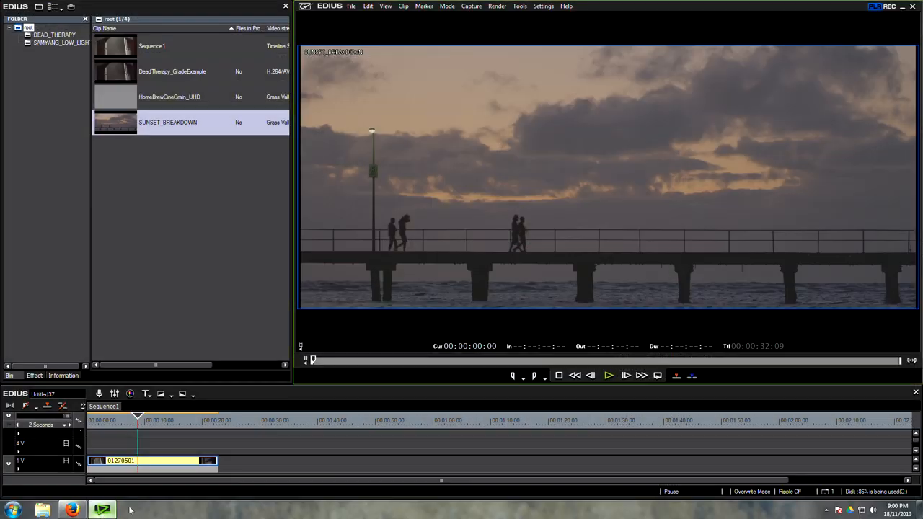
mouse_move(354, 342)
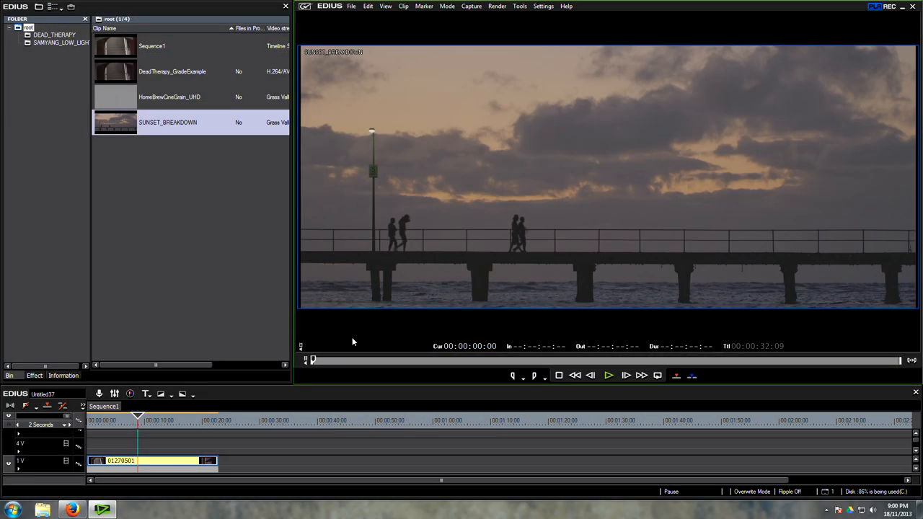
mouse_move(331, 361)
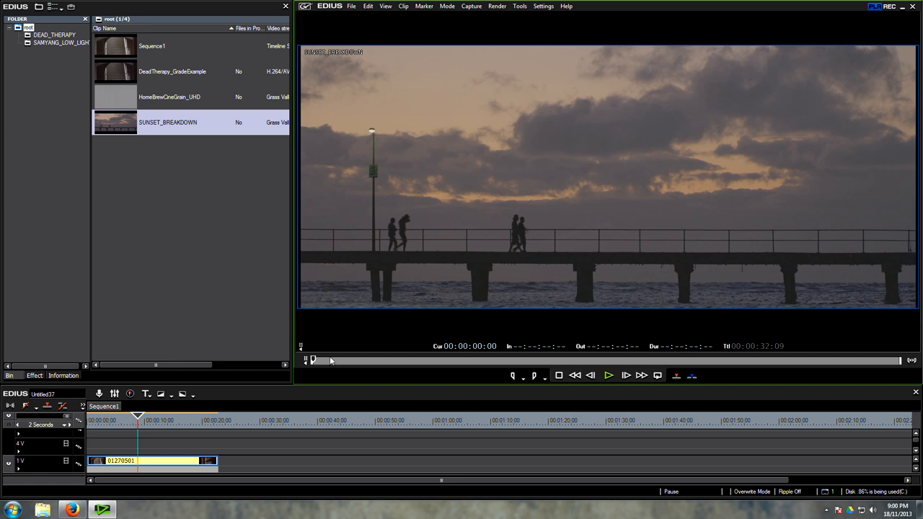
mouse_move(329, 366)
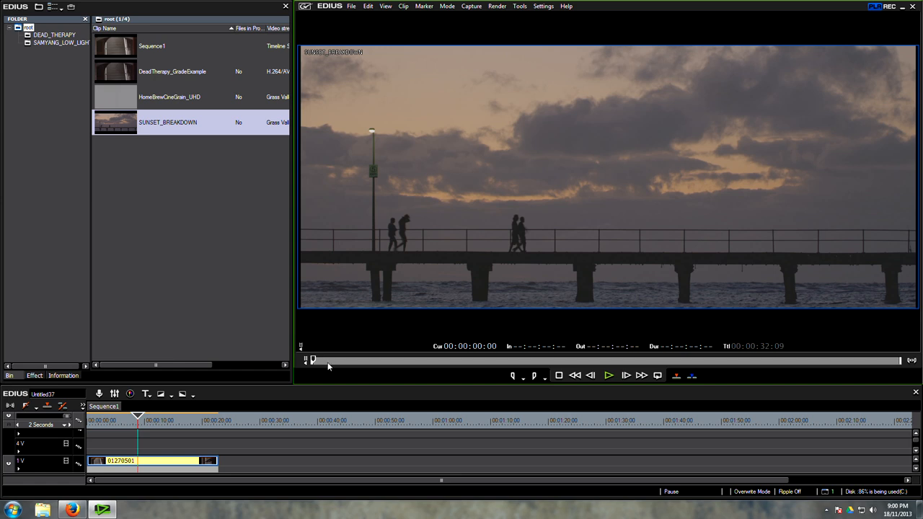
mouse_move(326, 368)
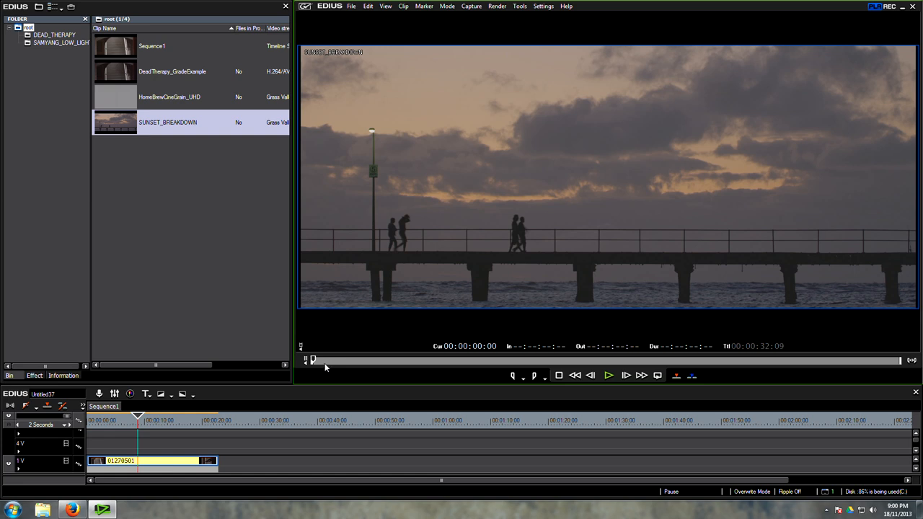
mouse_move(315, 364)
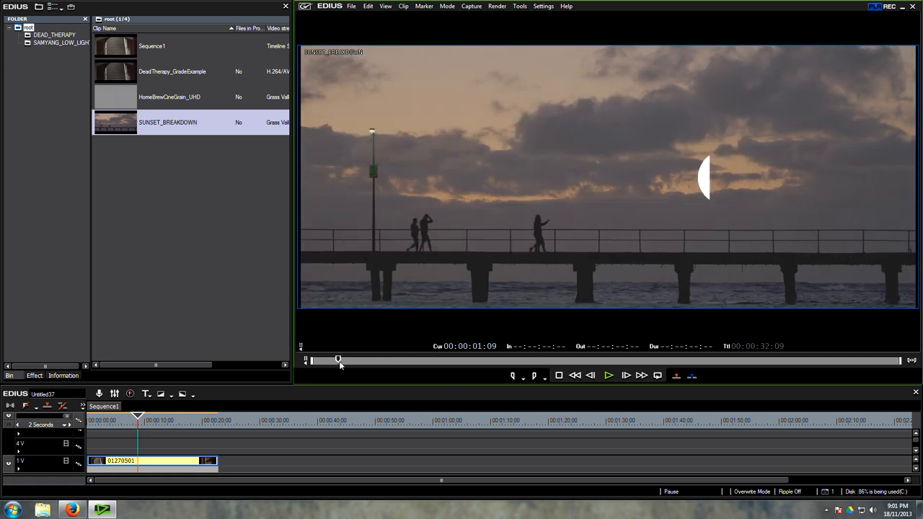
Scrub through the SUNSET_BREAKDOWN clip, then load DeadTherapy_GradeExample from the bin.
left_click_drag(338, 360, 416, 361)
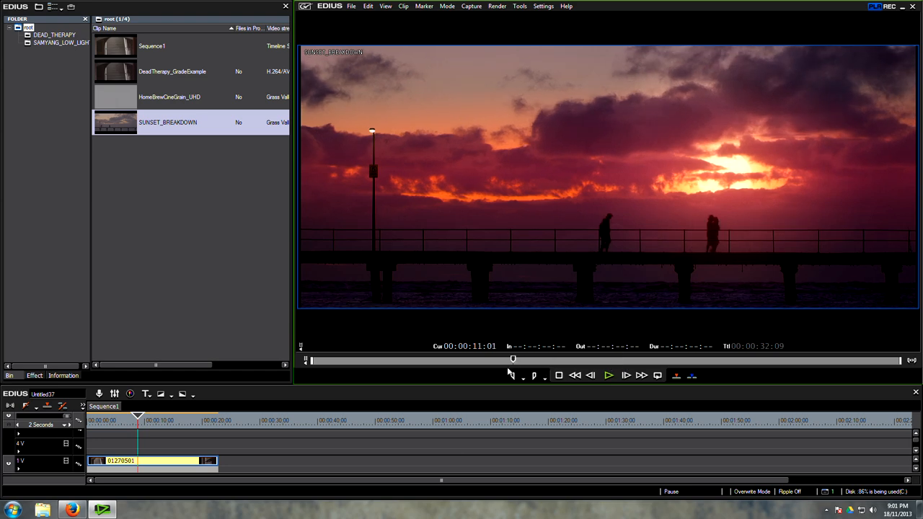
left_click_drag(513, 357, 396, 358)
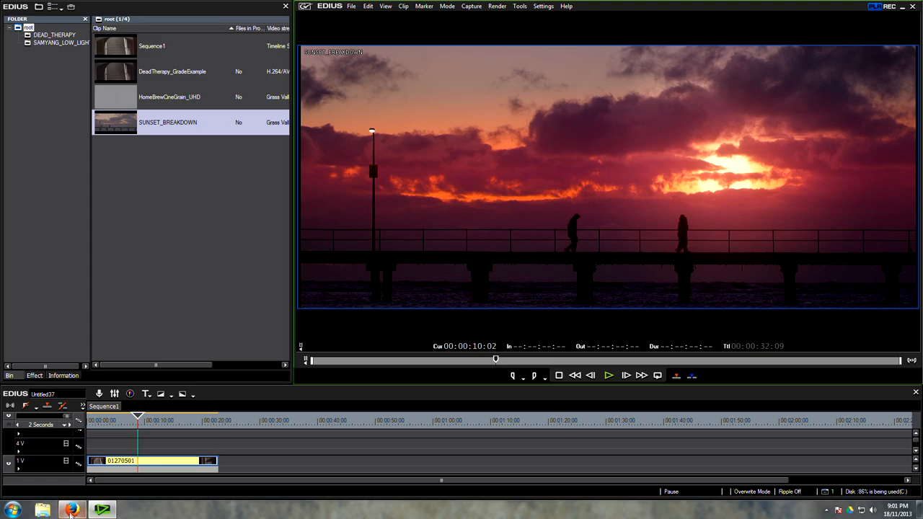
left_click(70, 510)
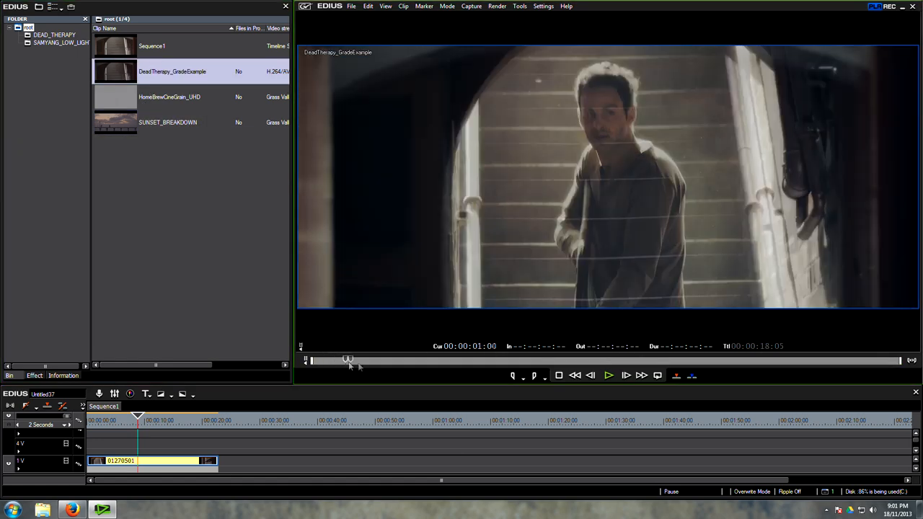
left_click_drag(349, 359, 418, 359)
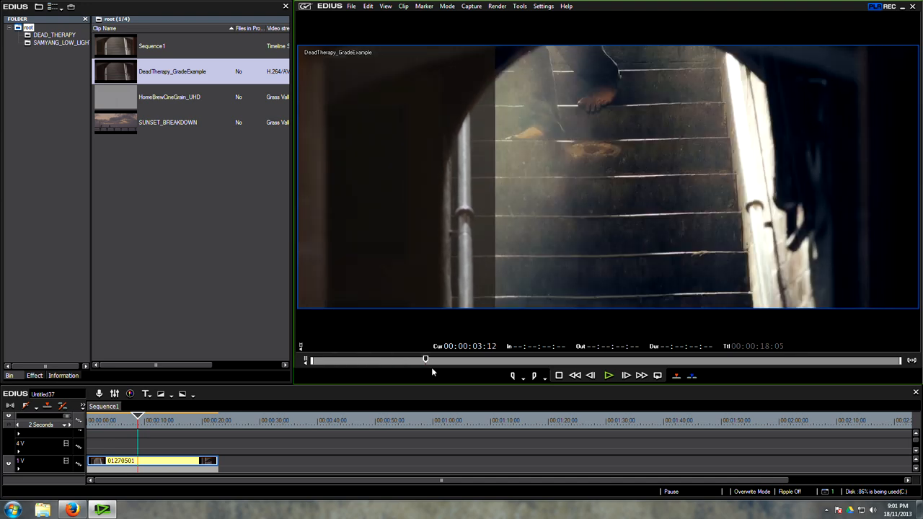
left_click(609, 375)
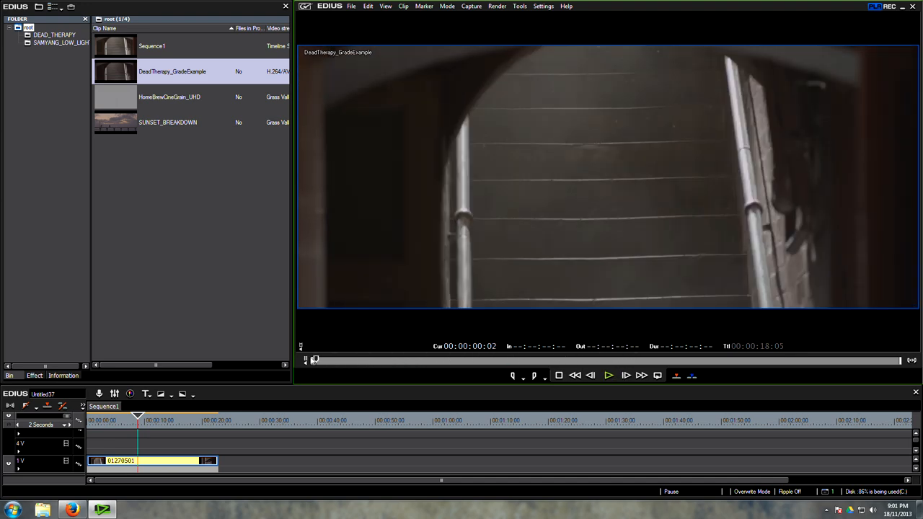
left_click_drag(314, 359, 413, 359)
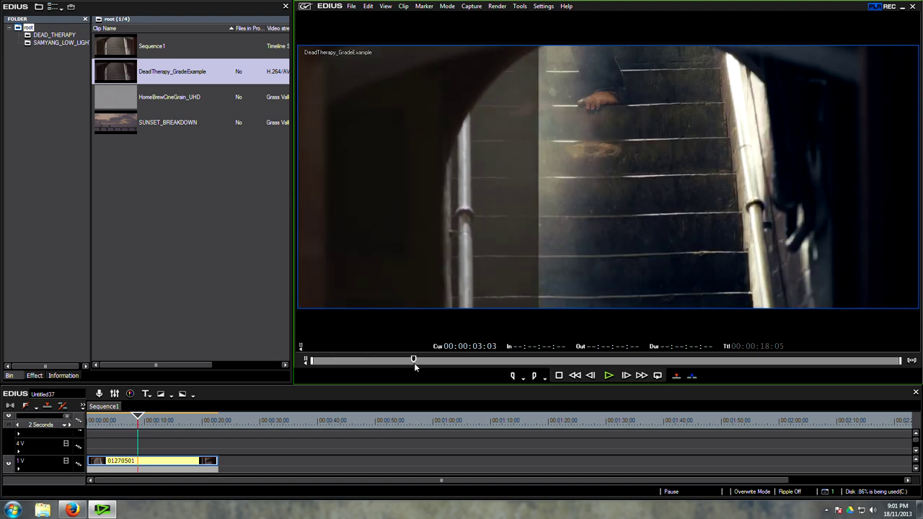
left_click_drag(412, 358, 505, 358)
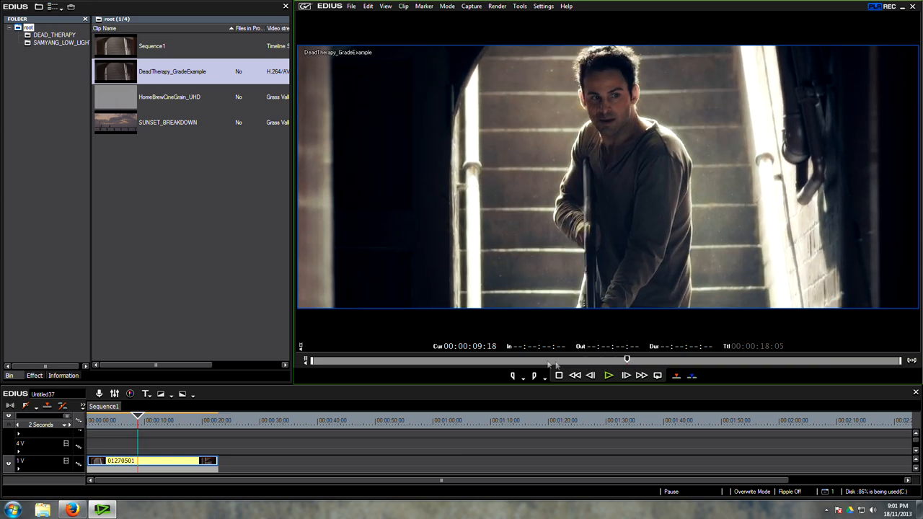
left_click_drag(626, 359, 470, 359)
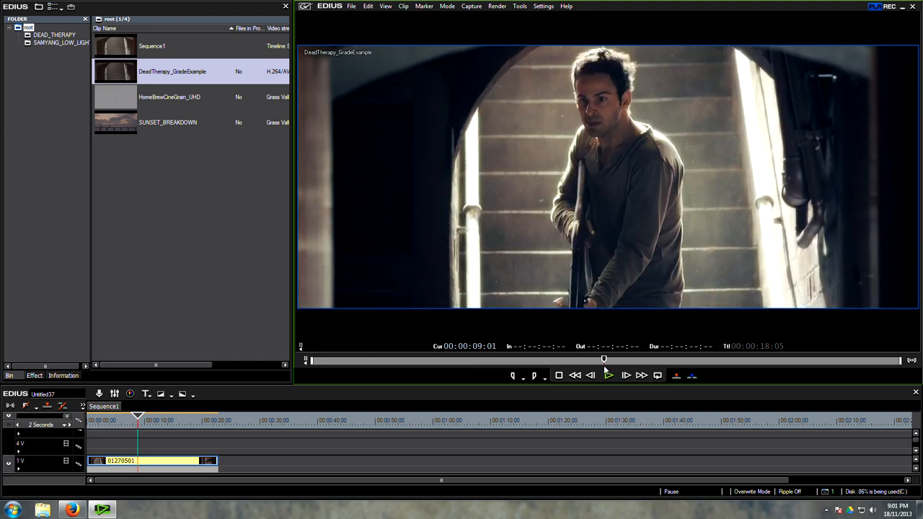
left_click(609, 375)
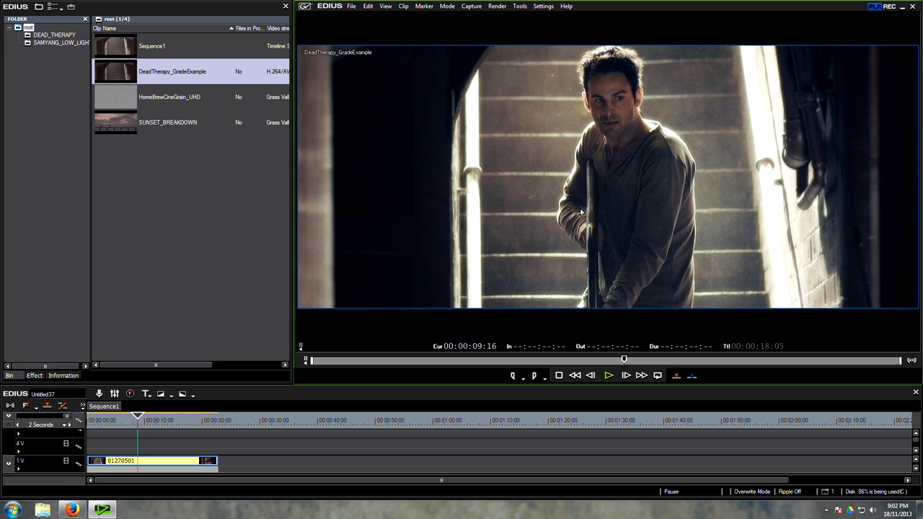
mouse_move(634, 186)
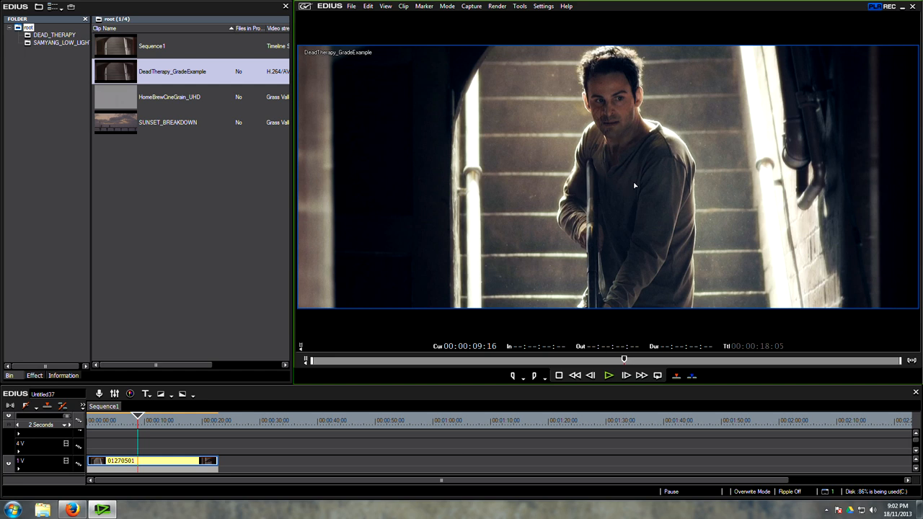
left_click(625, 375)
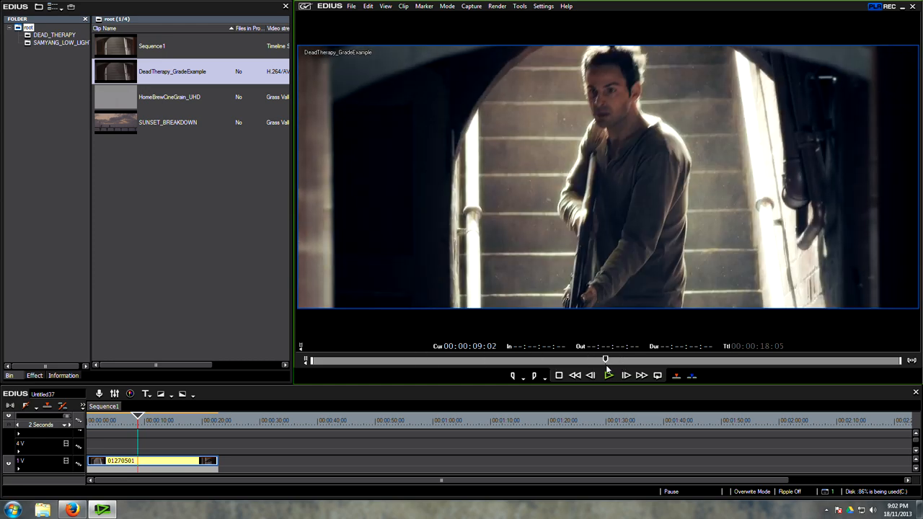
left_click(608, 375)
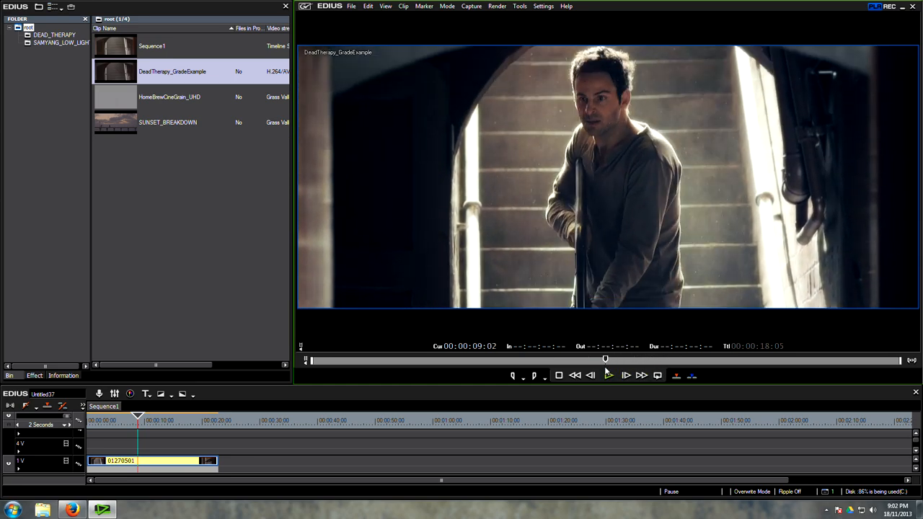
left_click(609, 375)
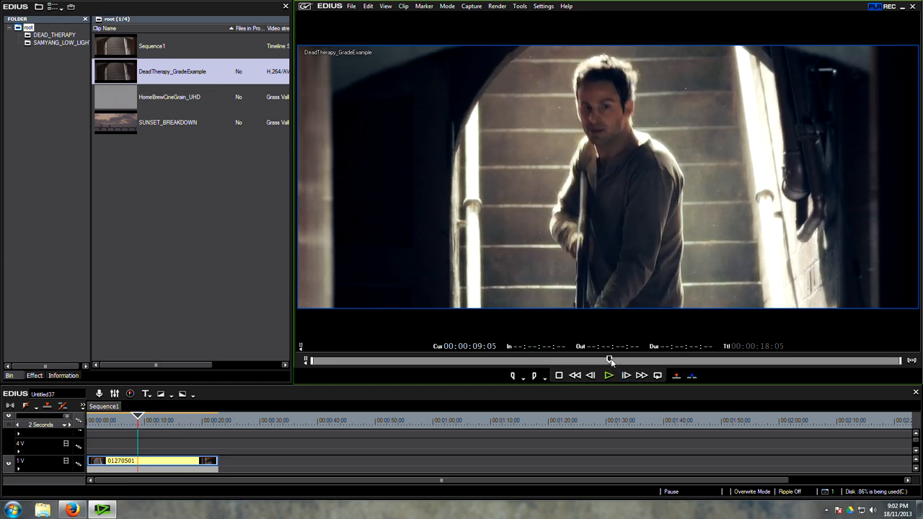
left_click_drag(611, 361, 623, 360)
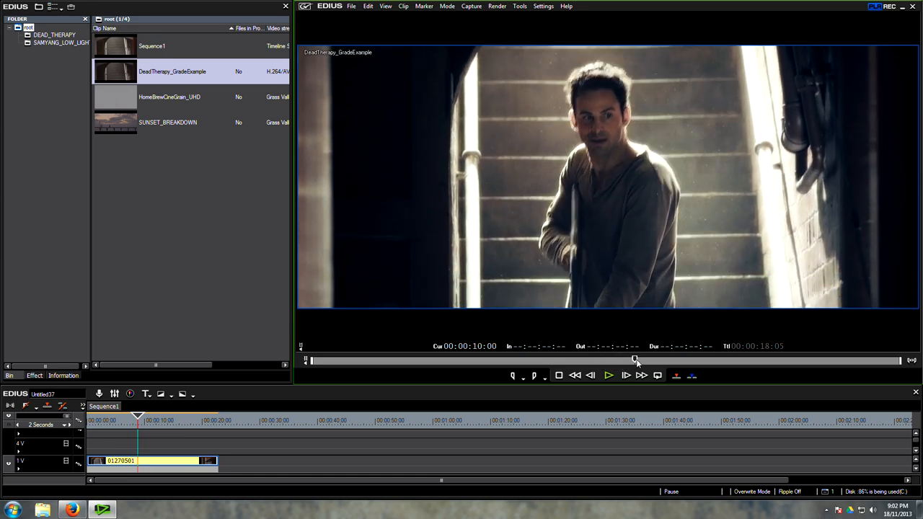
left_click_drag(635, 360, 685, 359)
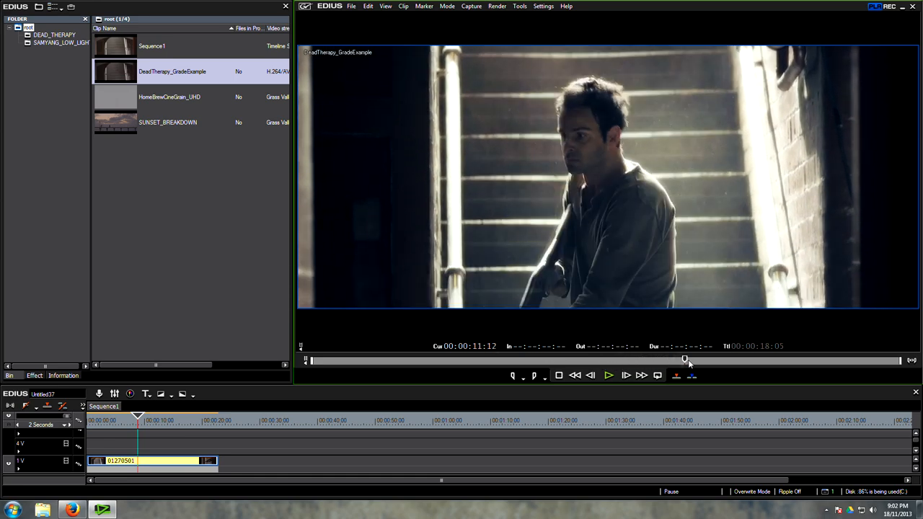
left_click_drag(685, 361, 677, 360)
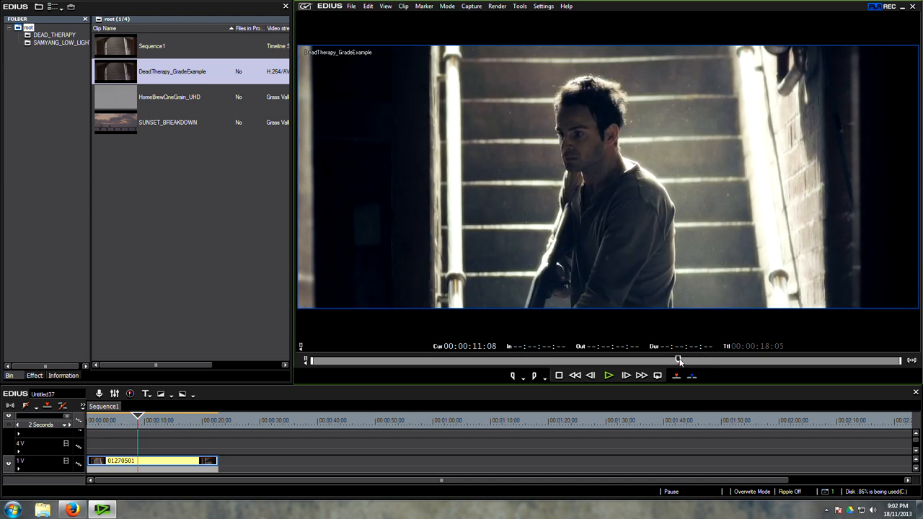
left_click_drag(678, 361, 664, 360)
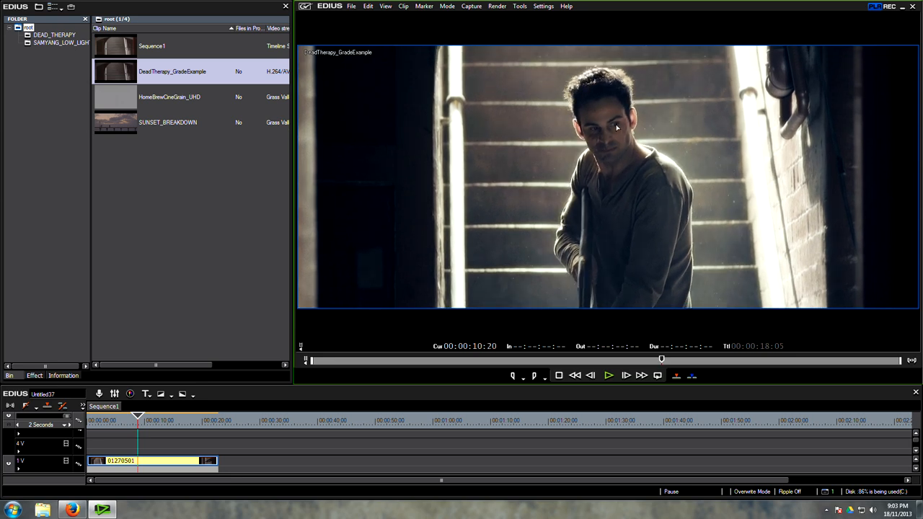
mouse_move(618, 360)
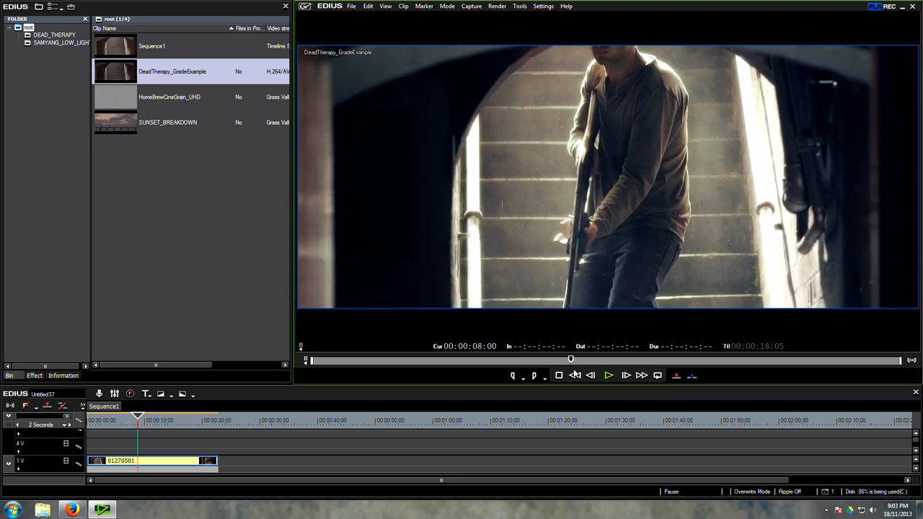
left_click(609, 375)
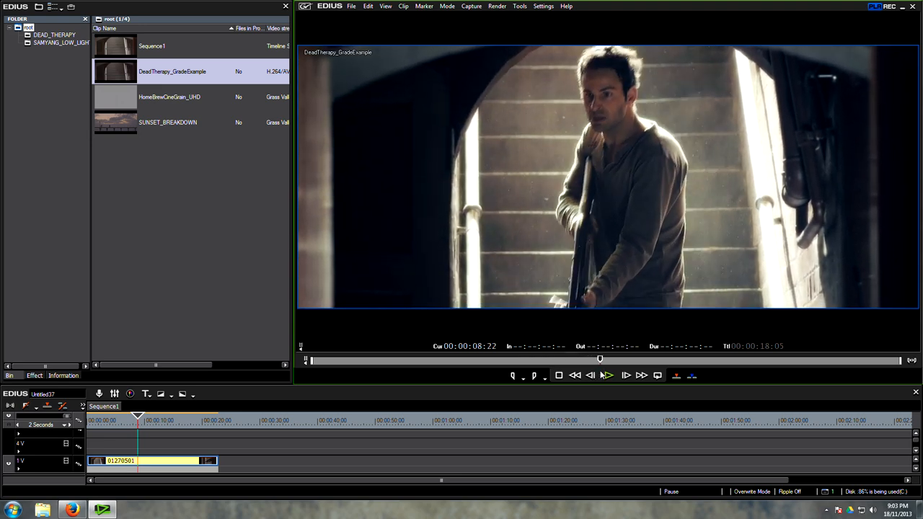
left_click(609, 375)
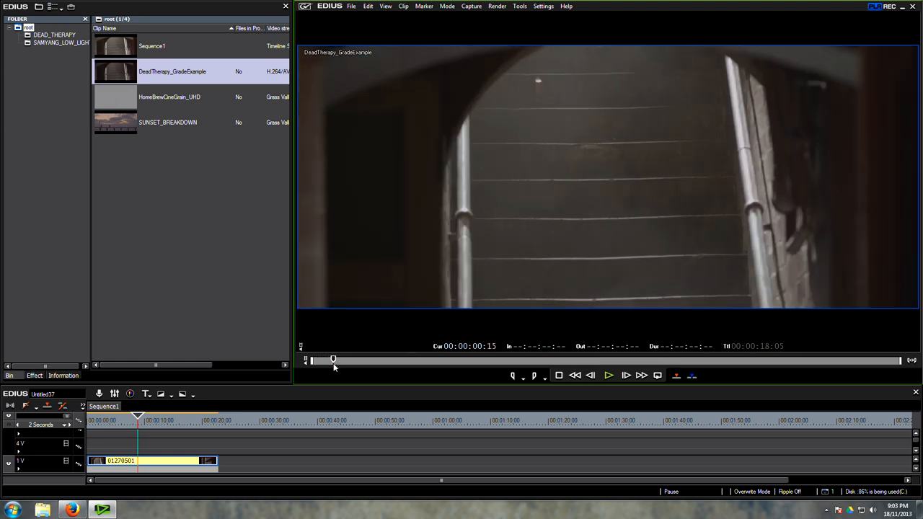
left_click_drag(333, 359, 349, 359)
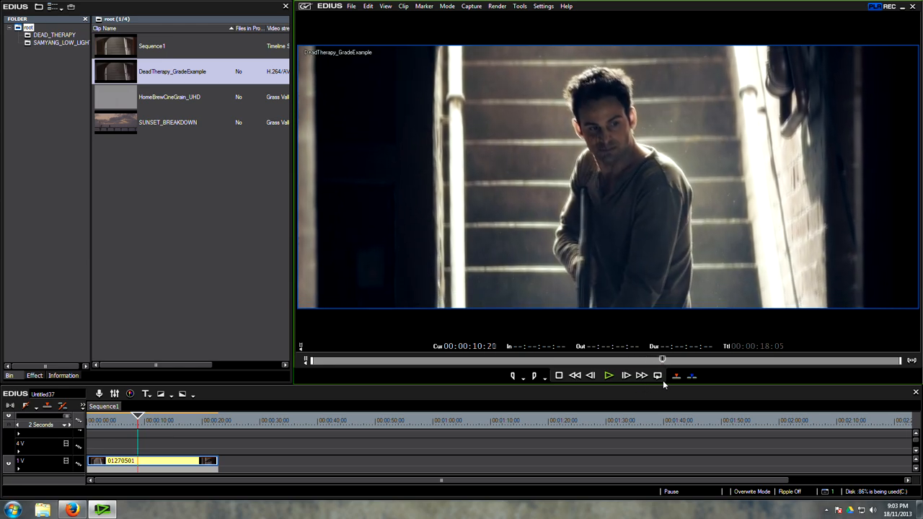
left_click_drag(662, 359, 387, 359)
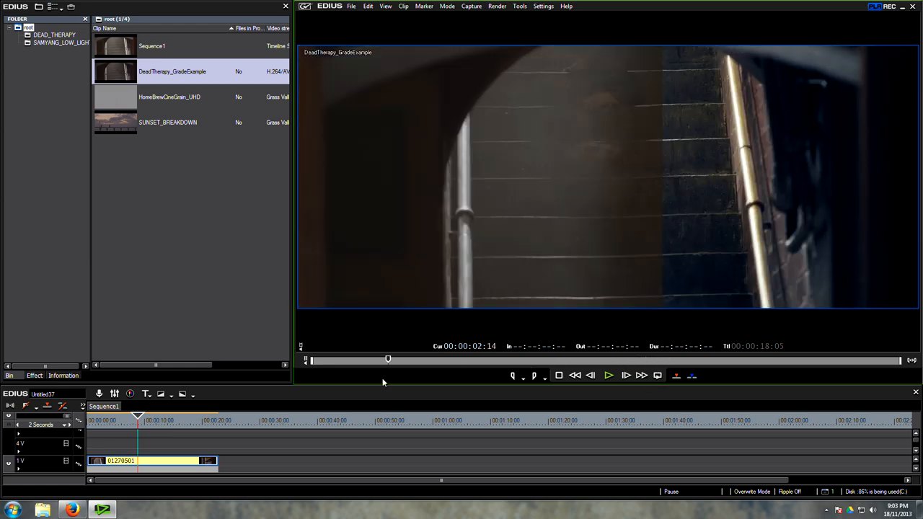
left_click_drag(388, 361, 532, 360)
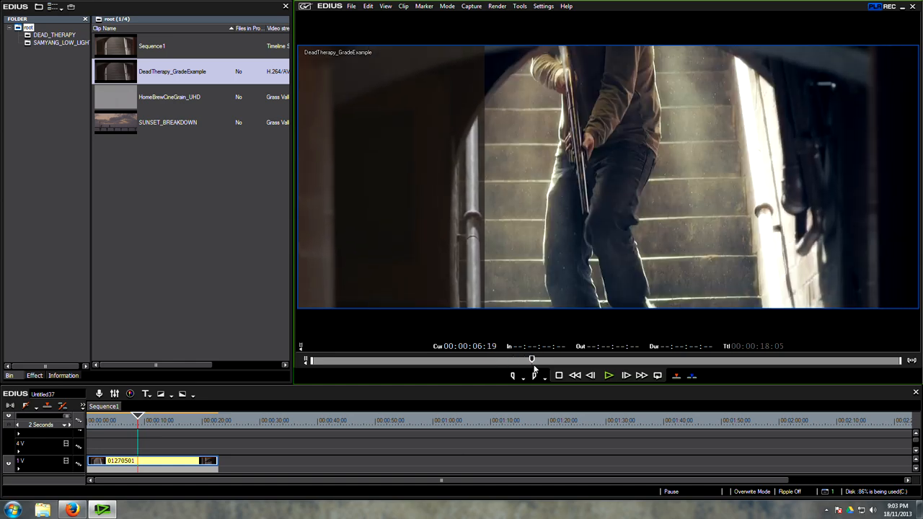
left_click_drag(530, 360, 360, 359)
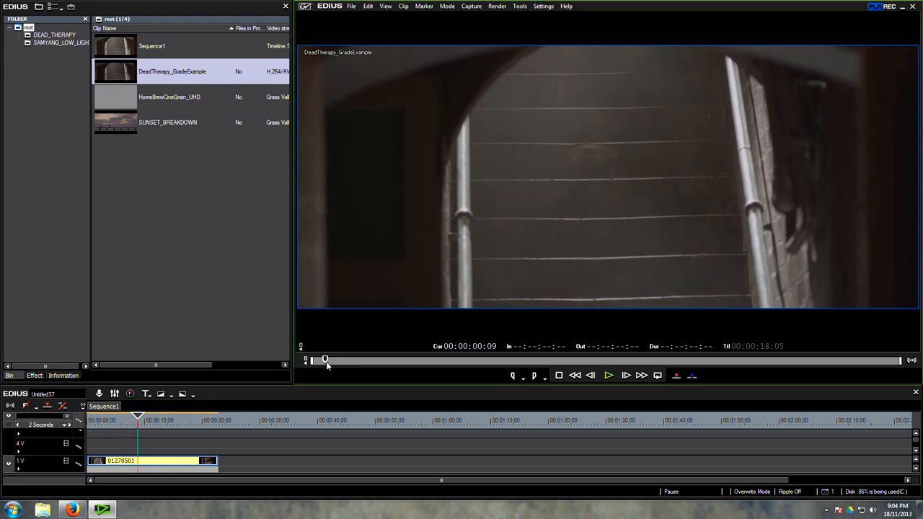
left_click_drag(325, 359, 381, 359)
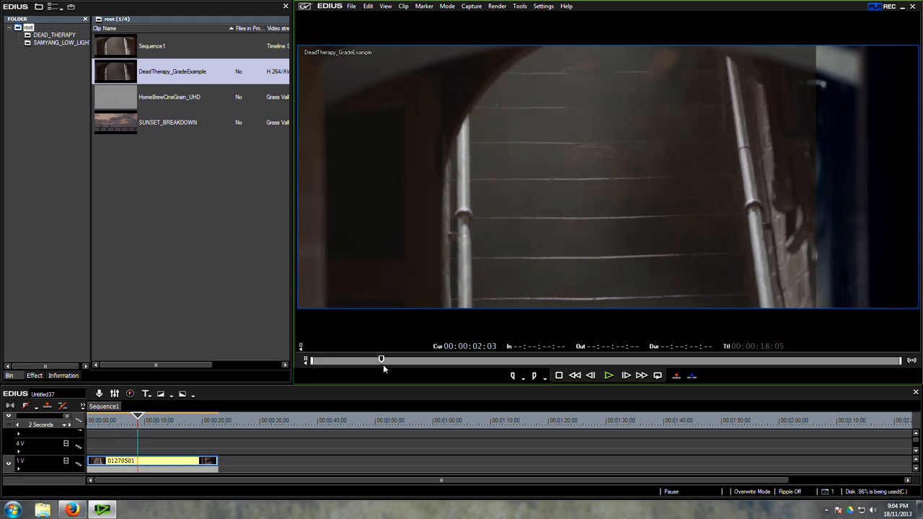
left_click_drag(380, 357, 425, 357)
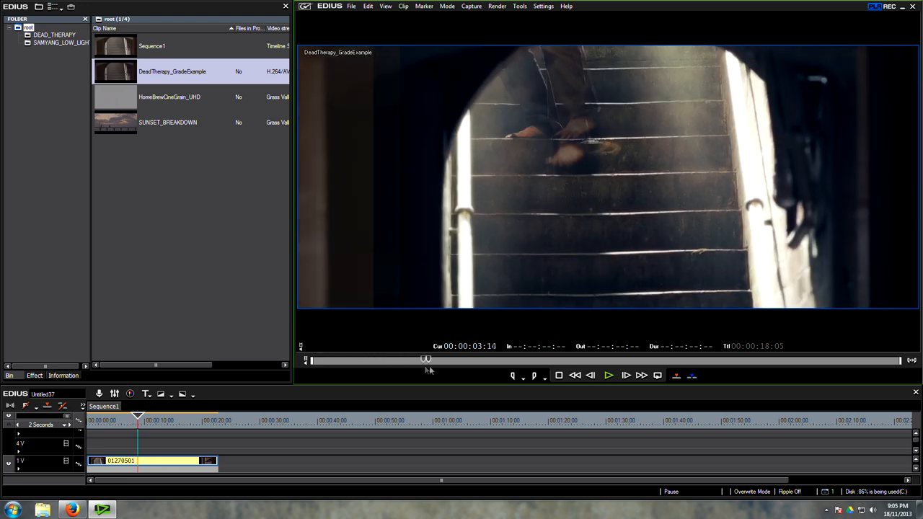
left_click_drag(427, 359, 481, 359)
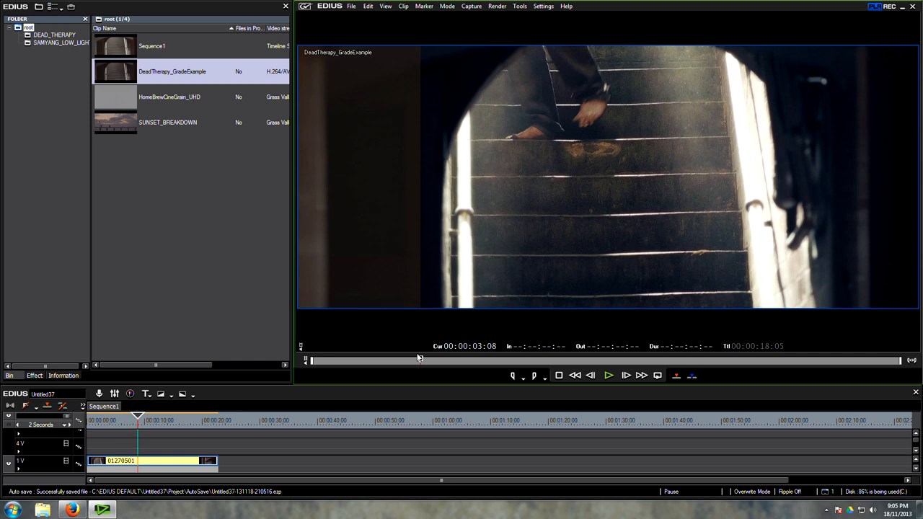
left_click_drag(419, 358, 386, 358)
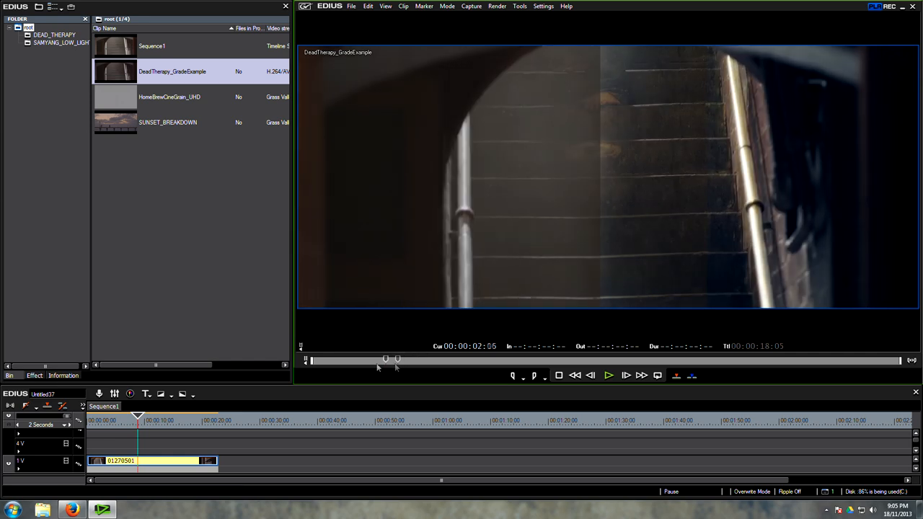
left_click_drag(386, 358, 340, 357)
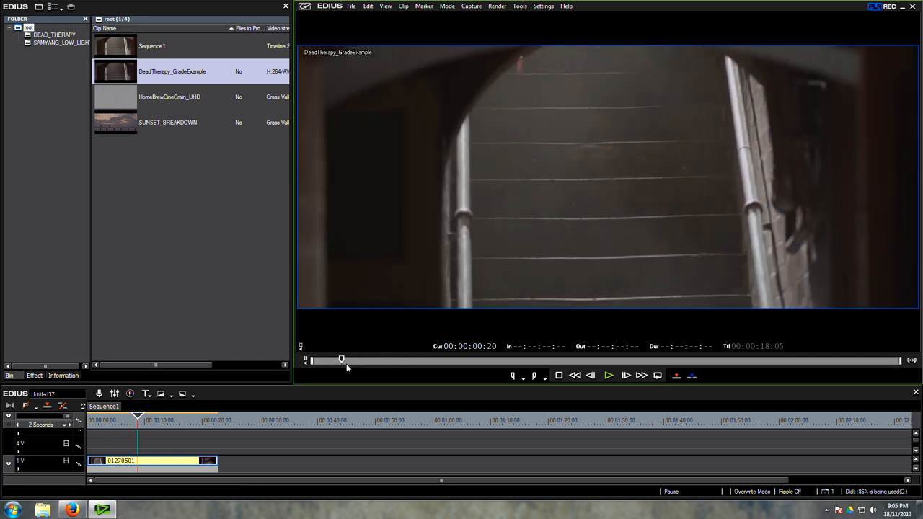
left_click_drag(342, 359, 421, 359)
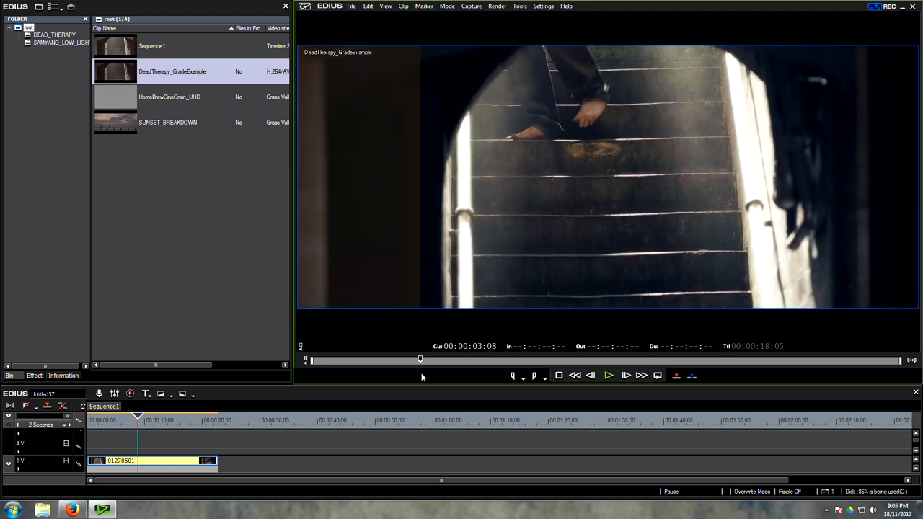
left_click_drag(421, 360, 335, 360)
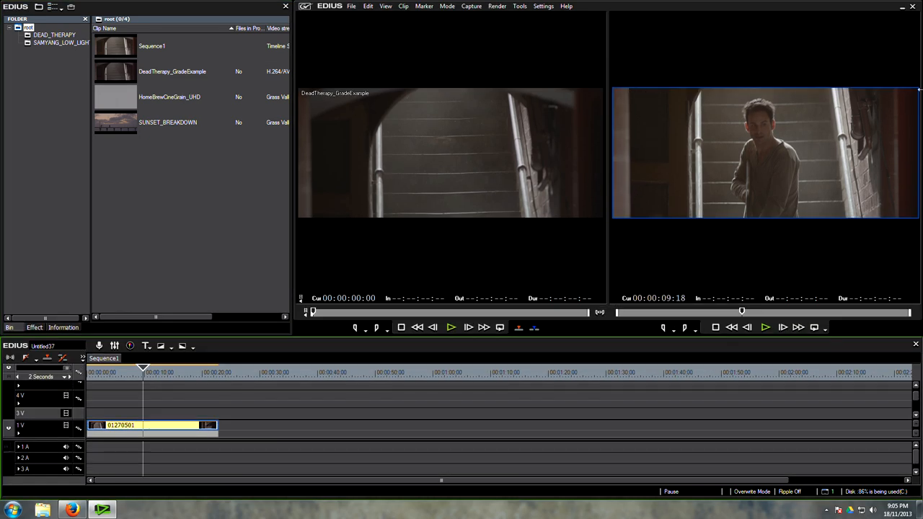
mouse_move(741, 159)
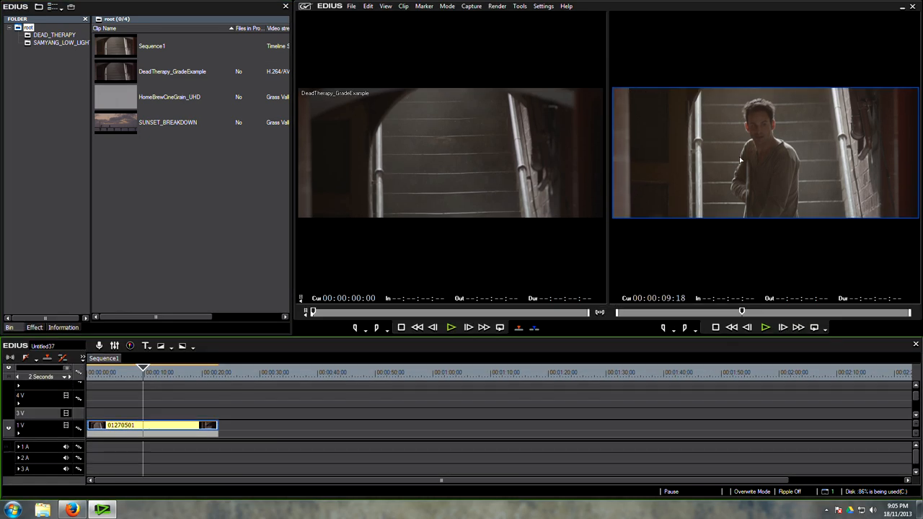
Step the playhead to the man raising the shotgun, then bring up the Settings menu.
left_click(150, 373)
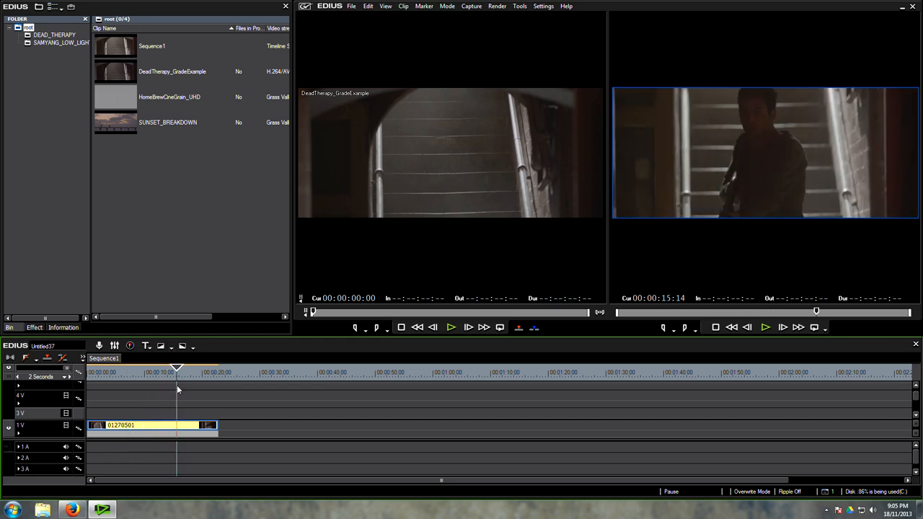
left_click(130, 372)
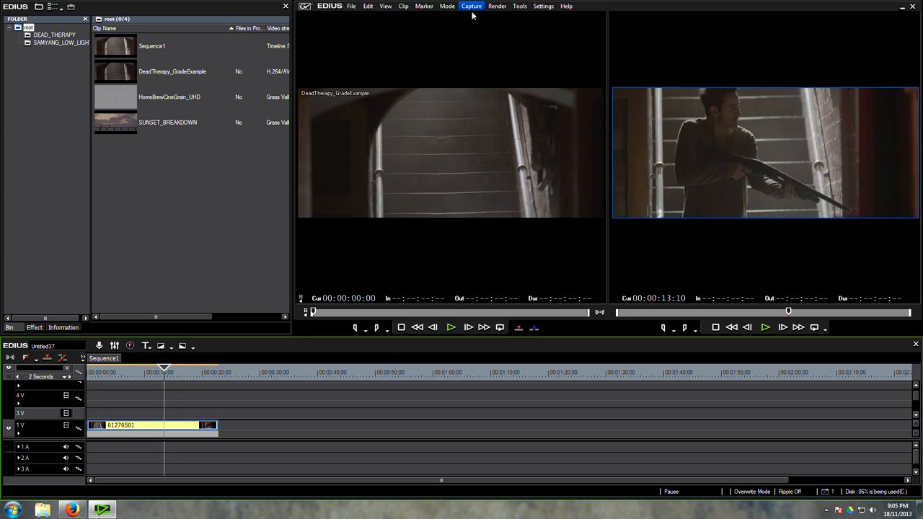
left_click(542, 6)
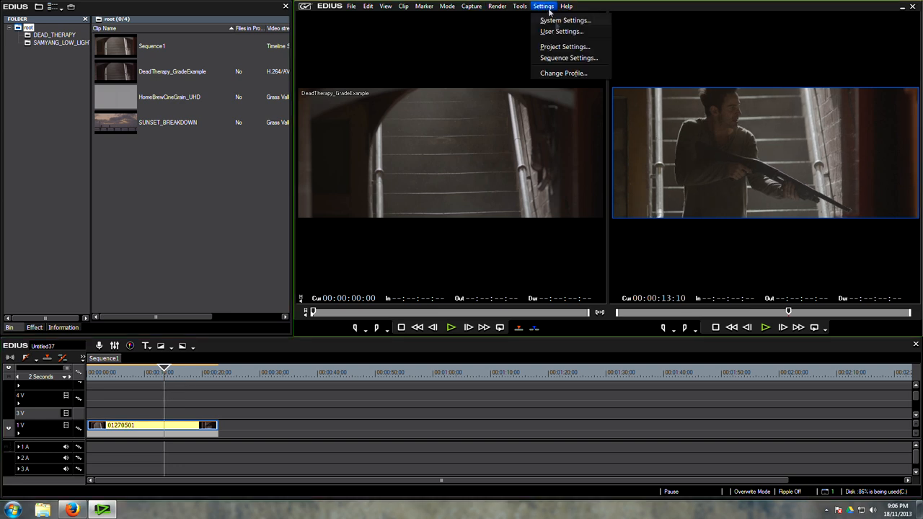
Keep the current project setting at Custom 1920 × 814 frame size and confirm it.
left_click(565, 46)
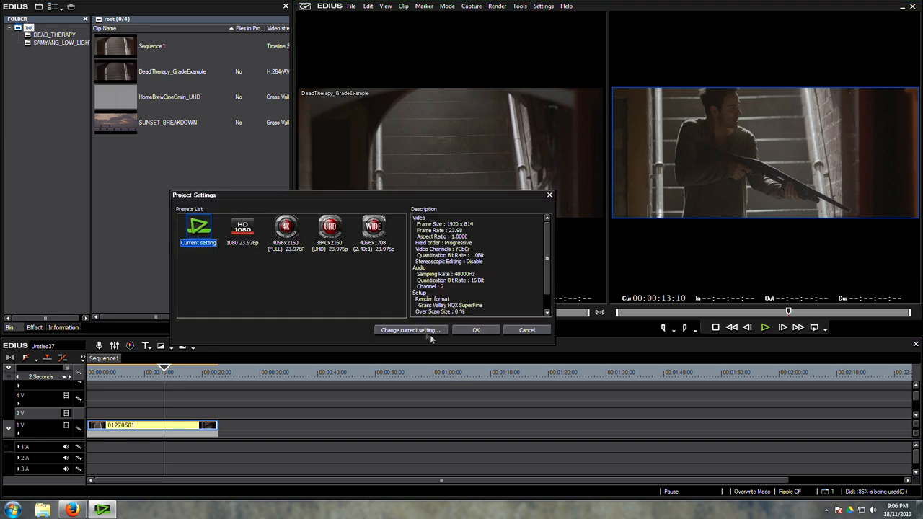
left_click(410, 330)
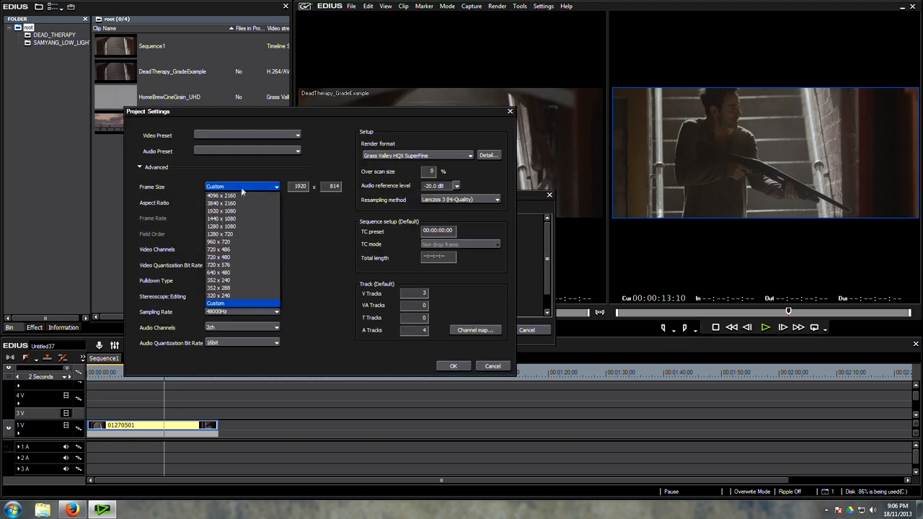
mouse_move(222, 210)
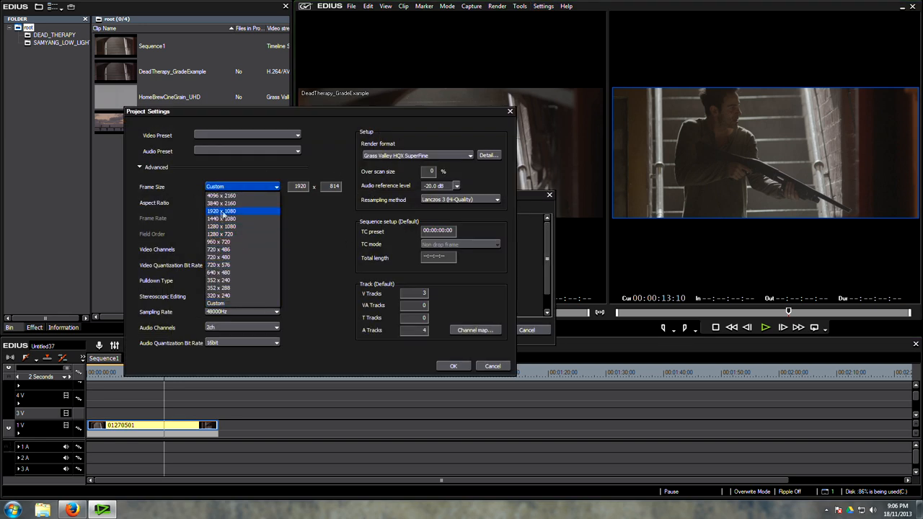
left_click(222, 211)
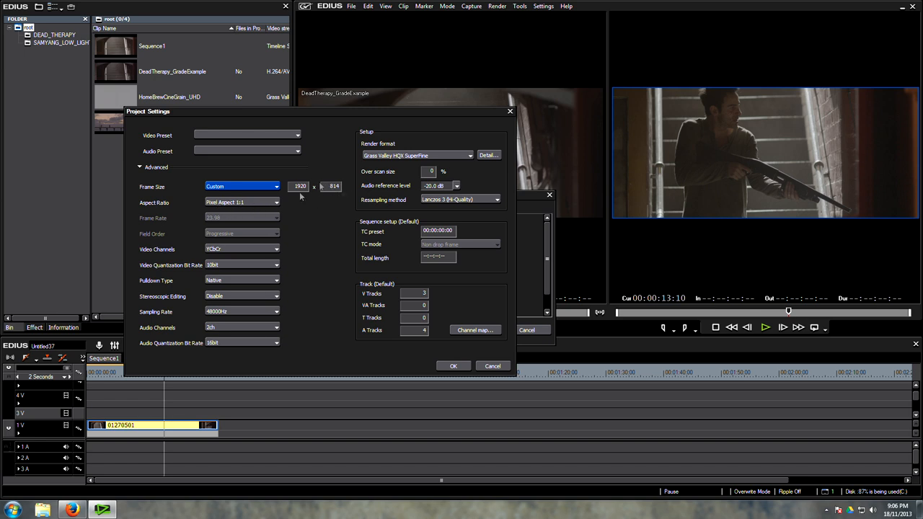
mouse_move(459, 375)
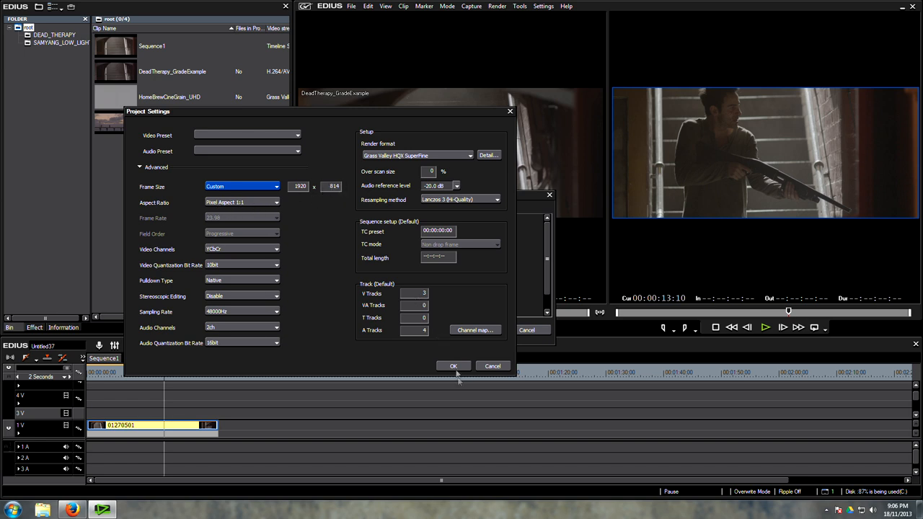
left_click(452, 367)
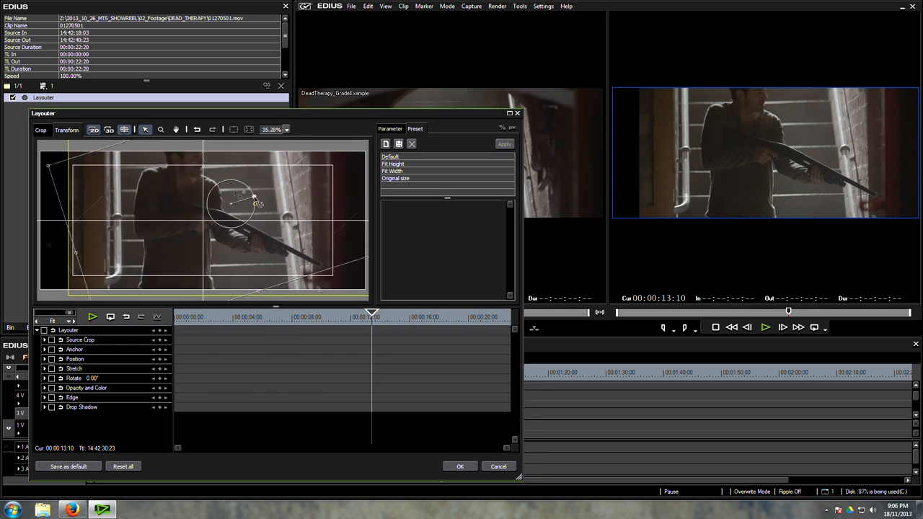
In the Layouter, reposition the picture, apply the Fit width preset and confirm.
left_click_drag(257, 199, 173, 233)
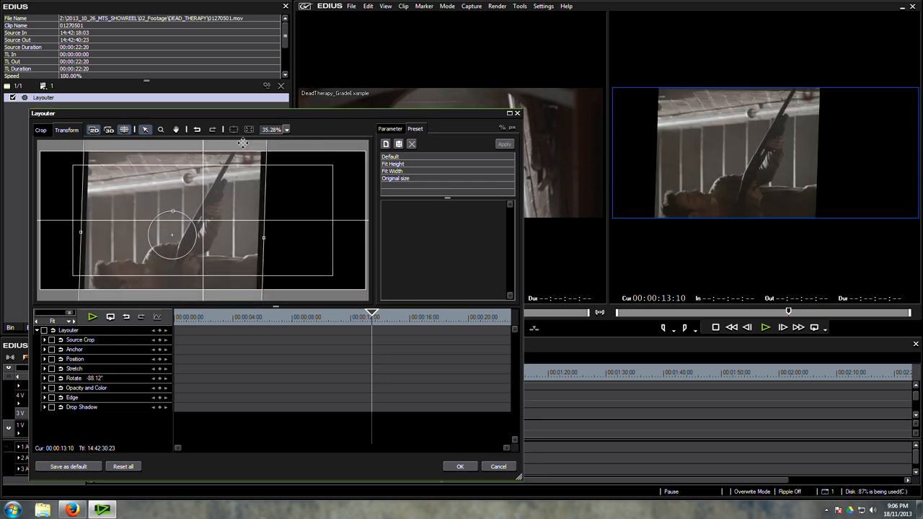
left_click(390, 155)
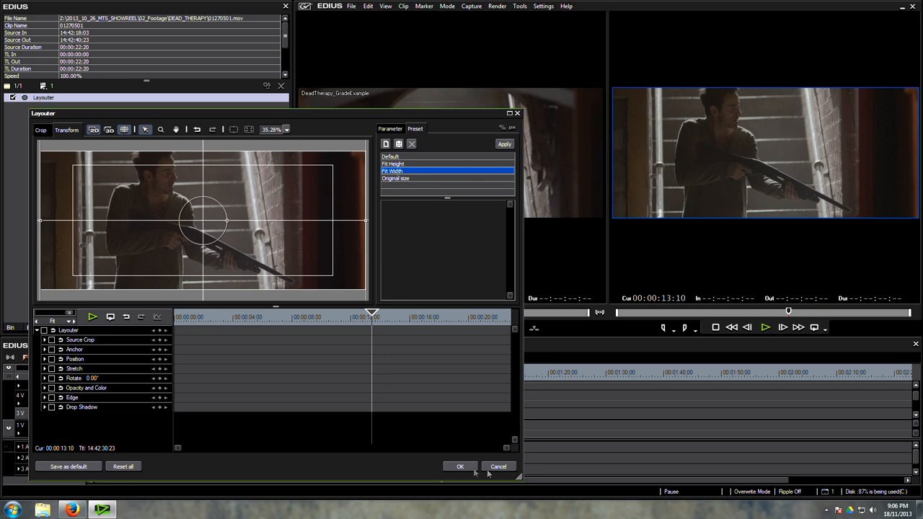
left_click(460, 467)
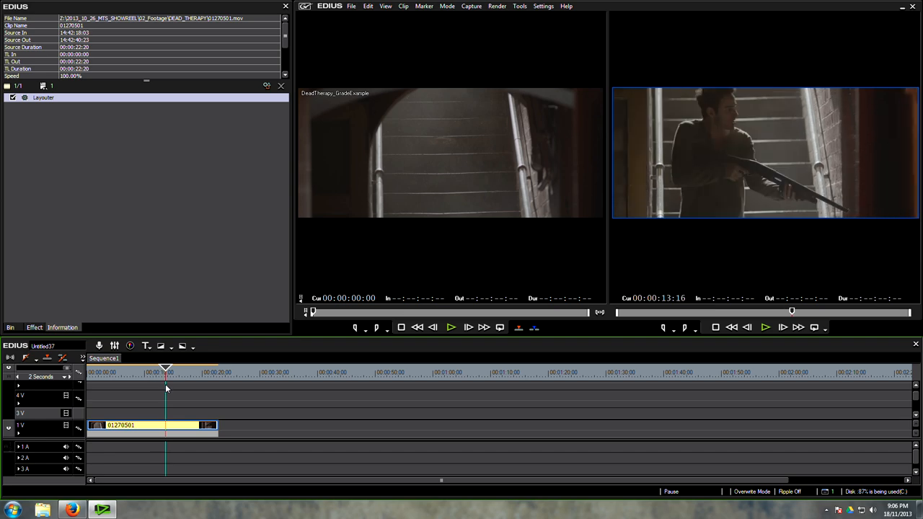
Move the playhead to an earlier moment in the stair clip.
left_click_drag(166, 369, 141, 369)
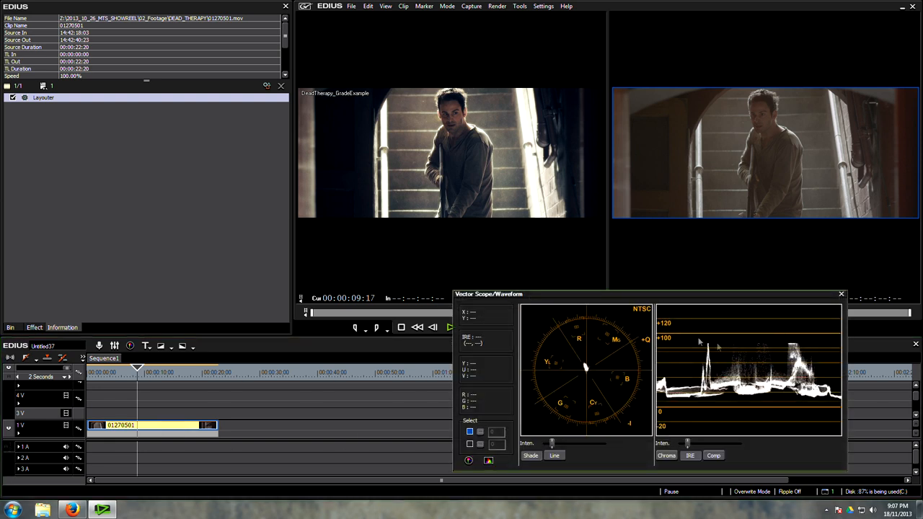
Move the scopes beside the previews and apply a Color Balance filter to the stair clip, opening its settings.
left_click_drag(489, 294, 528, 236)
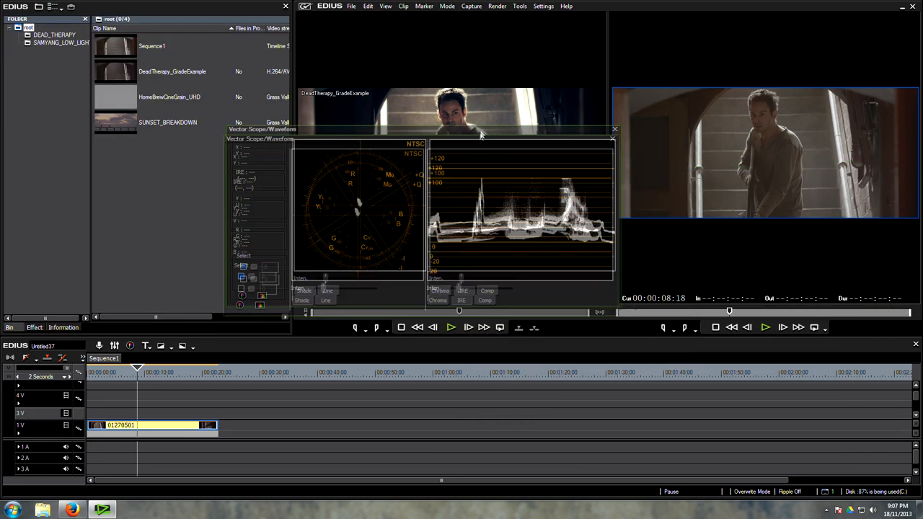
left_click(35, 327)
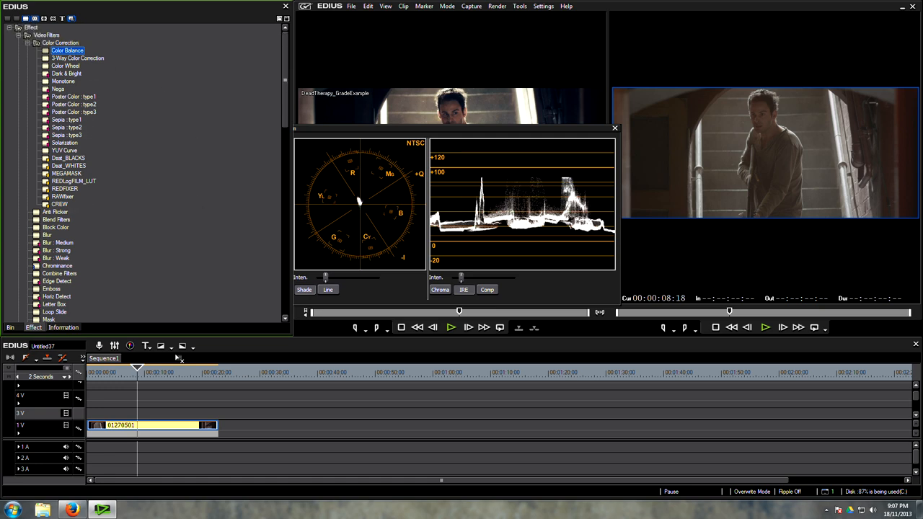
left_click(62, 328)
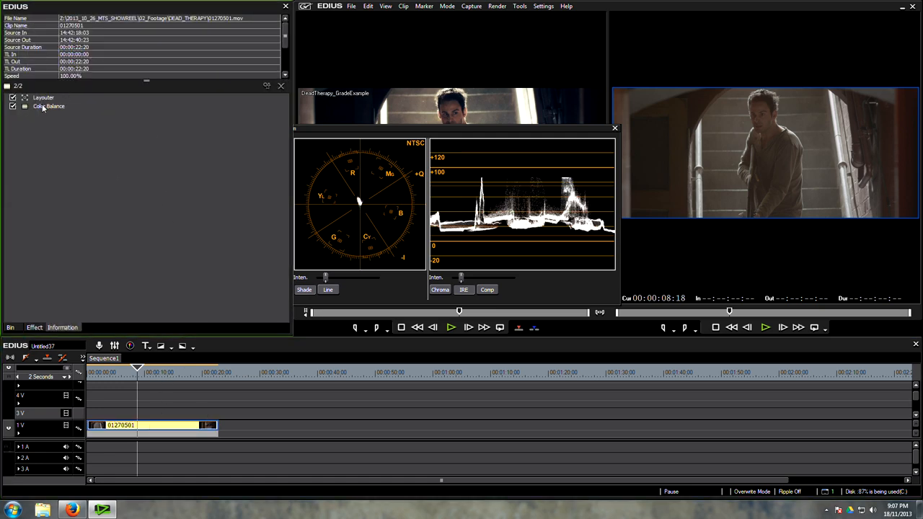
double_click(49, 107)
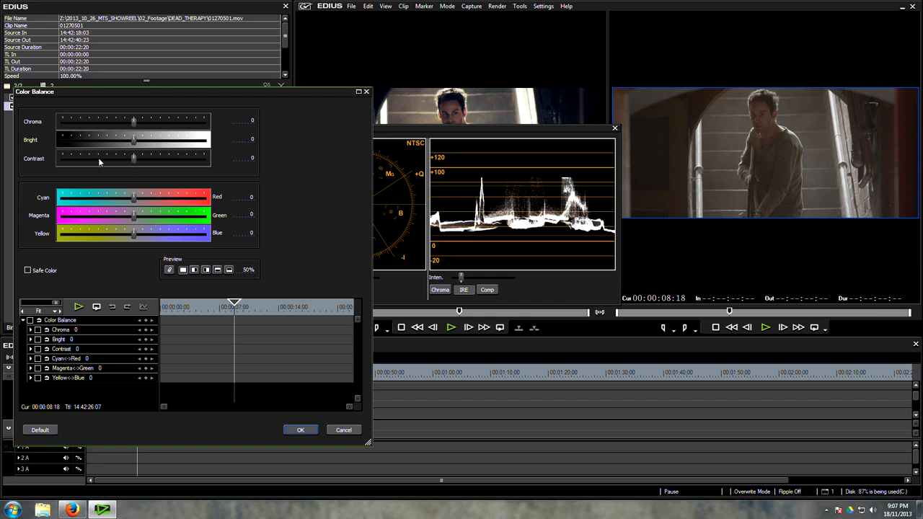
Raise the stair clip's Color Balance contrast to about 11.
left_click_drag(134, 159, 142, 159)
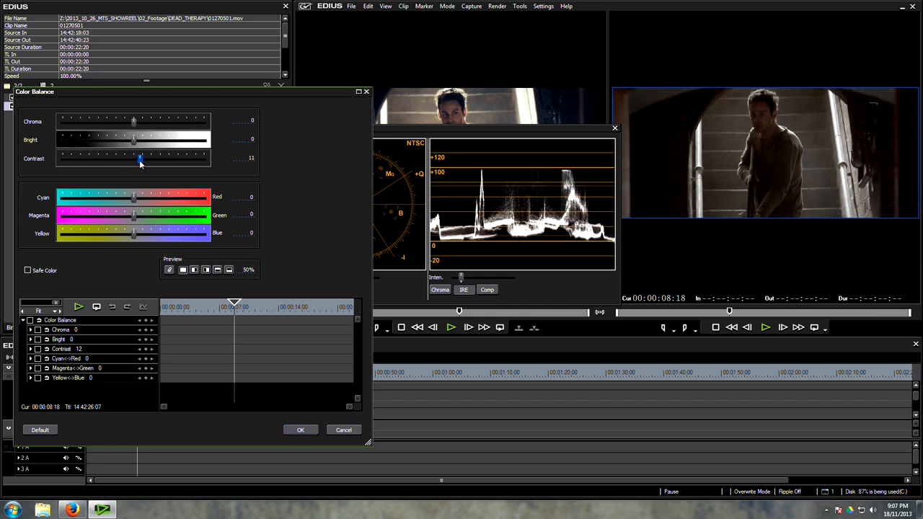
left_click_drag(140, 157, 142, 157)
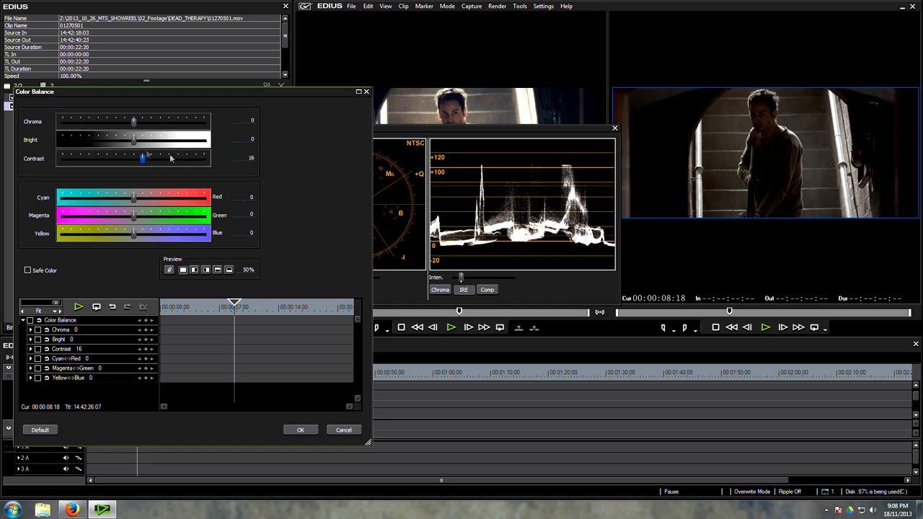
left_click_drag(141, 159, 136, 158)
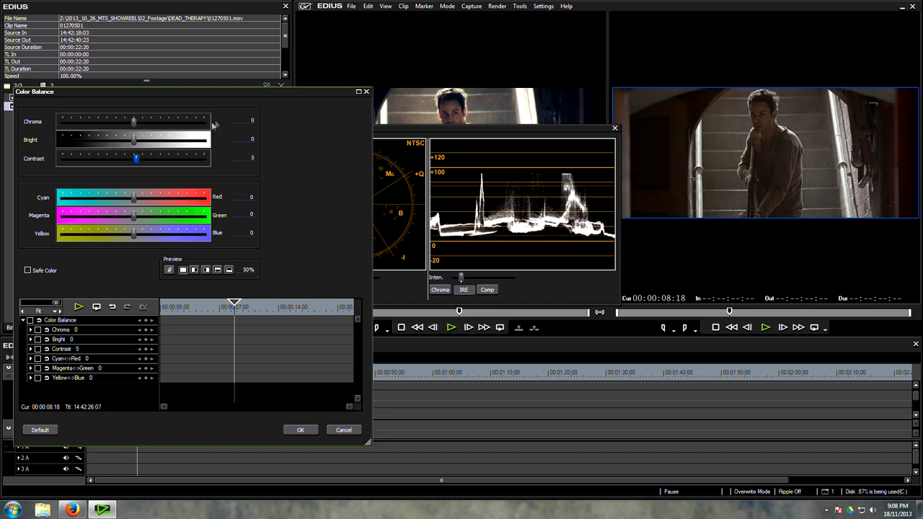
mouse_move(462, 170)
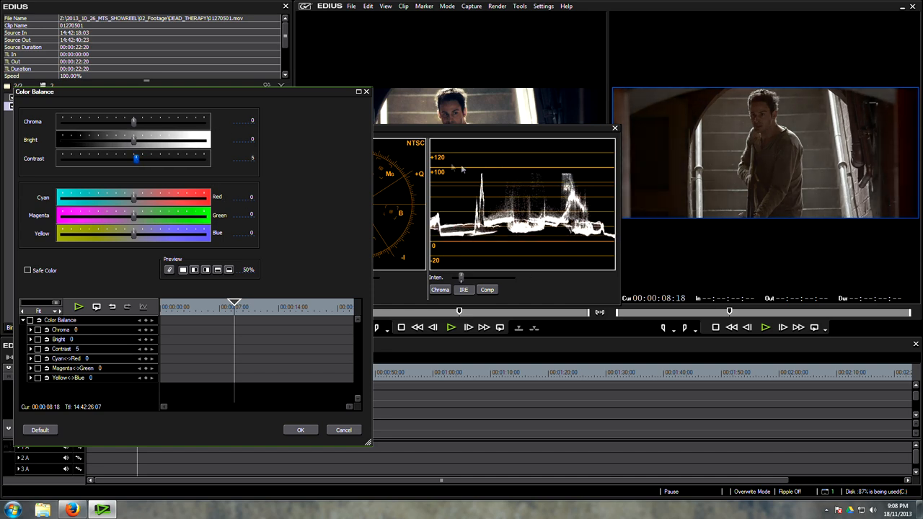
left_click_drag(135, 157, 133, 157)
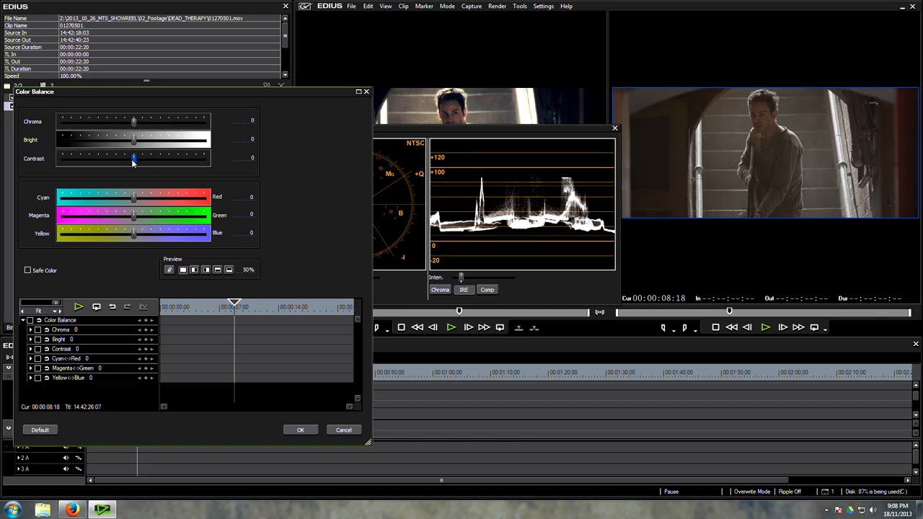
left_click(133, 157)
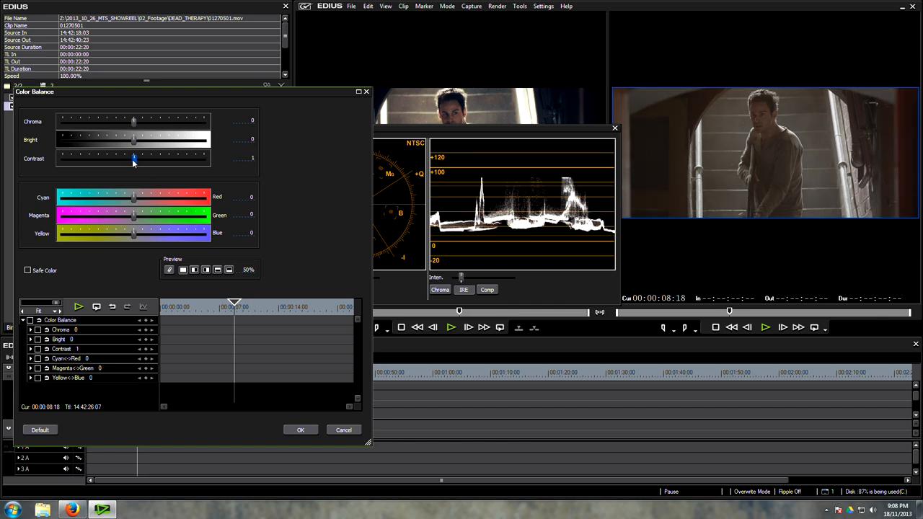
left_click_drag(133, 158, 141, 157)
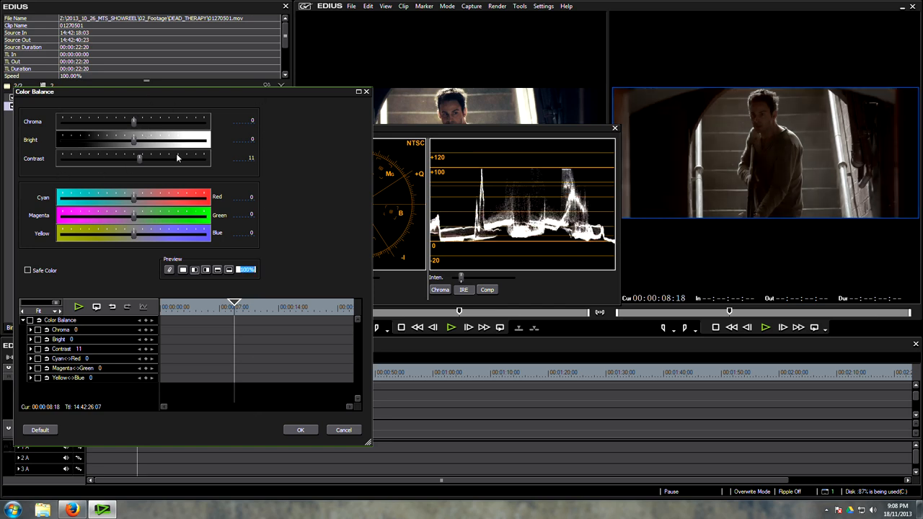
Adjust the chroma level and shift the colour slightly toward cyan and blue.
left_click_drag(133, 121, 142, 122)
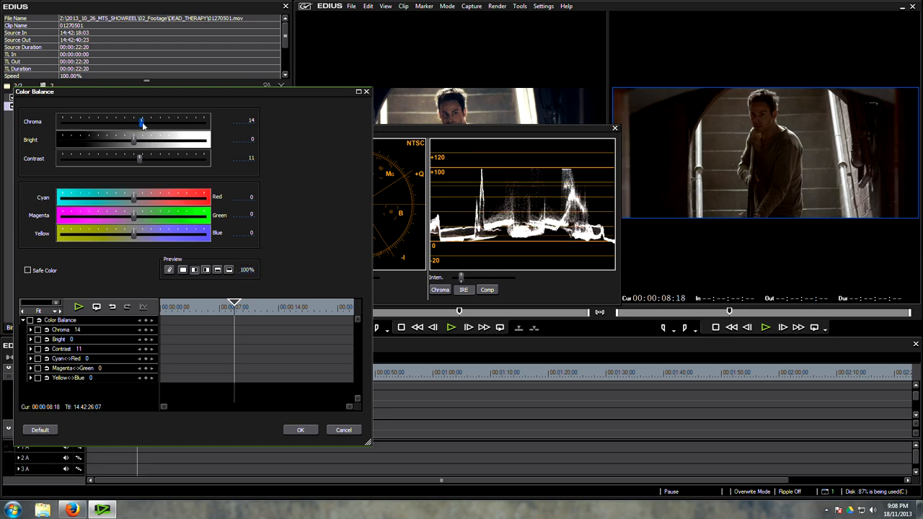
left_click_drag(141, 121, 148, 122)
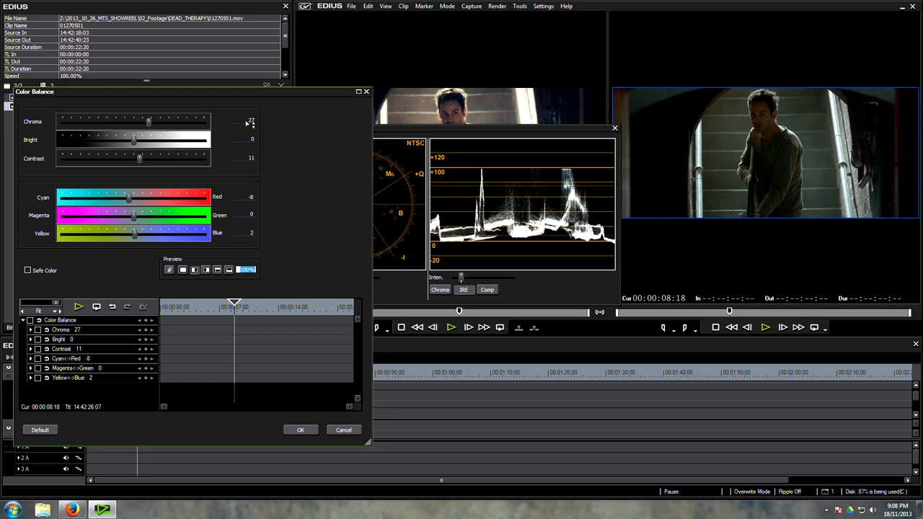
left_click_drag(148, 121, 133, 121)
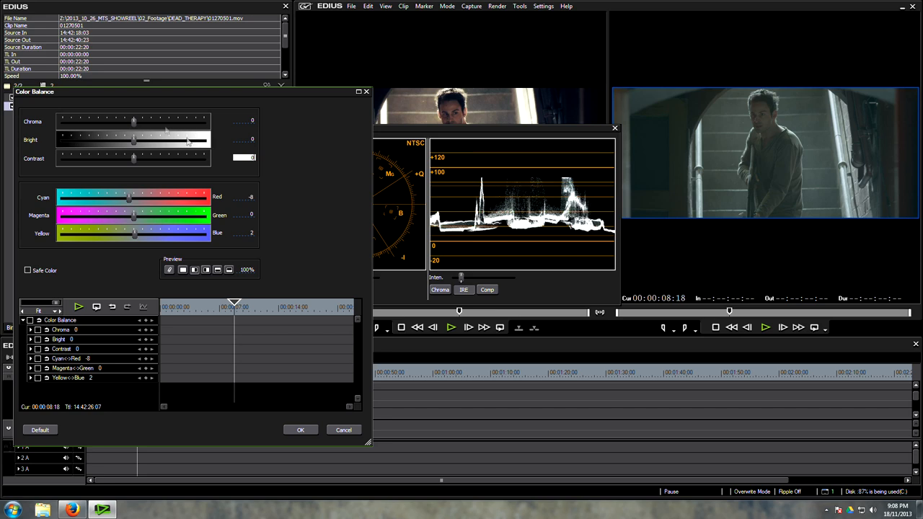
left_click_drag(132, 121, 157, 121)
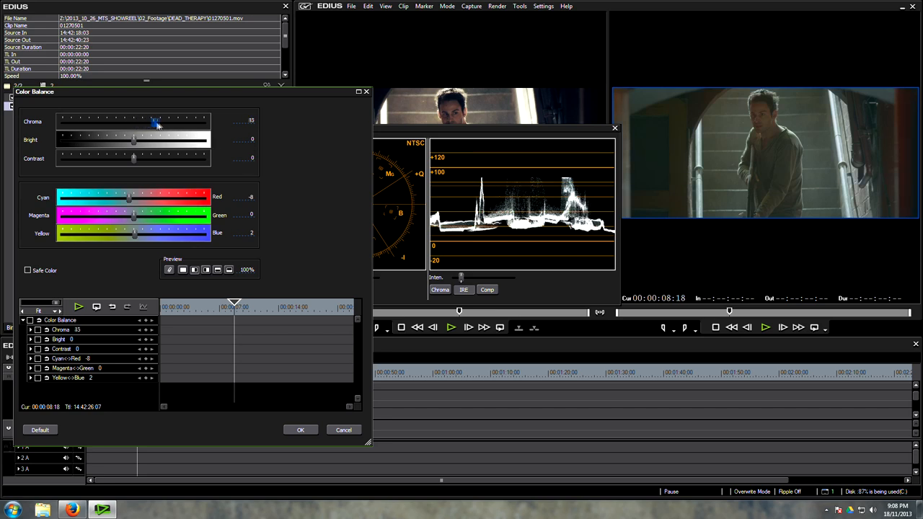
left_click_drag(157, 123, 161, 123)
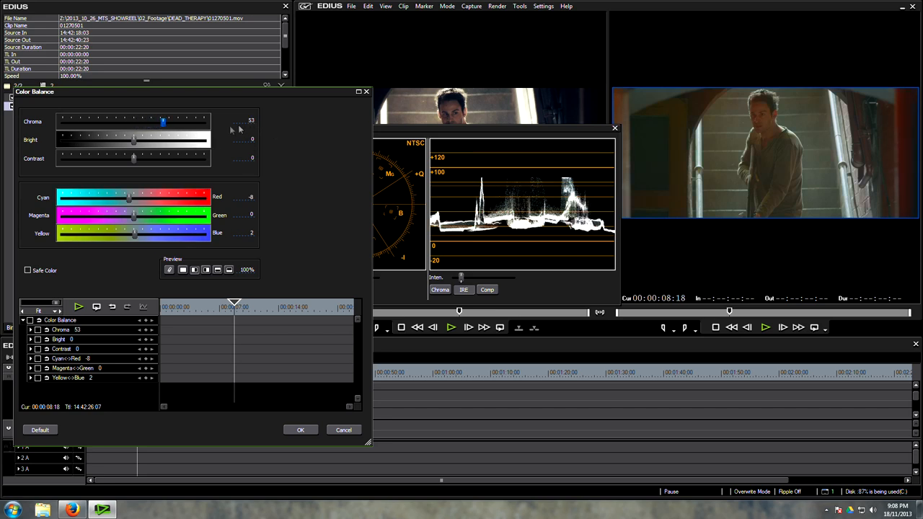
left_click_drag(161, 121, 135, 121)
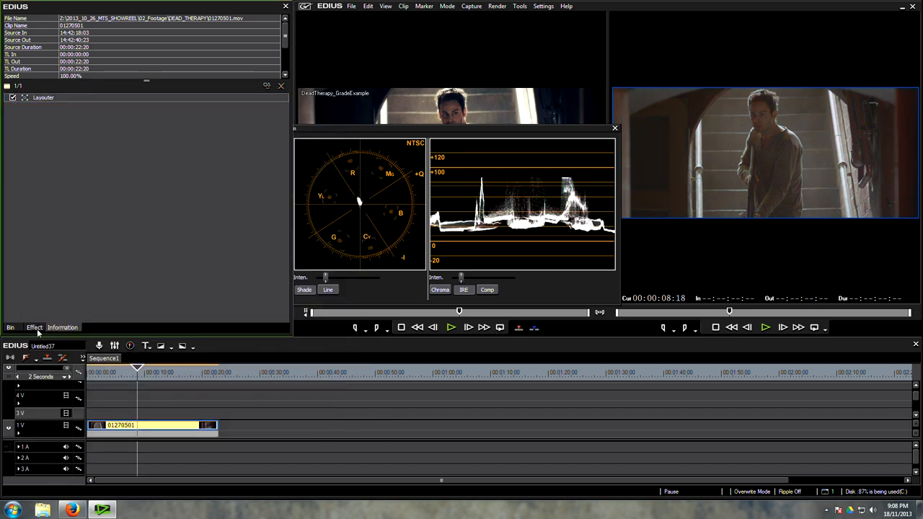
Bring up the YUV Curve settings and add control points to the luminance curve.
left_click(35, 328)
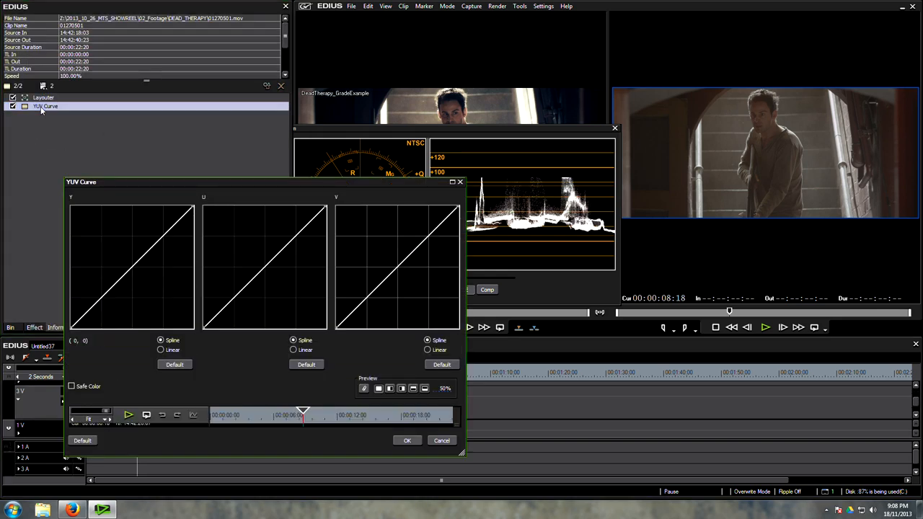
mouse_move(229, 230)
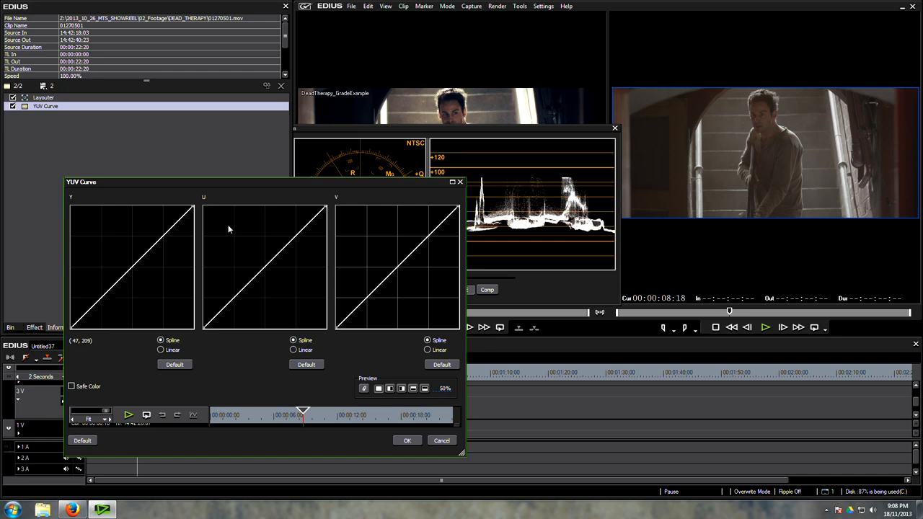
left_click_drag(81, 182, 47, 147)
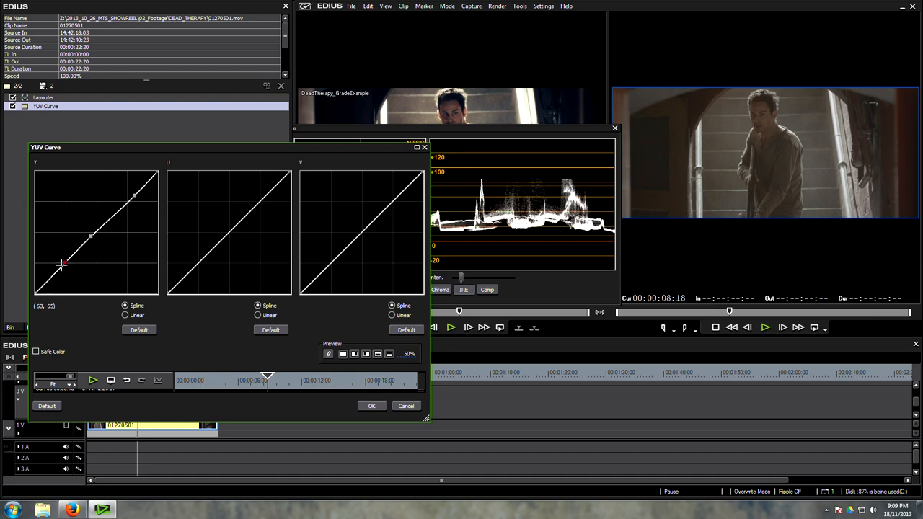
Pull the shadow point down and lift the highlights to start an S-curve.
left_click_drag(62, 263, 49, 278)
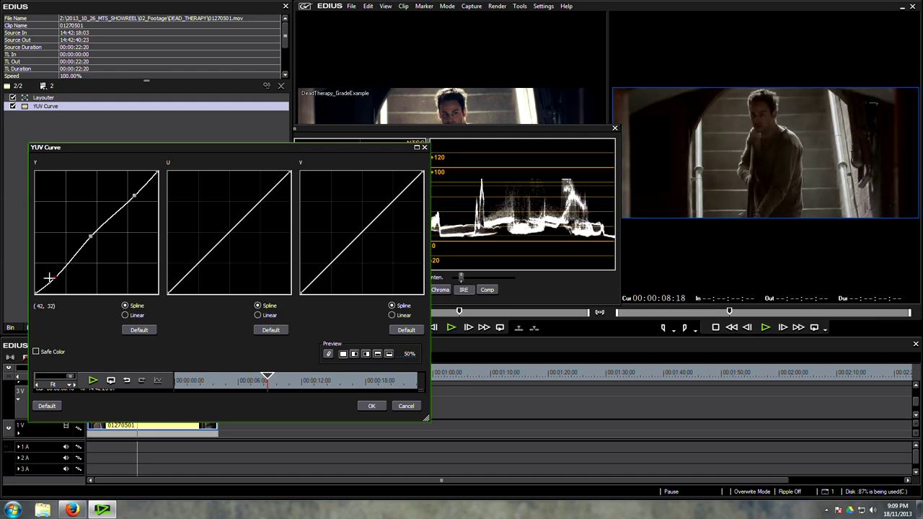
left_click_drag(49, 277, 78, 251)
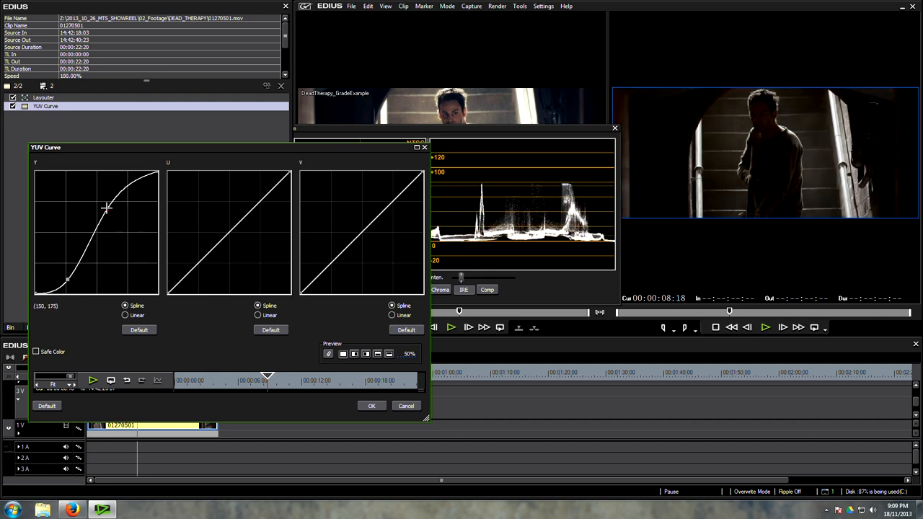
left_click_drag(106, 208, 106, 205)
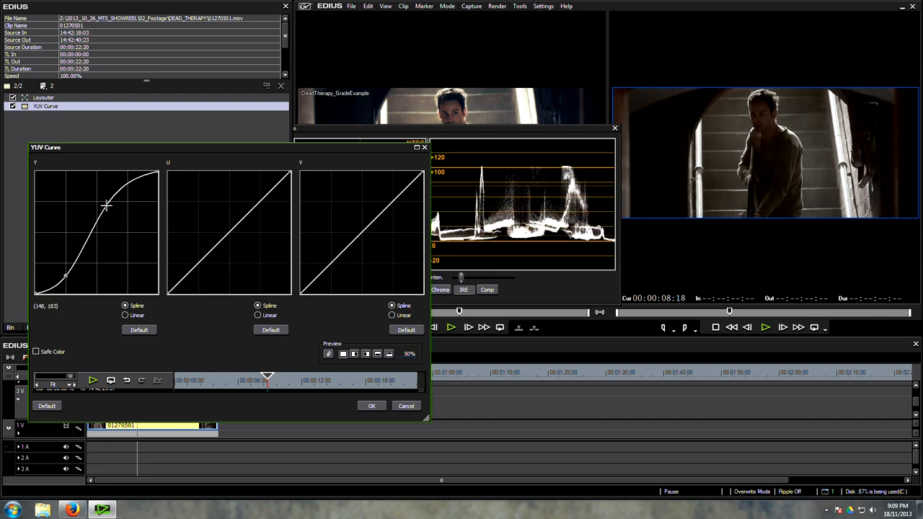
left_click_drag(107, 205, 84, 257)
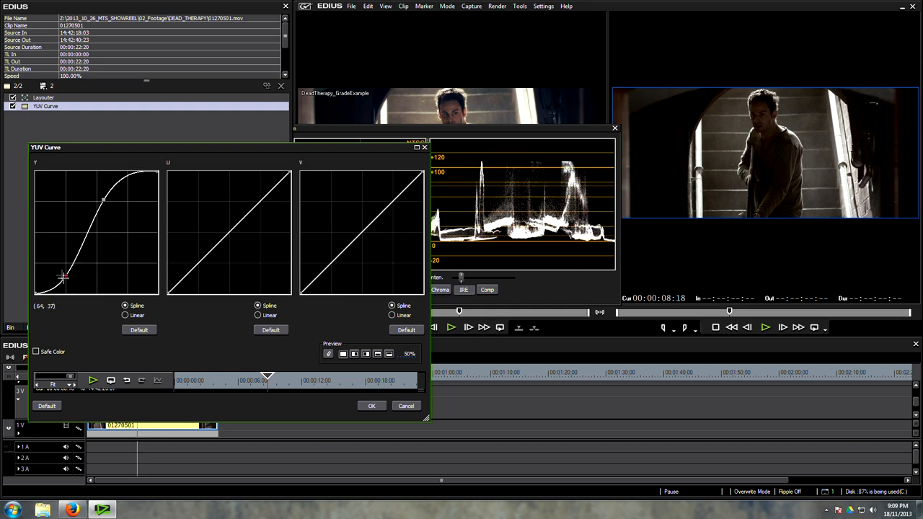
Add a point near the top, raise the near-white end and crush the shadows further.
left_click_drag(62, 277, 65, 280)
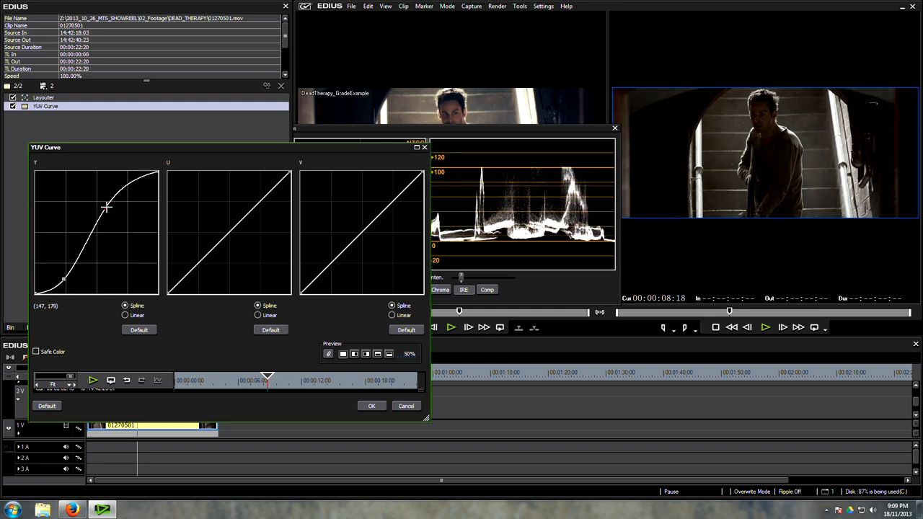
left_click_drag(107, 207, 122, 191)
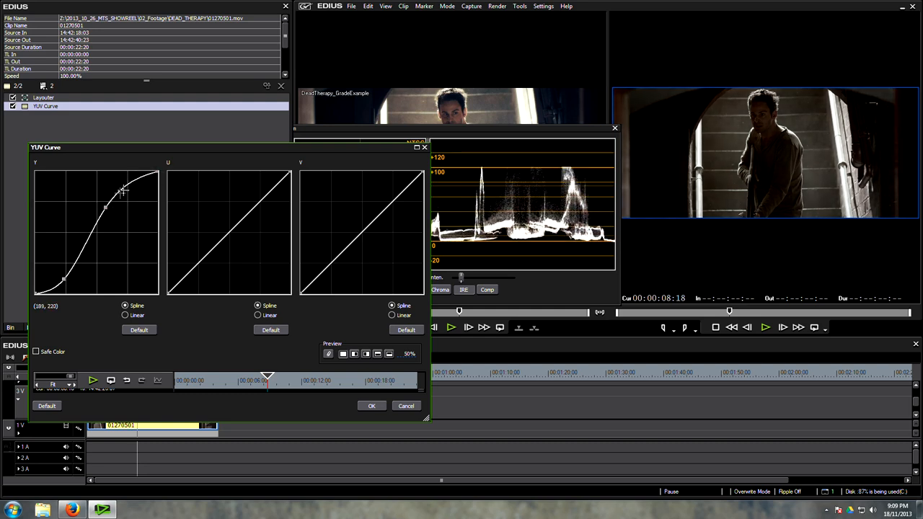
left_click_drag(122, 190, 130, 186)
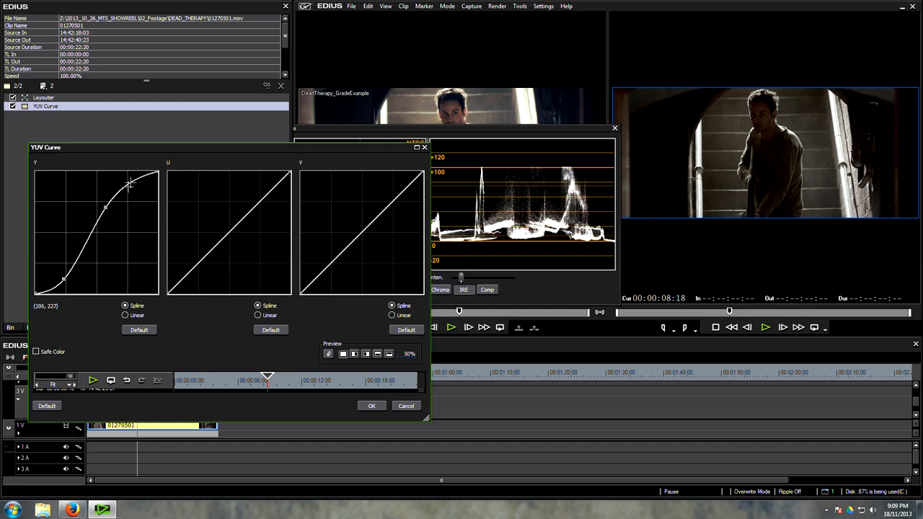
left_click_drag(130, 185, 151, 176)
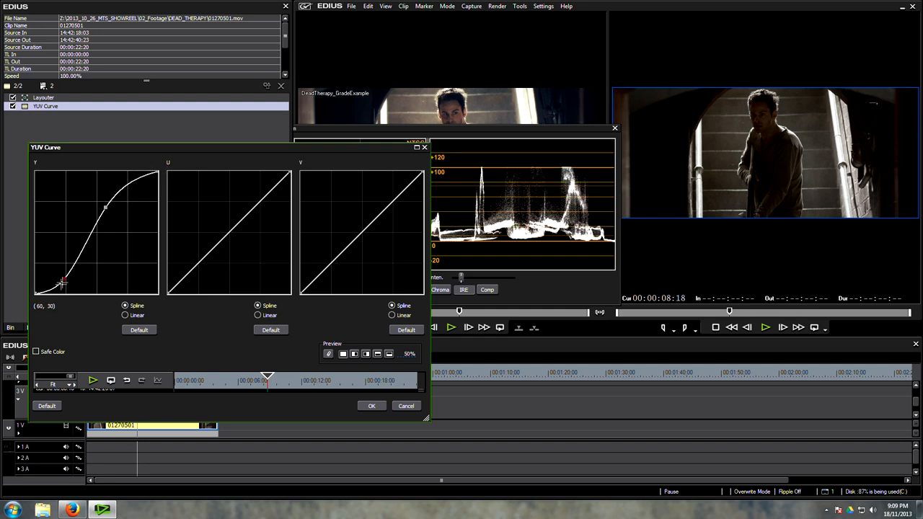
Darken the Y curve's shadow point and lift its top into a first S-shape.
left_click_drag(64, 281, 63, 280)
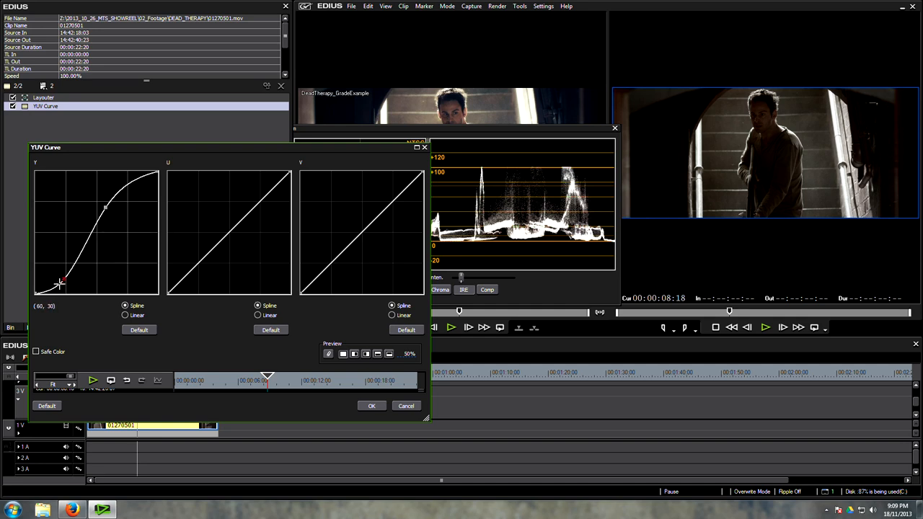
left_click_drag(64, 281, 49, 292)
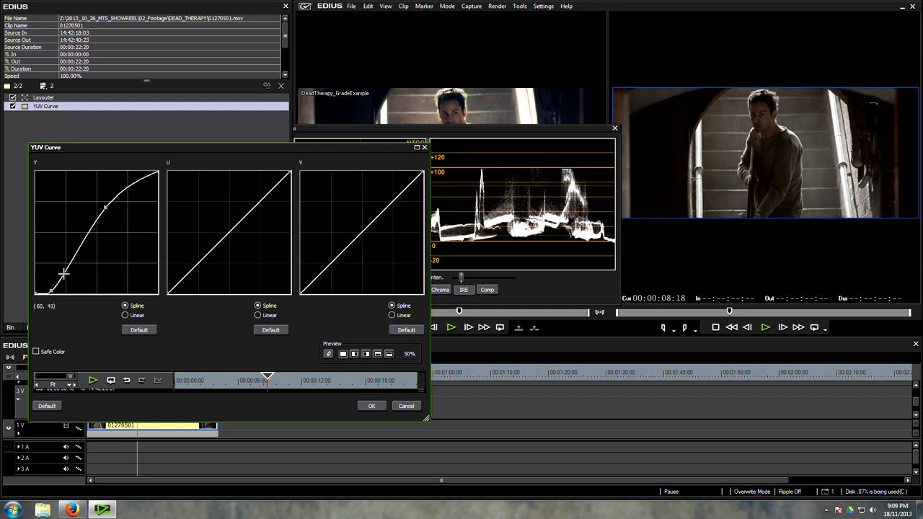
left_click_drag(63, 277, 63, 275)
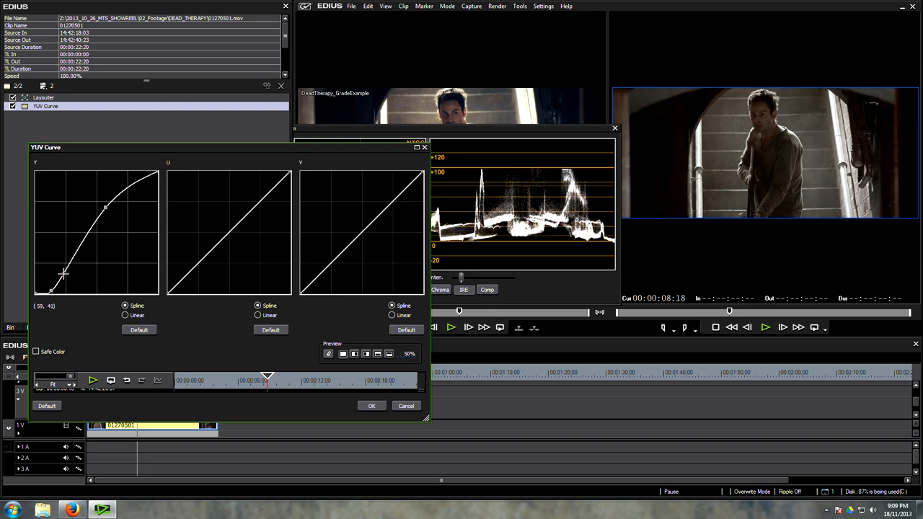
left_click_drag(64, 274, 124, 178)
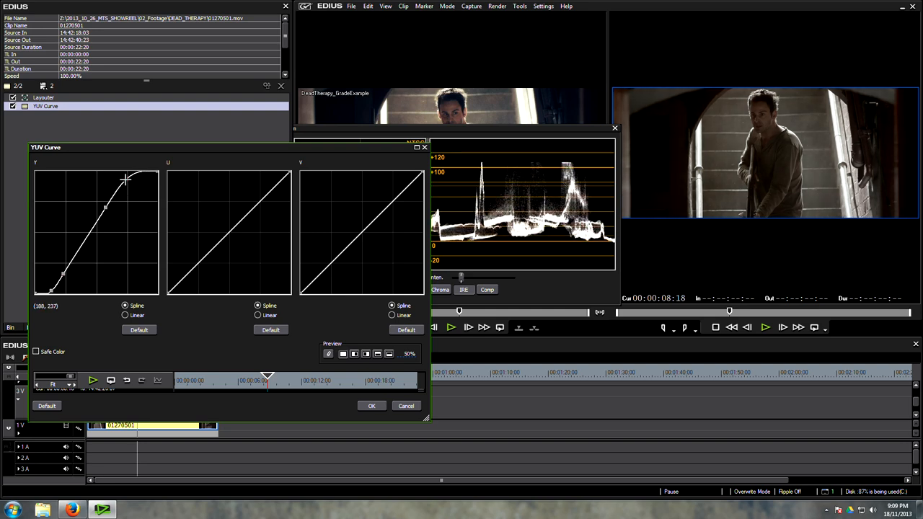
left_click_drag(124, 179, 132, 181)
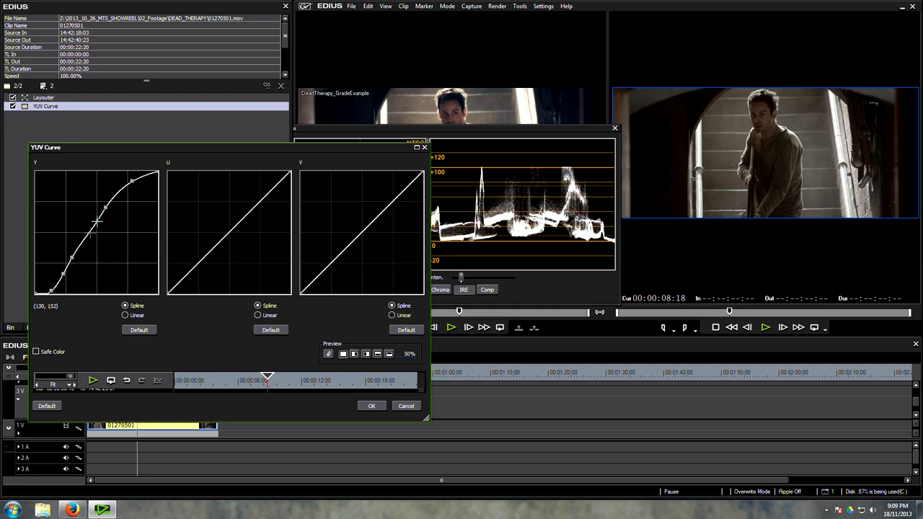
left_click_drag(98, 222, 87, 242)
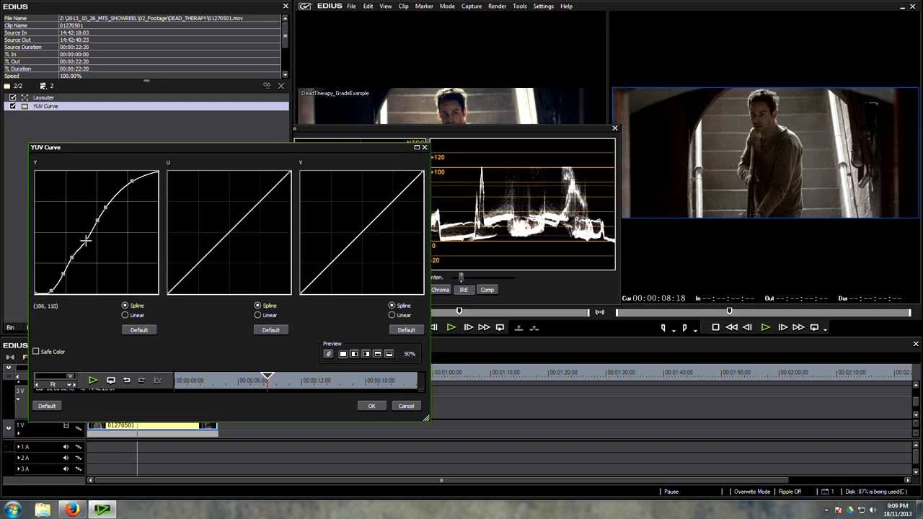
Rebuild the Y curve as a gentler S with the brightest point pushed higher.
left_click(139, 329)
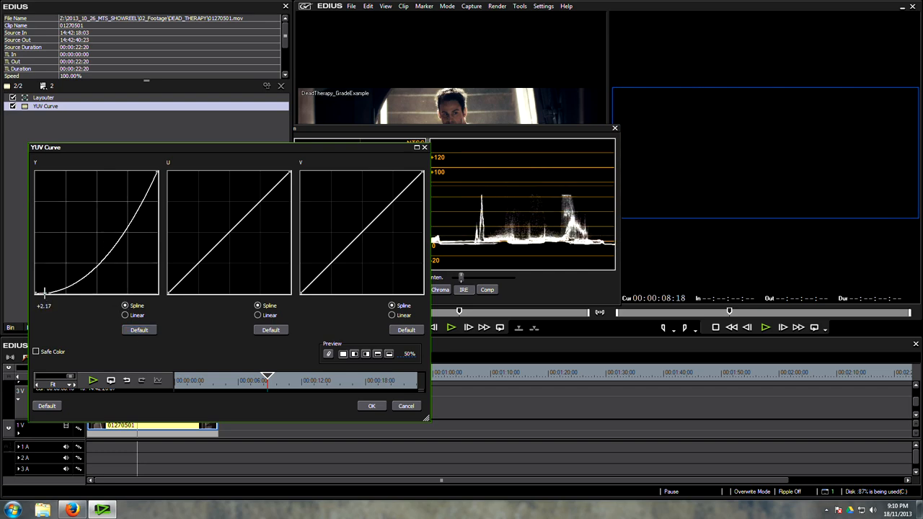
left_click_drag(43, 291, 98, 218)
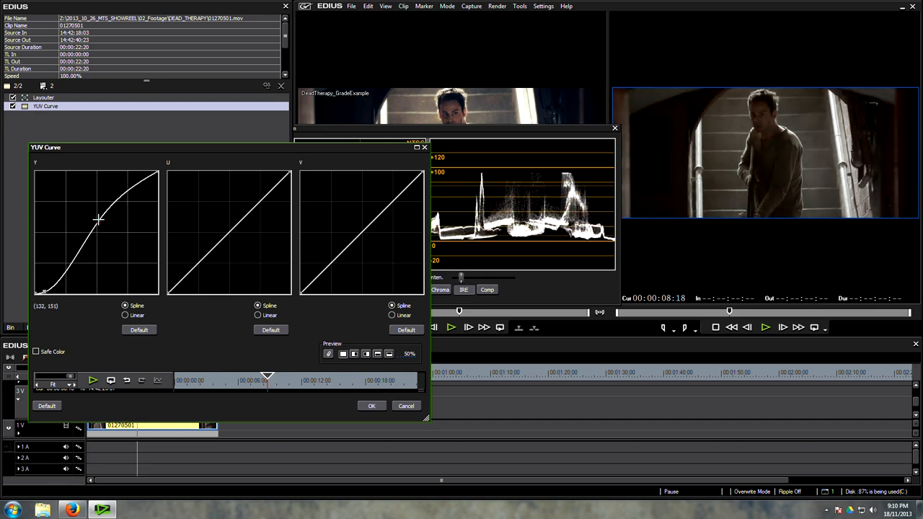
left_click_drag(98, 219, 101, 207)
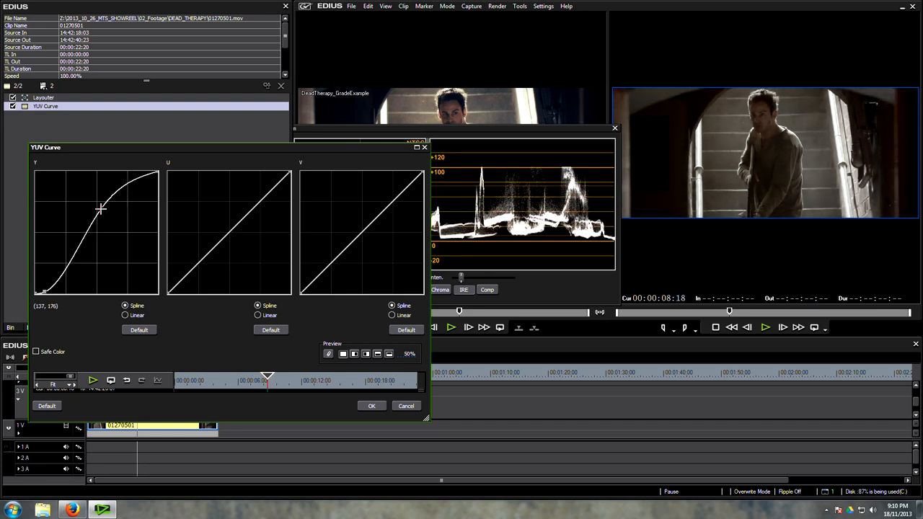
left_click_drag(101, 209, 99, 294)
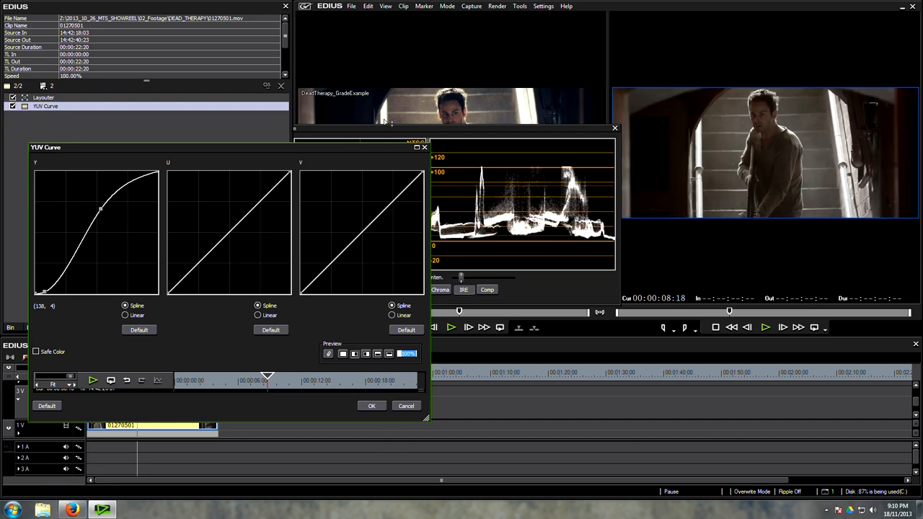
left_click_drag(101, 209, 90, 232)
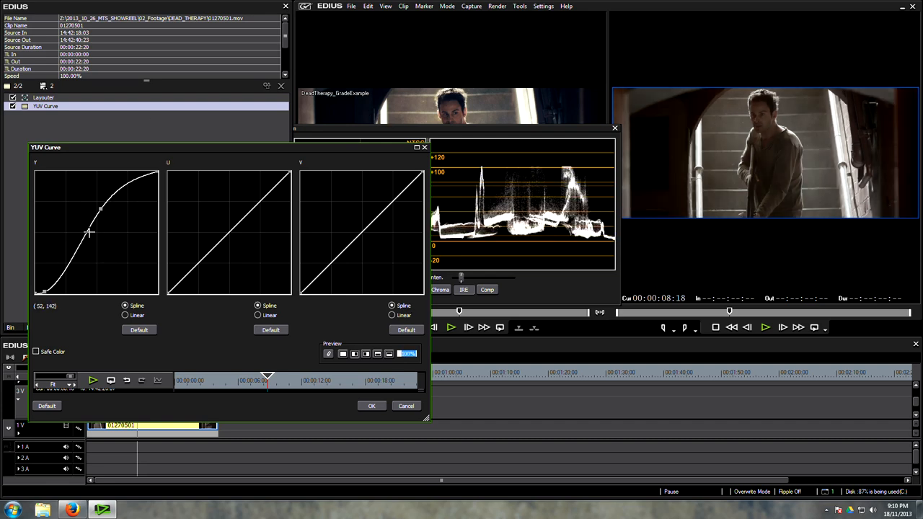
left_click_drag(89, 234, 156, 176)
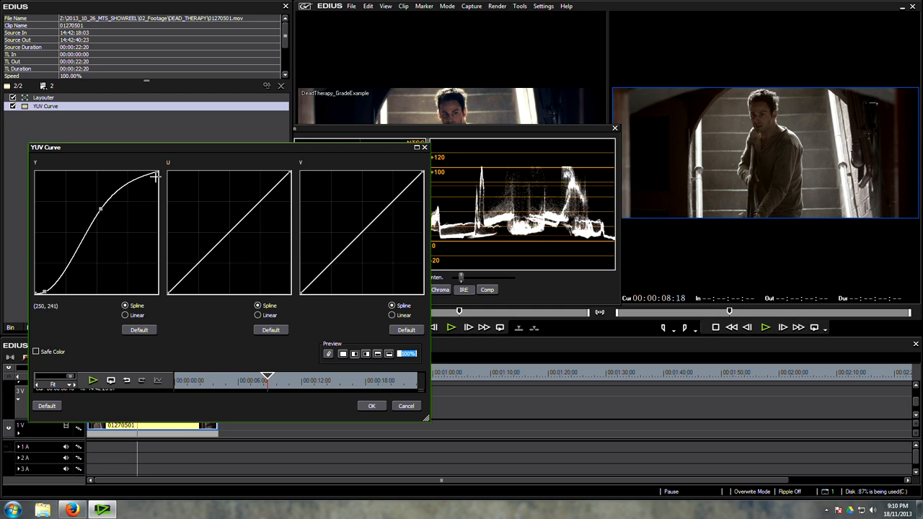
mouse_move(61, 176)
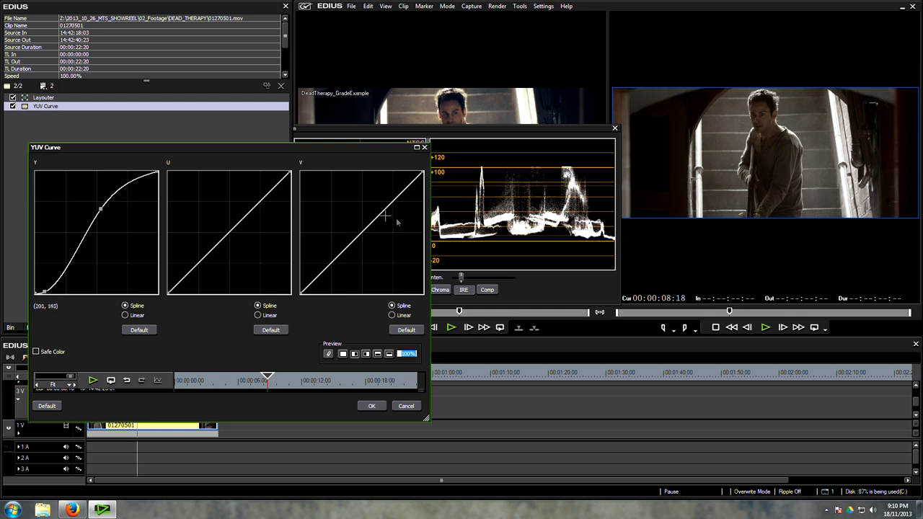
mouse_move(365, 234)
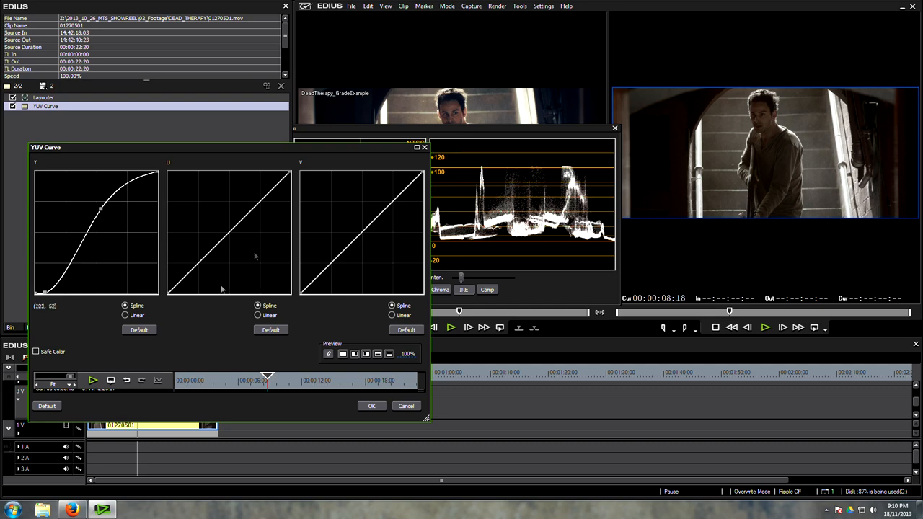
mouse_move(271, 261)
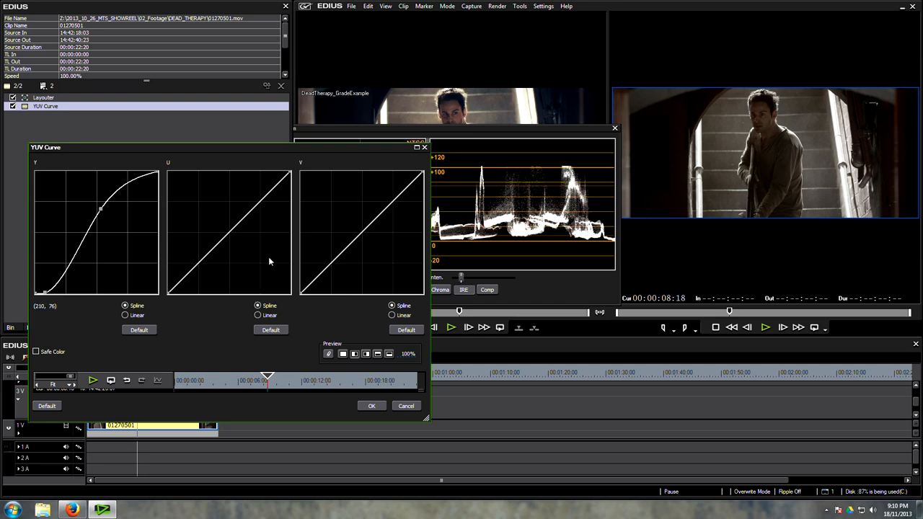
mouse_move(256, 244)
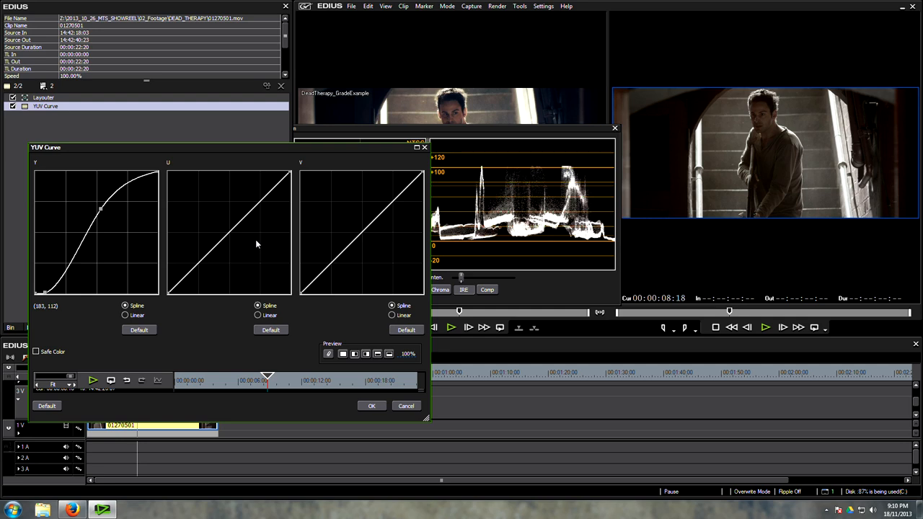
mouse_move(230, 225)
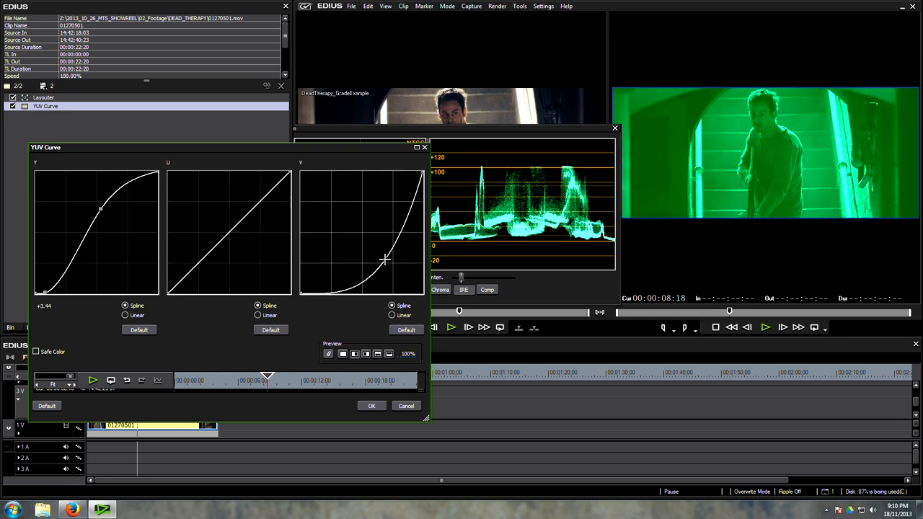
Reset the V curve, then steepen the U and V curves for a cool blue tone.
left_click(406, 329)
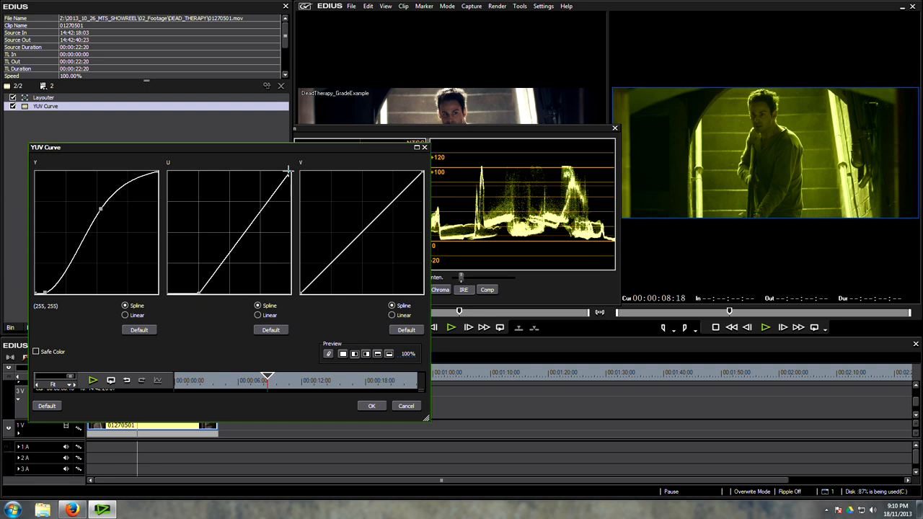
left_click_drag(289, 167, 300, 294)
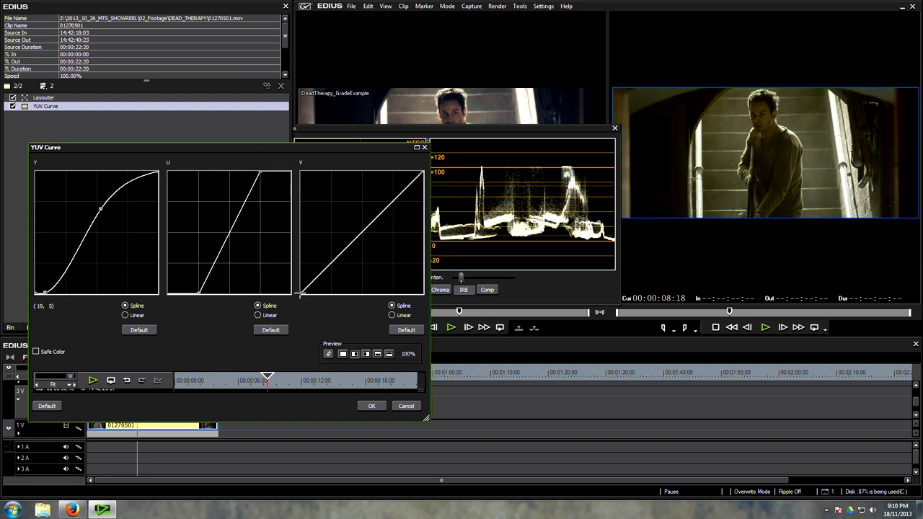
left_click_drag(300, 294, 329, 297)
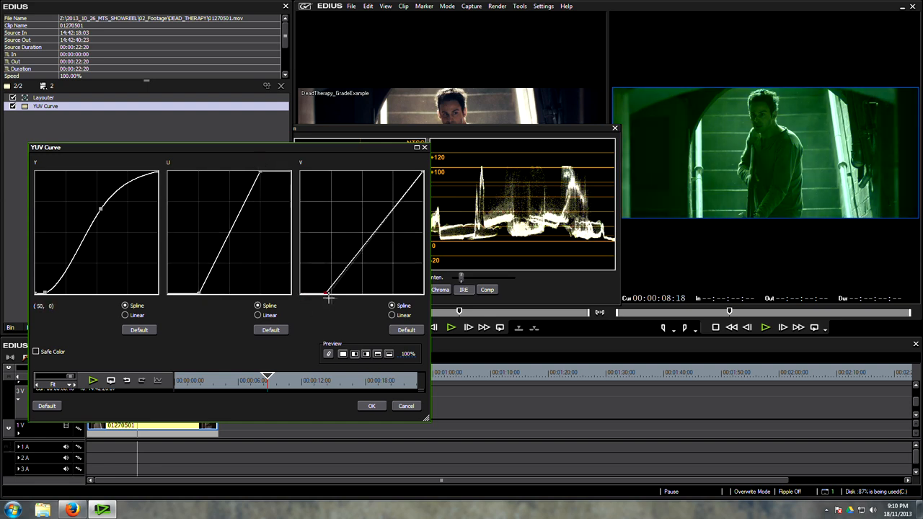
left_click_drag(328, 296, 421, 173)
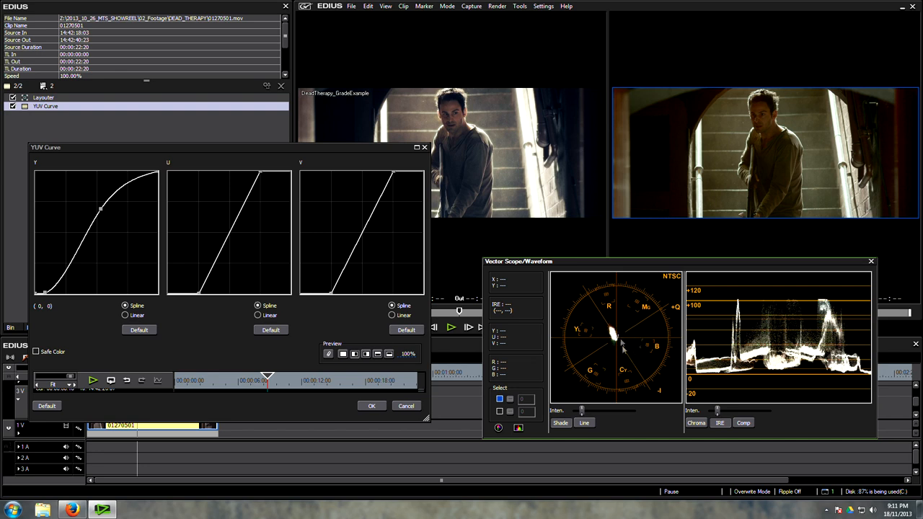
mouse_move(608, 306)
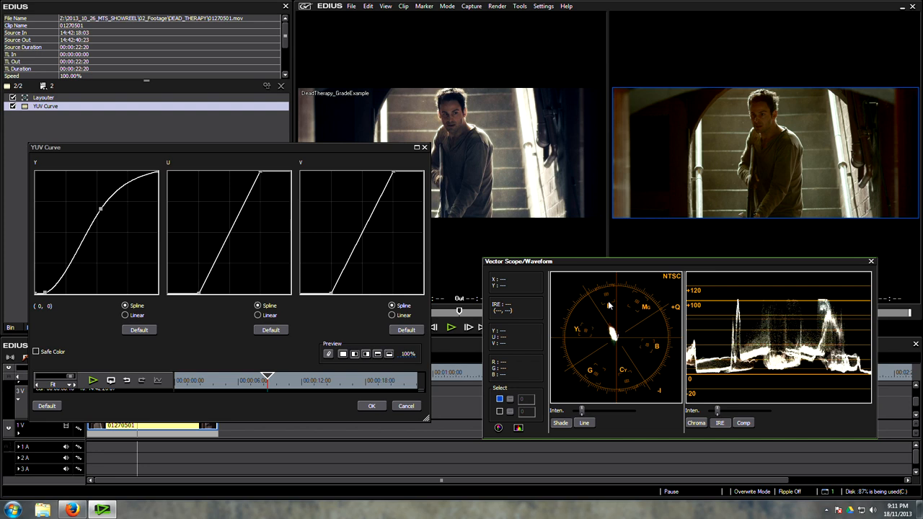
mouse_move(577, 331)
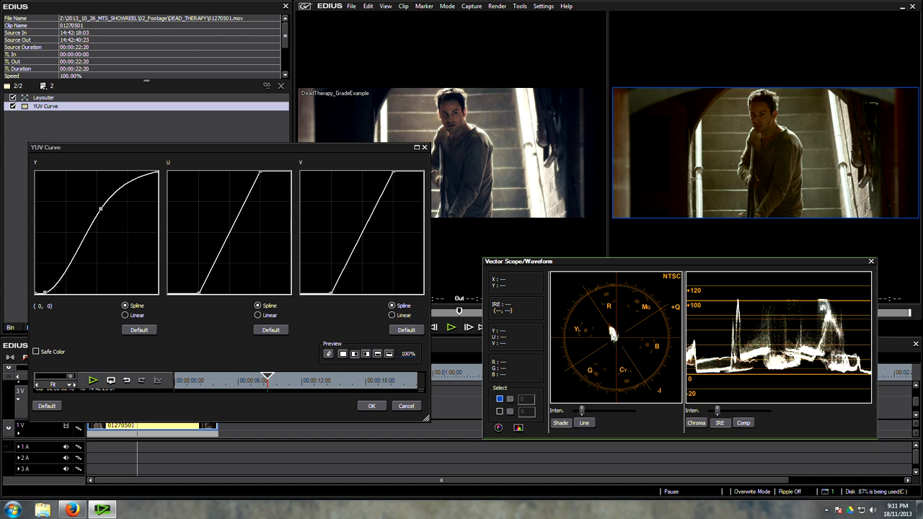
mouse_move(764, 179)
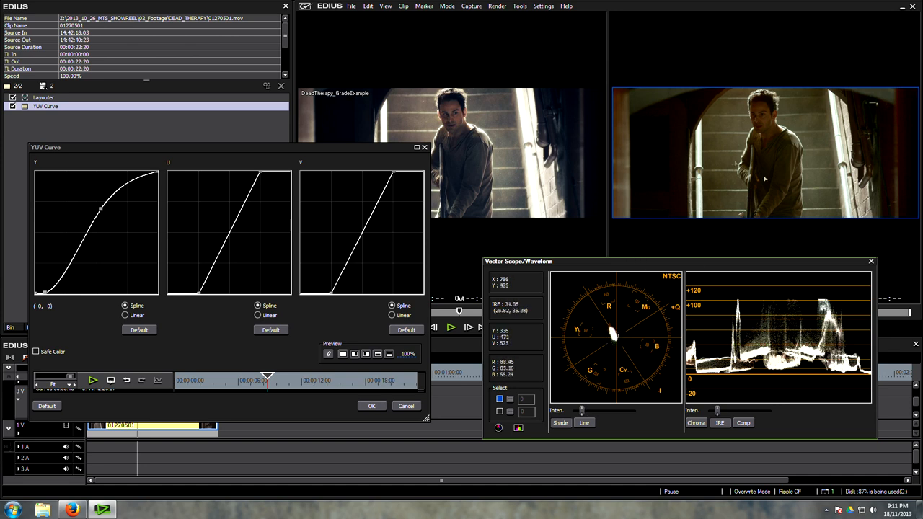
mouse_move(620, 338)
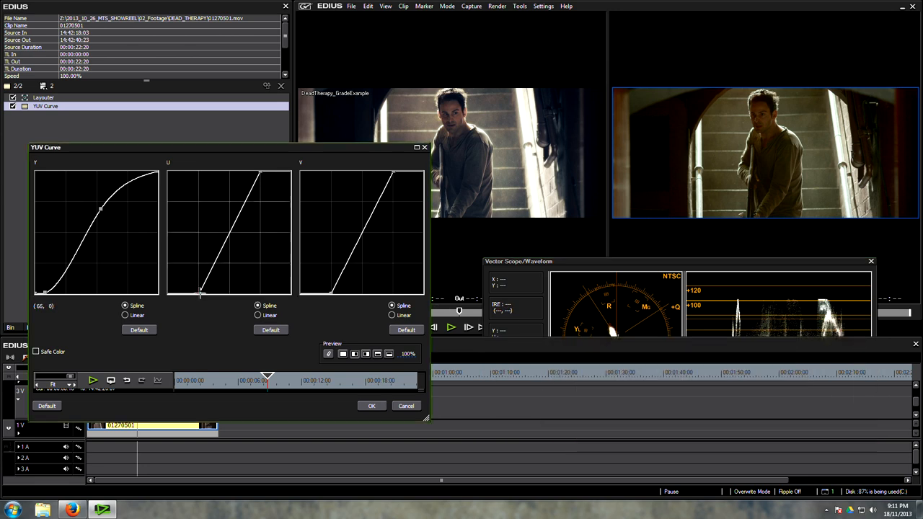
Make a final V curve tweak and confirm the YUV Curve grade.
left_click_drag(518, 261, 496, 186)
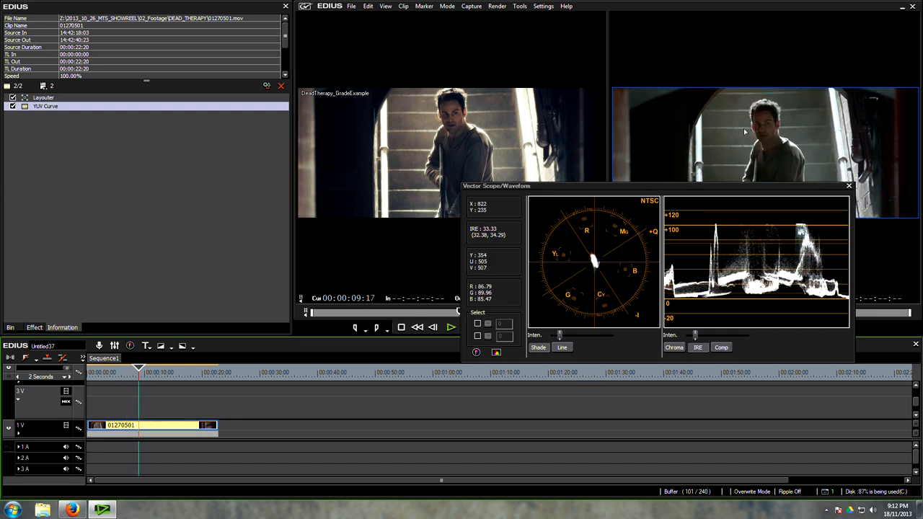
Review Project Settings without changes, then show the Effect palette's video filters.
left_click(544, 6)
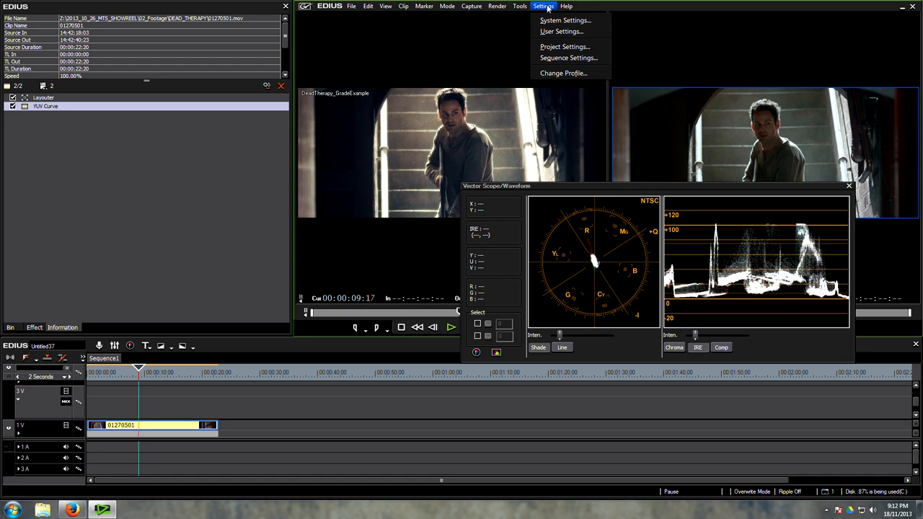
left_click(565, 46)
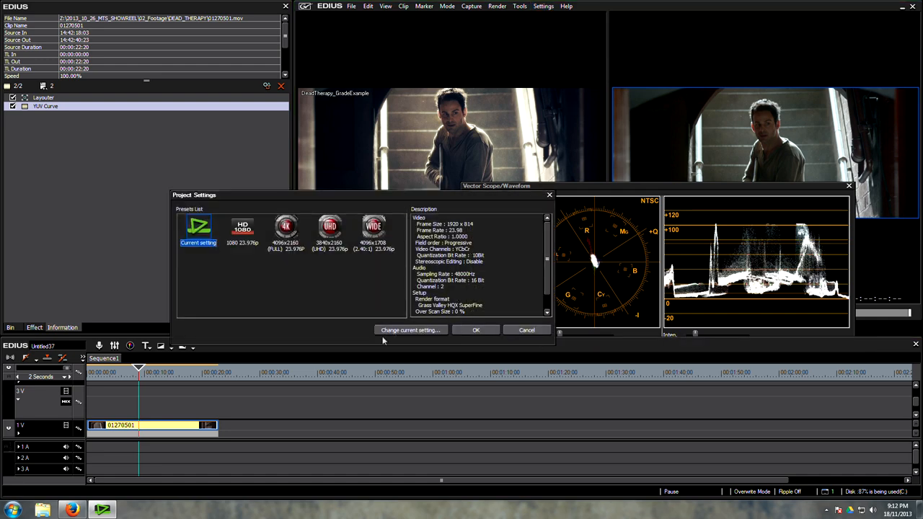
left_click(409, 329)
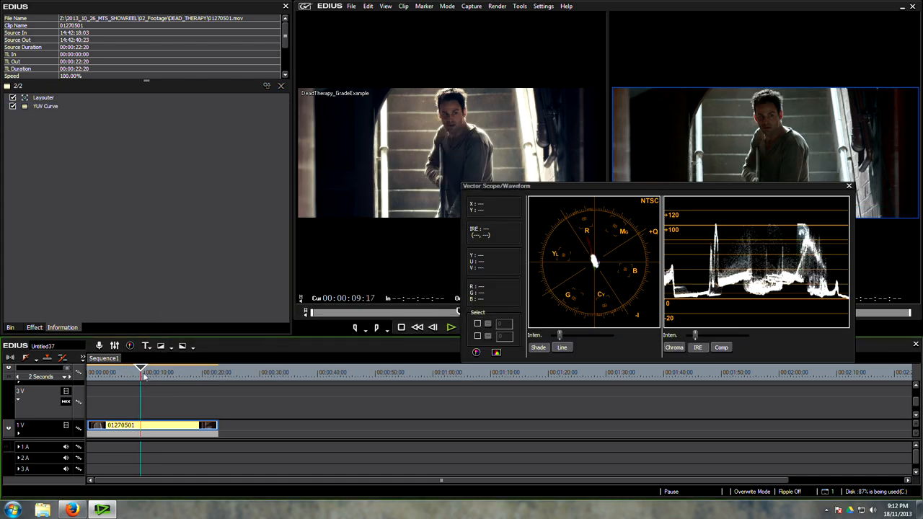
left_click(10, 328)
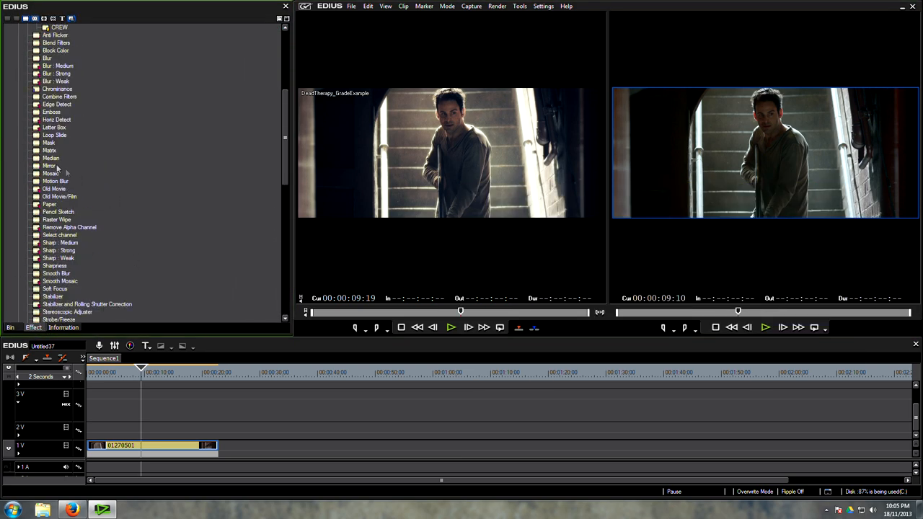
Apply the Mask filter with a soft ellipse around the man on the stairs.
left_click(49, 143)
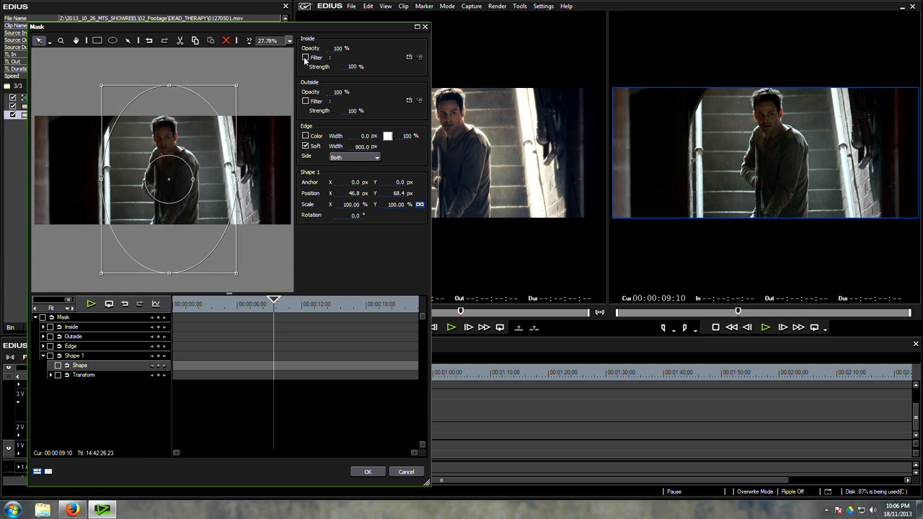
Enable the mask's Inside Filter as Combine Filters with YUV Curve and Sharpness slots.
left_click(306, 57)
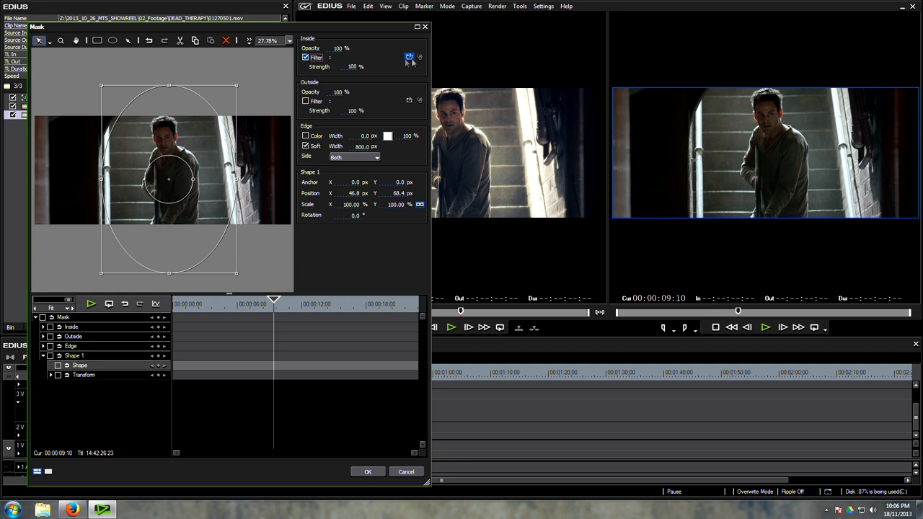
left_click(410, 58)
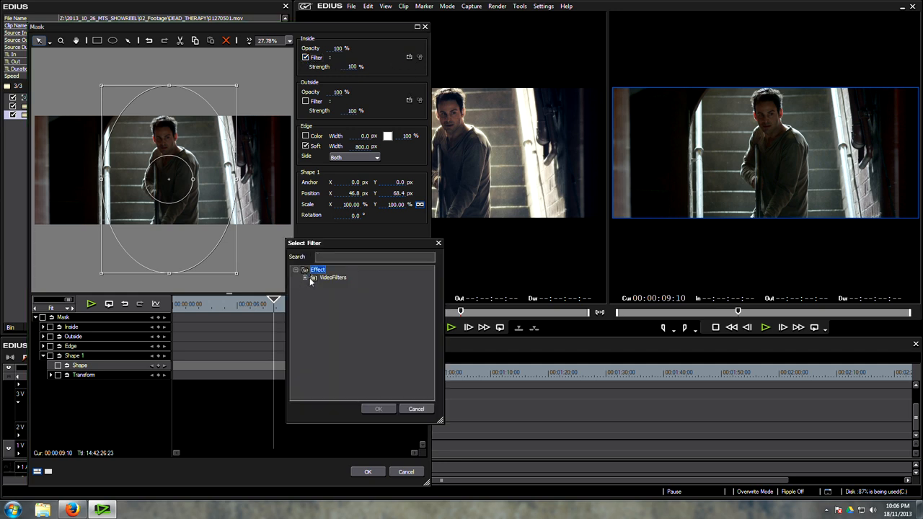
left_click(306, 277)
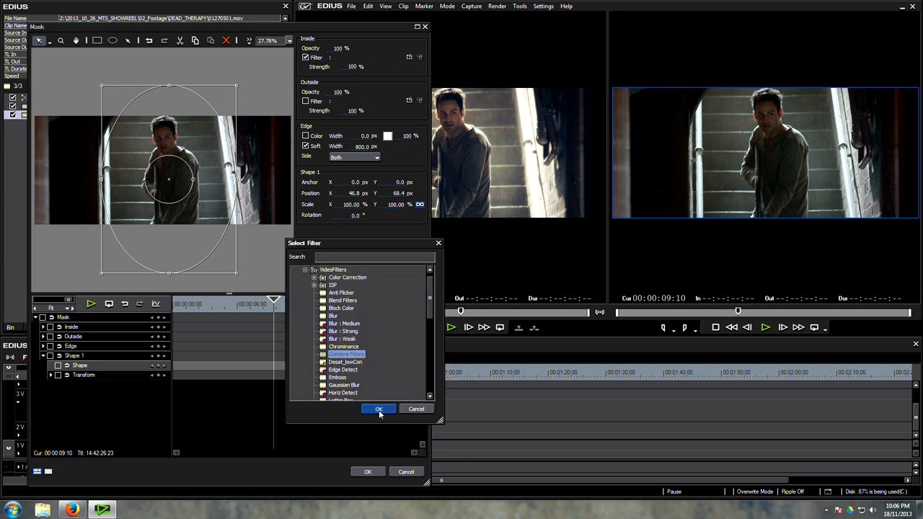
left_click(378, 409)
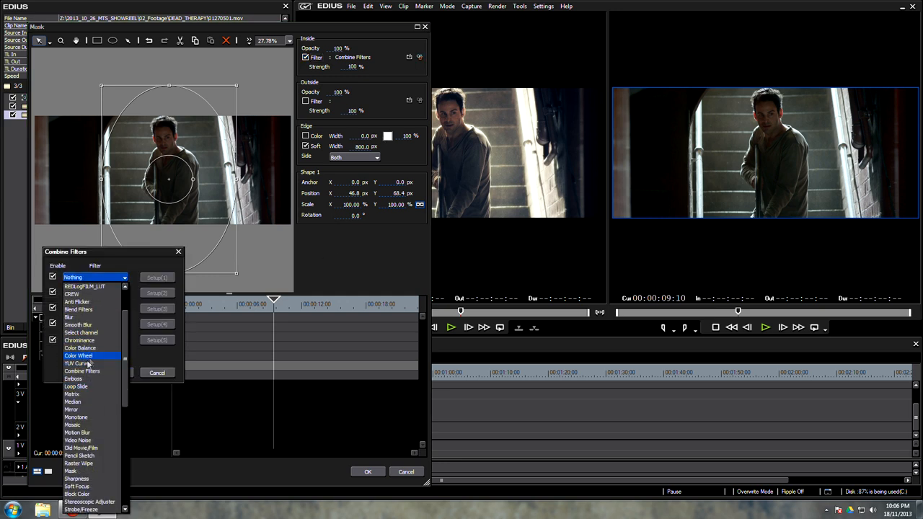
left_click(94, 277)
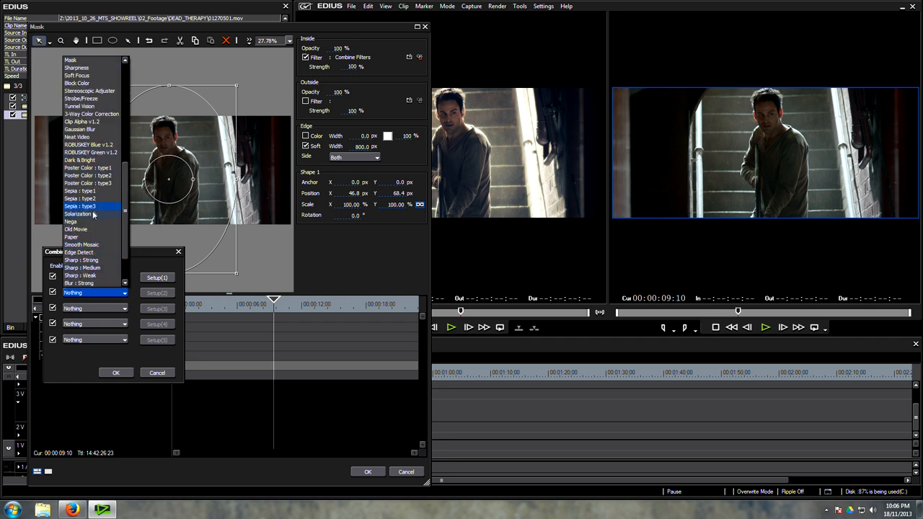
scroll("up", 3)
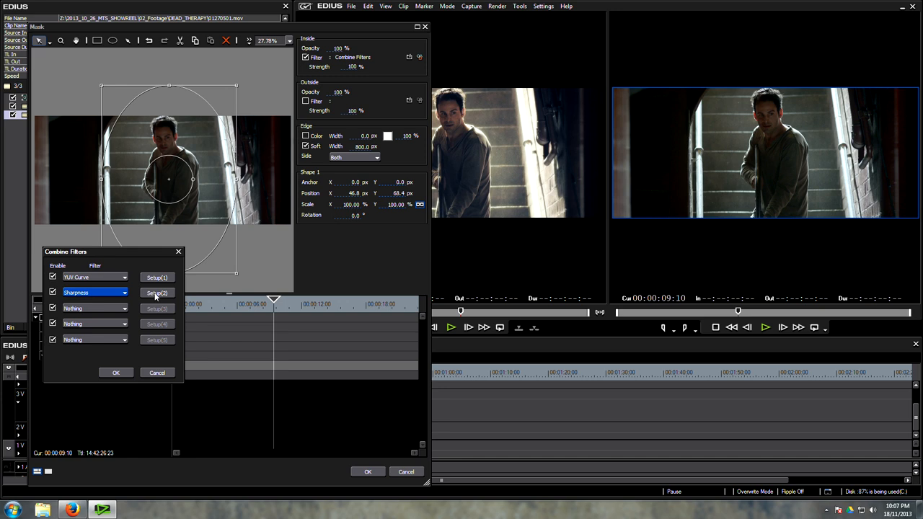
Raise the Sharp slider in the Sharpness filter inside the mask.
left_click(156, 291)
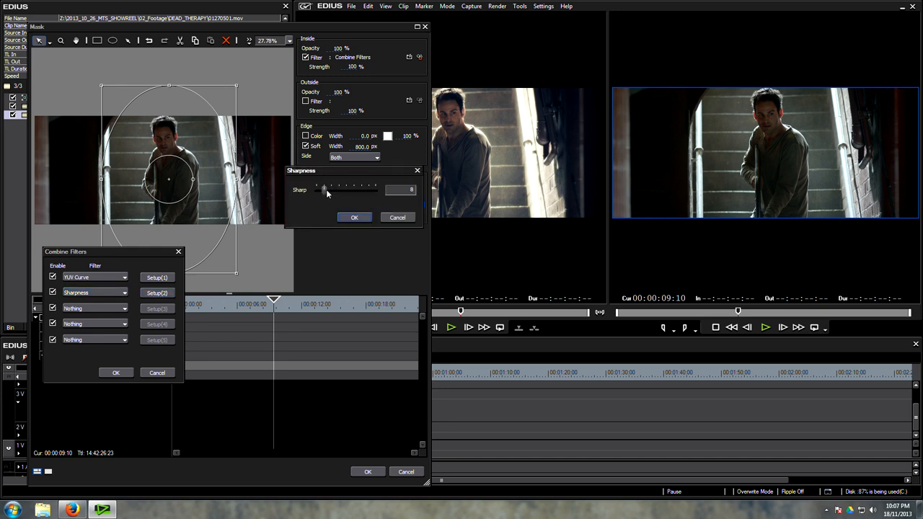
mouse_move(322, 195)
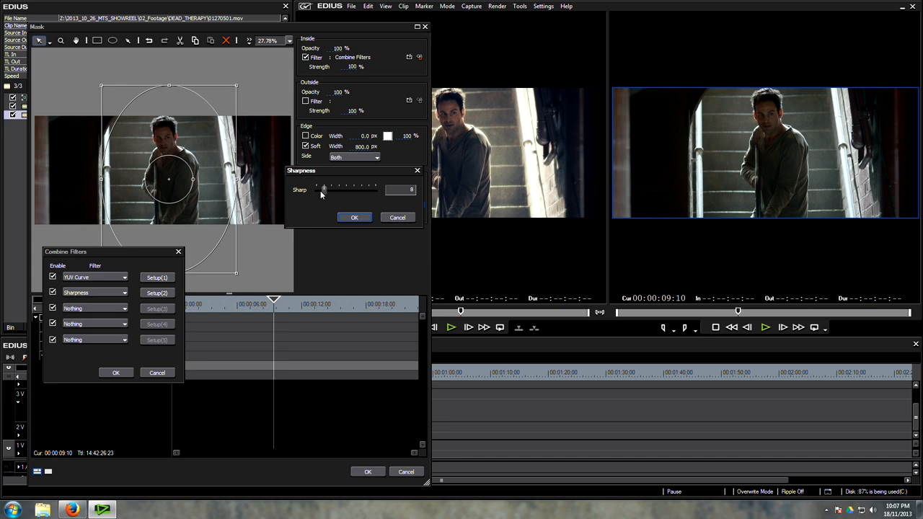
left_click_drag(323, 189, 349, 188)
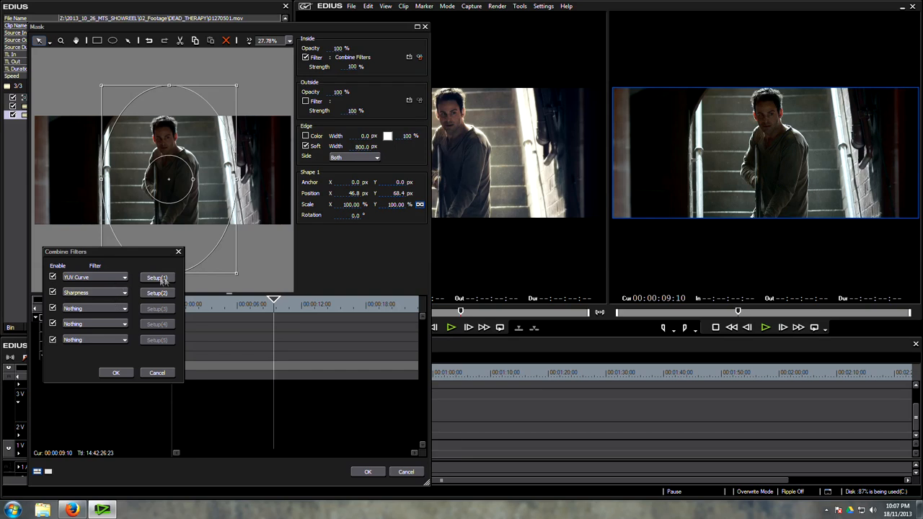
Bend the inside YUV Curve's Y curve into an S with its dark point crushed to 0.
left_click(156, 277)
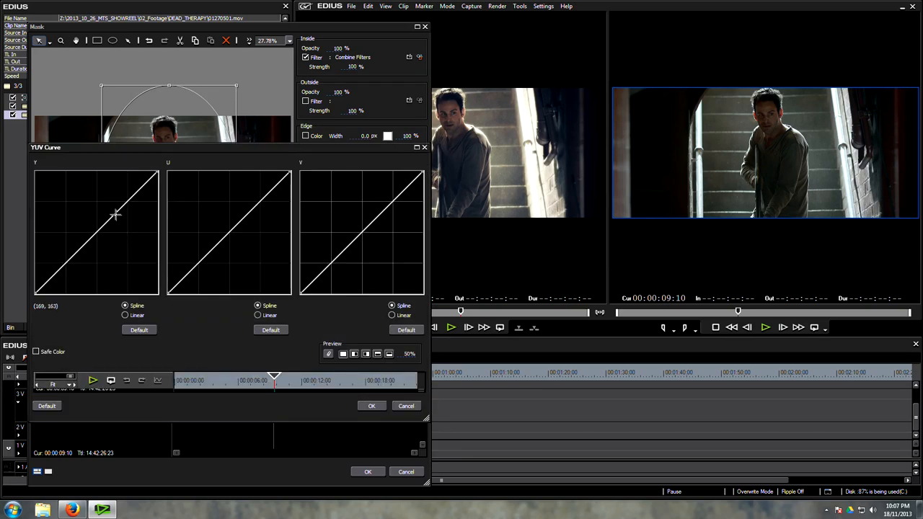
left_click_drag(115, 214, 113, 207)
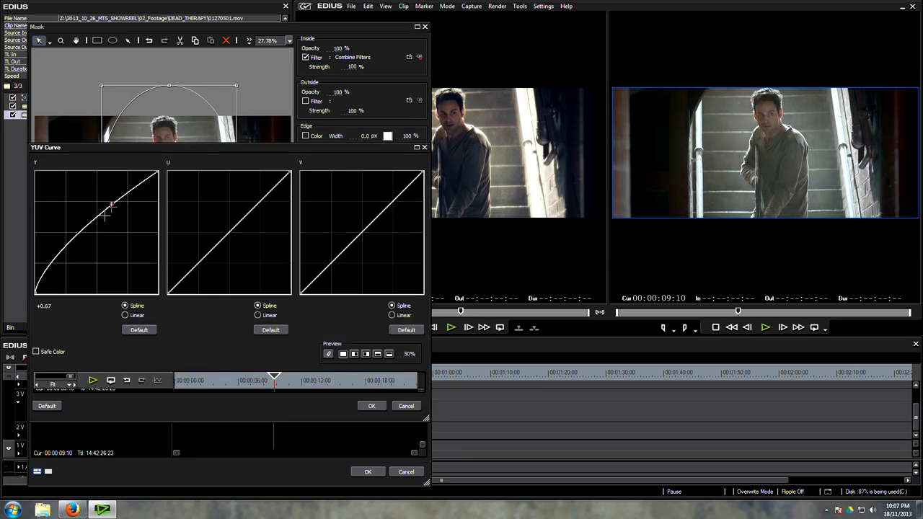
left_click_drag(113, 209, 65, 271)
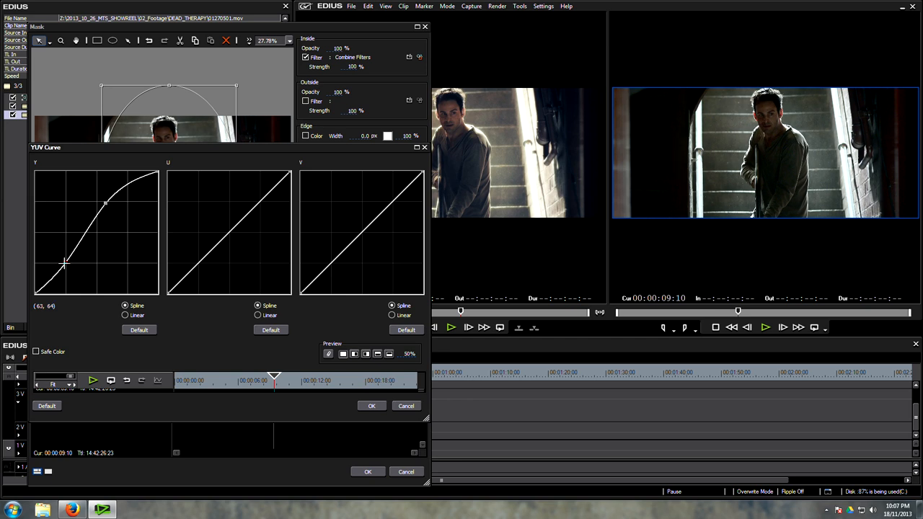
left_click_drag(65, 265, 52, 281)
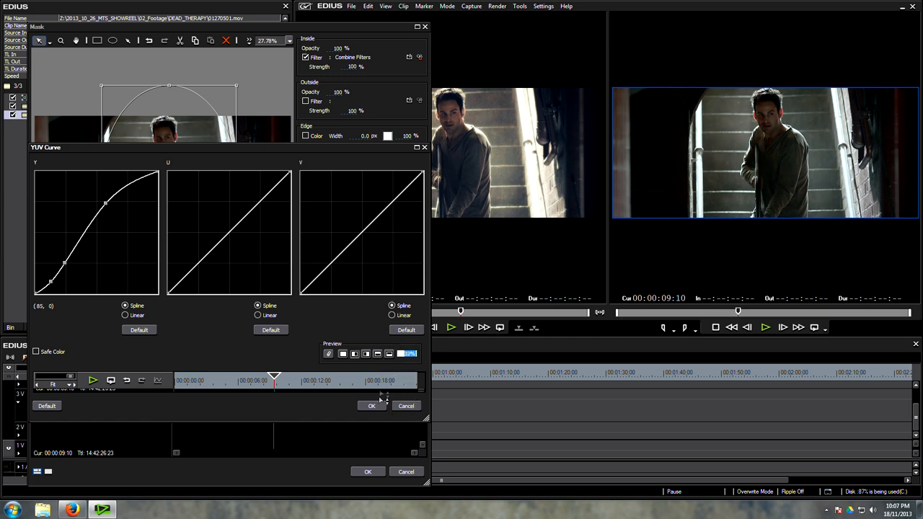
mouse_move(363, 289)
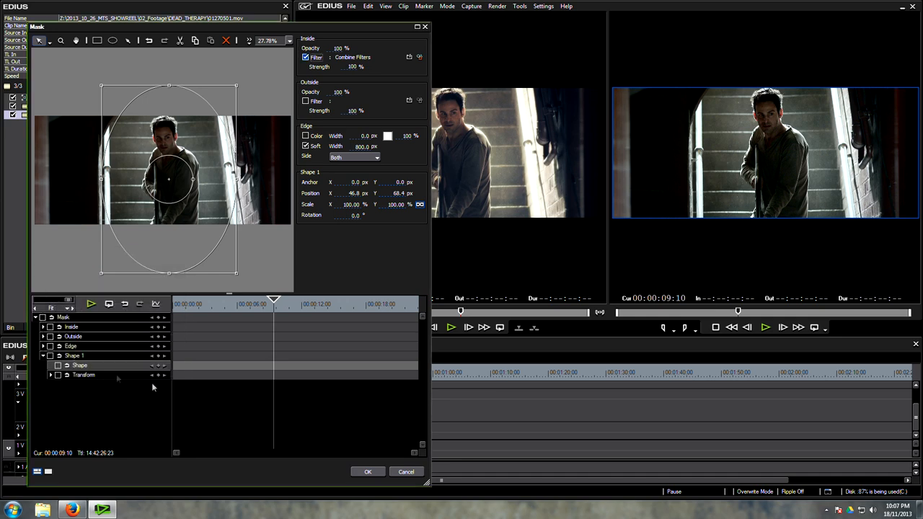
Confirm the Mask settings and switch the preview to View > Single Mode.
left_click(368, 471)
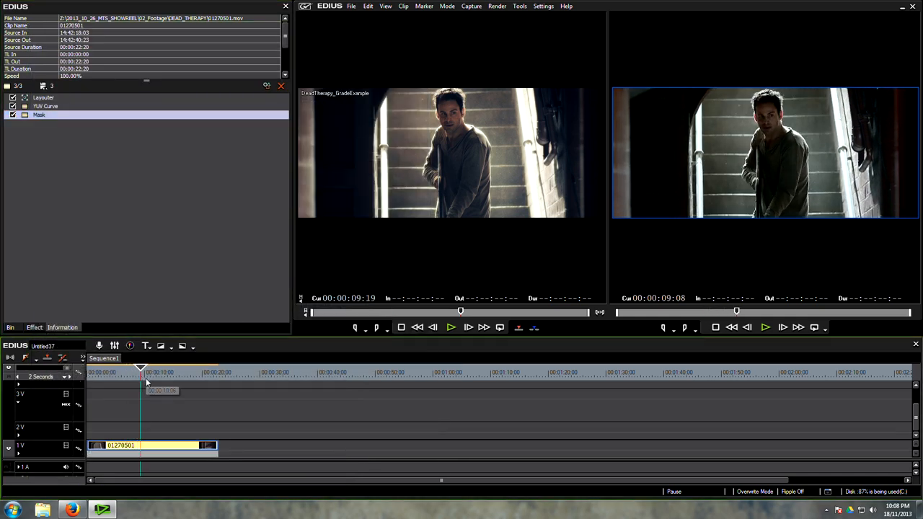
left_click(385, 6)
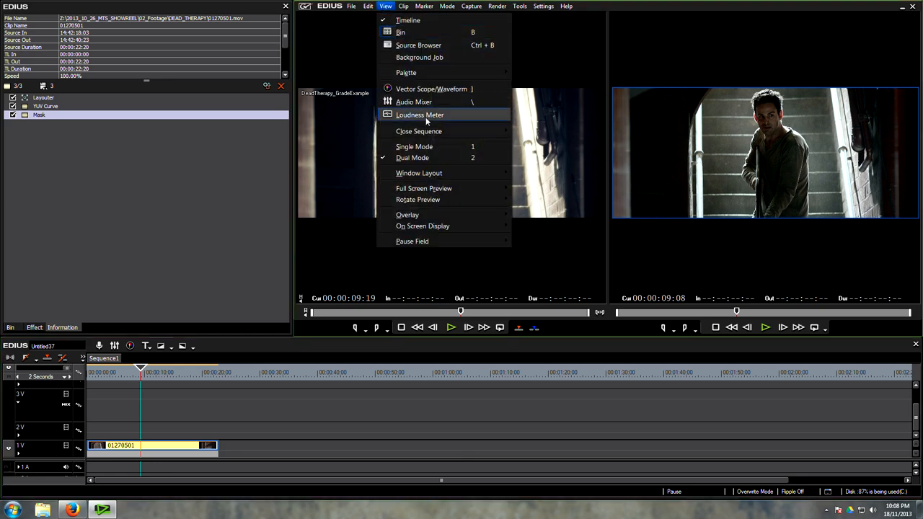
mouse_move(473, 152)
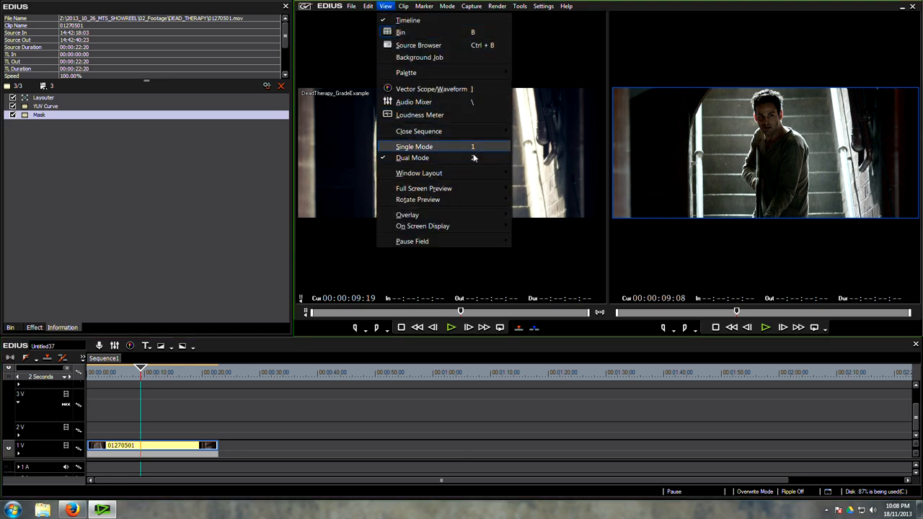
left_click(414, 147)
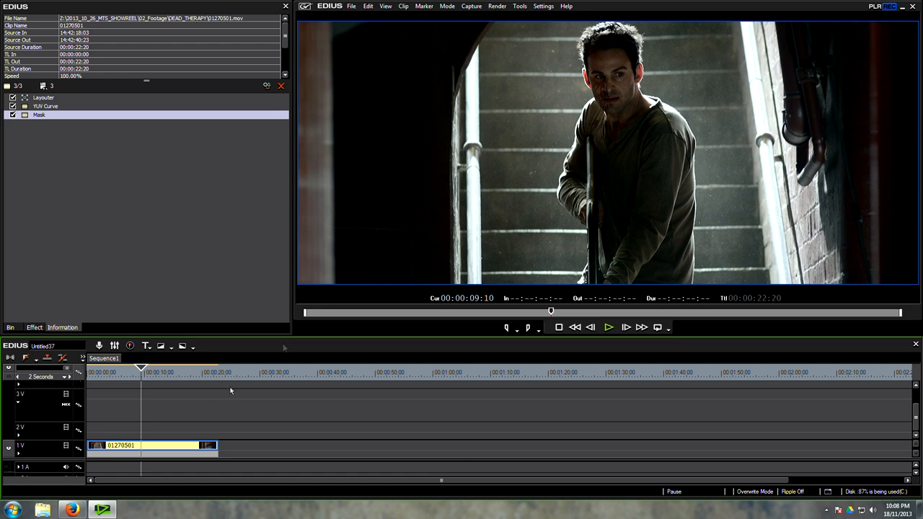
mouse_move(164, 435)
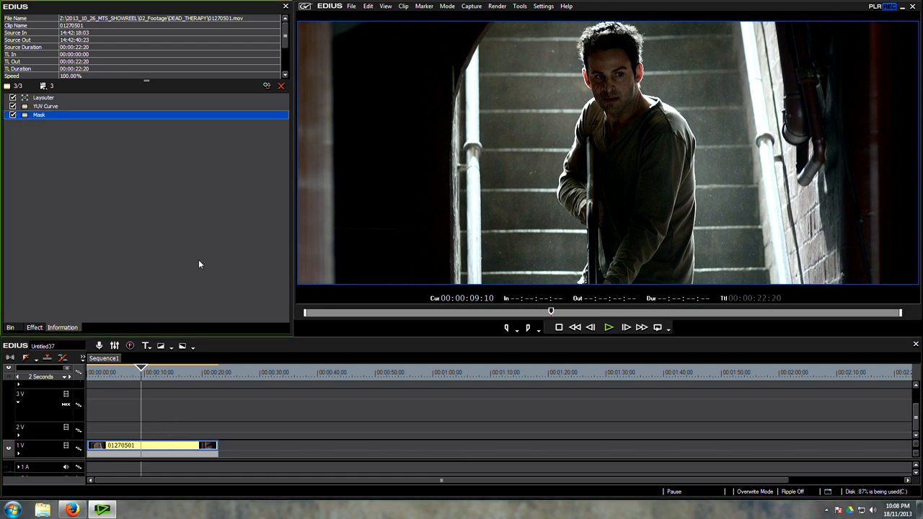
Apply 3-Way Color Correction and bring up its settings beside the preview.
left_click(35, 327)
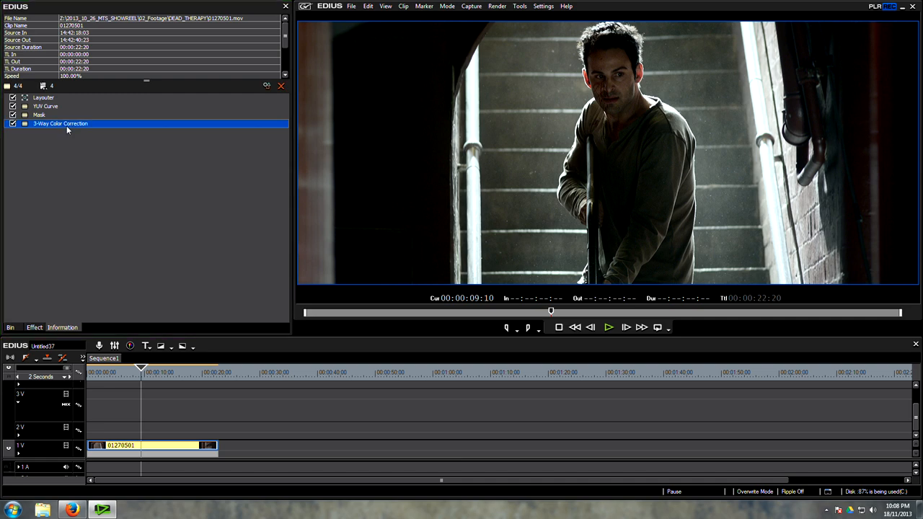
double_click(60, 124)
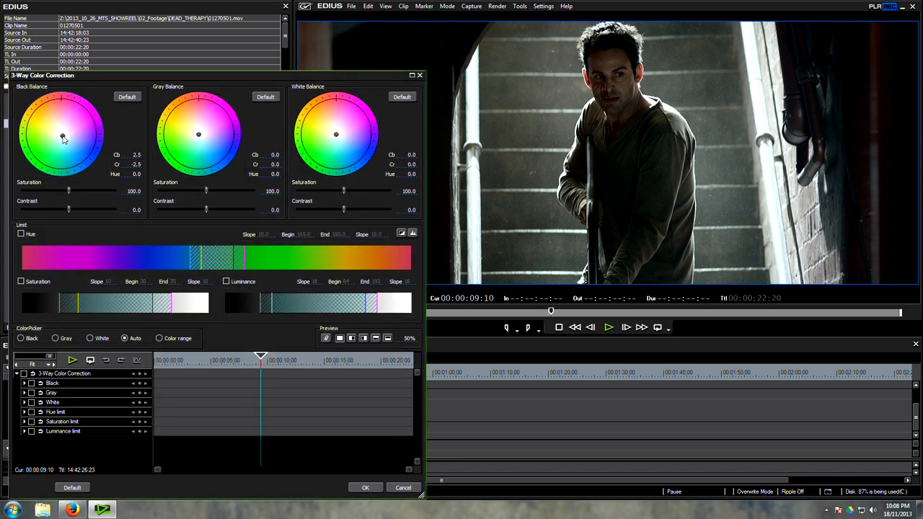
left_click(127, 96)
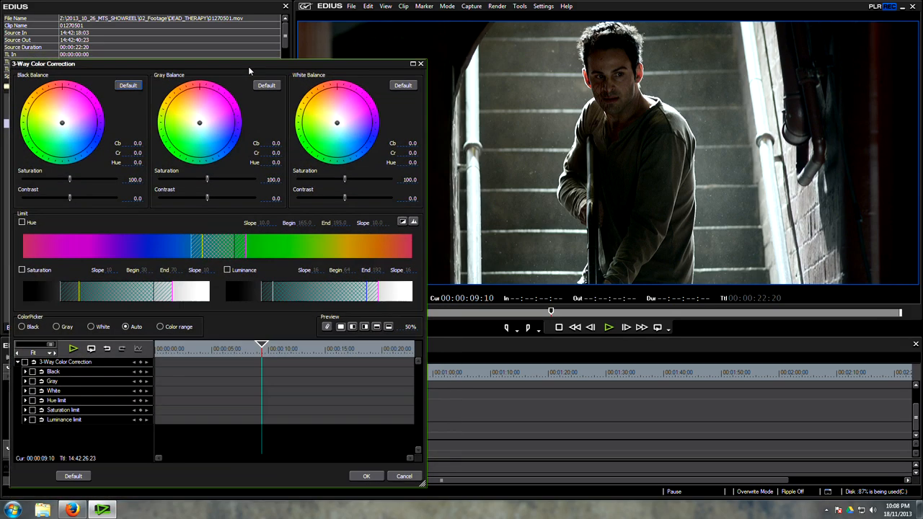
left_click_drag(217, 63, 216, 46)
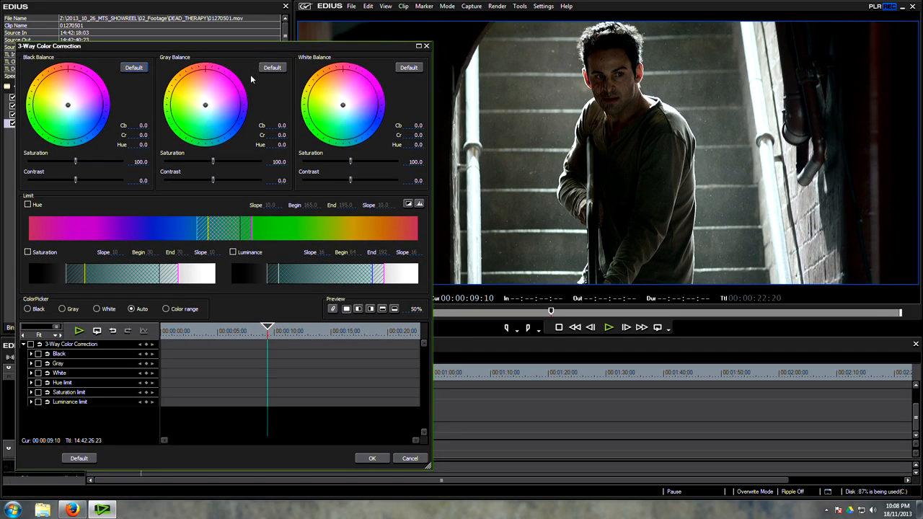
mouse_move(68, 107)
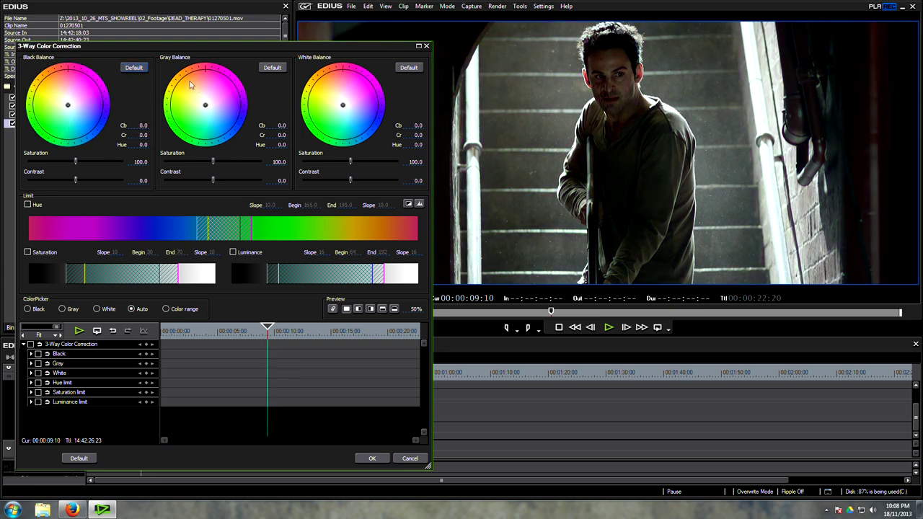
Try green/blue midtone and teal highlight tints, then reset both colour balances.
left_click_drag(205, 107, 213, 117)
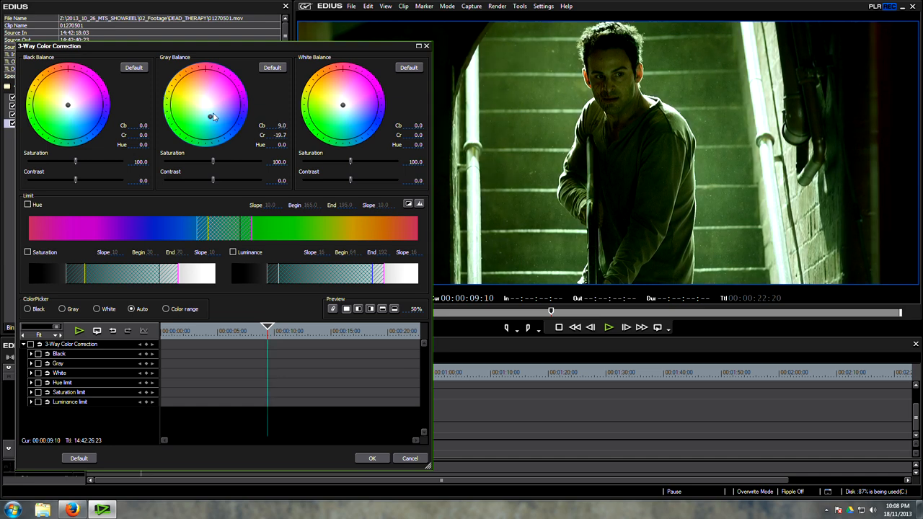
left_click_drag(191, 115, 213, 107)
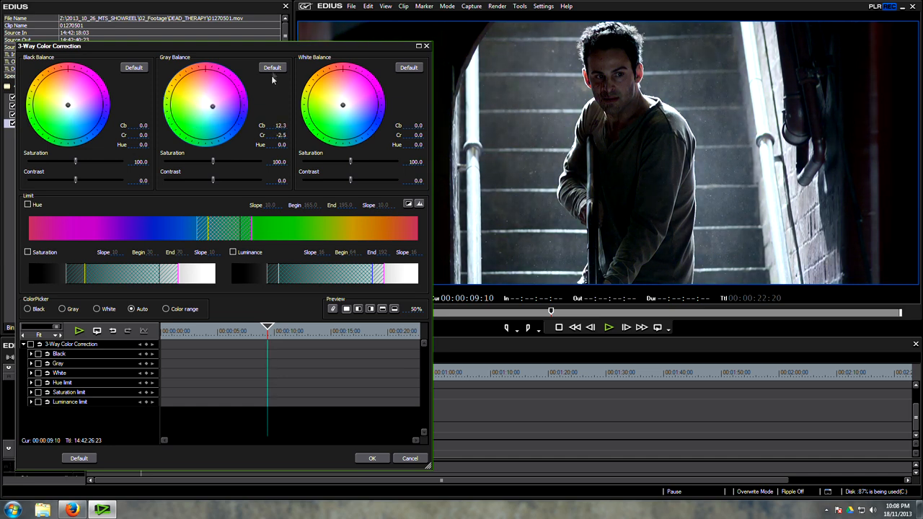
left_click(271, 68)
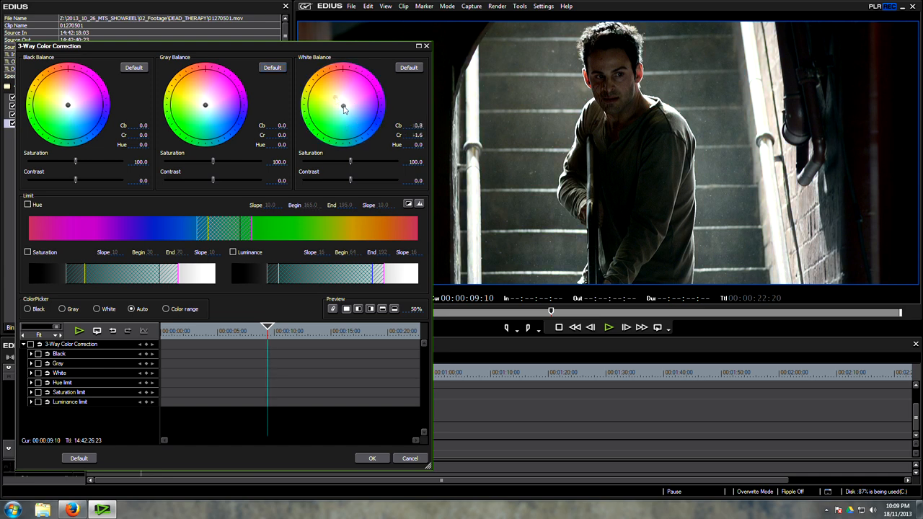
left_click_drag(343, 107, 358, 136)
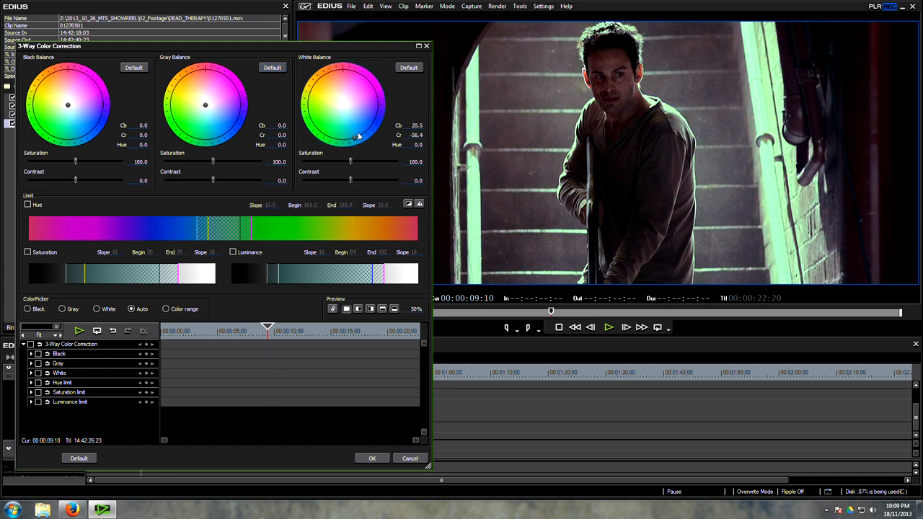
left_click(408, 68)
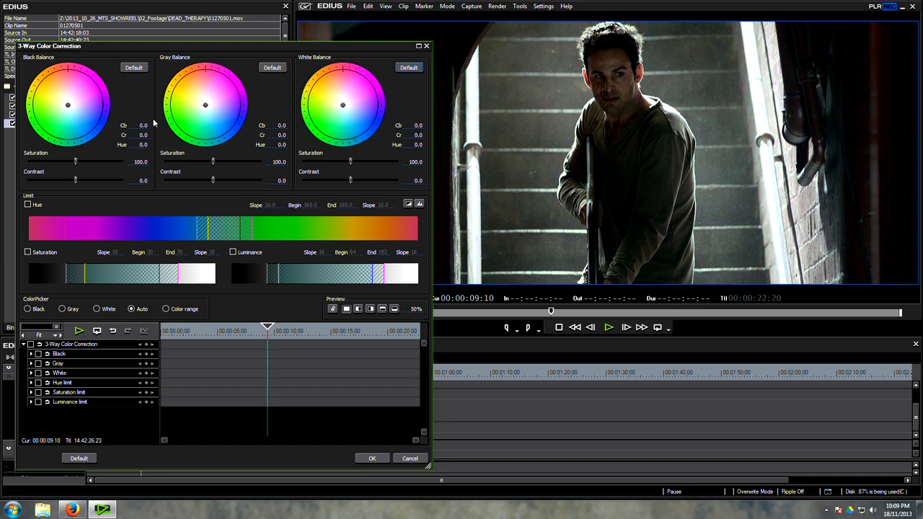
mouse_move(176, 167)
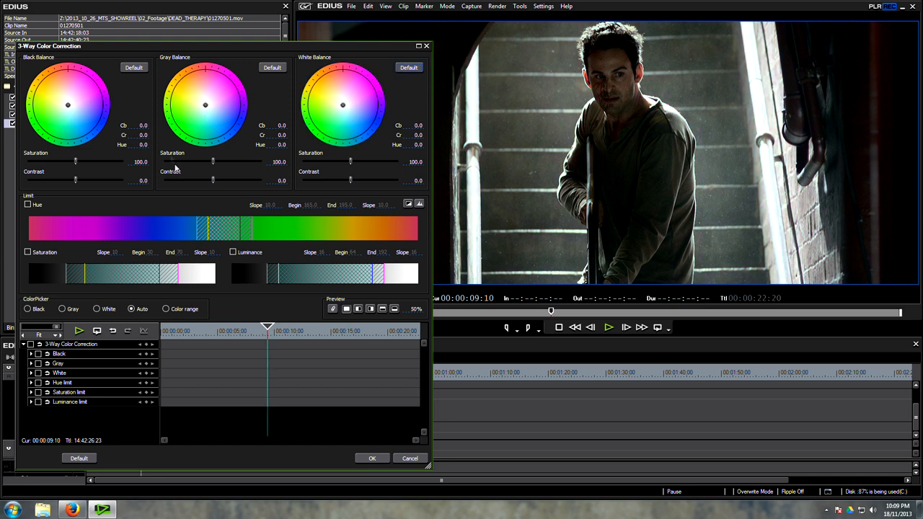
Set Gray and White saturation to 200 and Black saturation to about 150.
left_click_drag(213, 162, 242, 161)
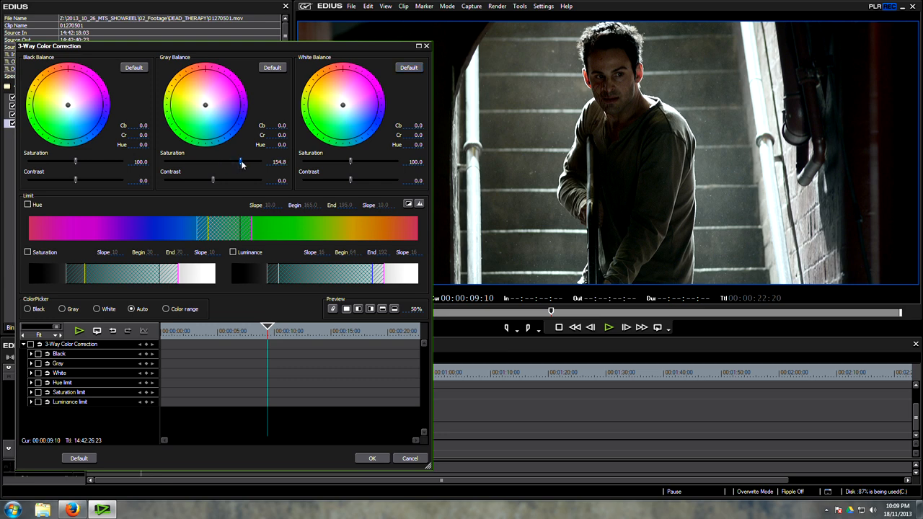
left_click_drag(243, 162, 261, 162)
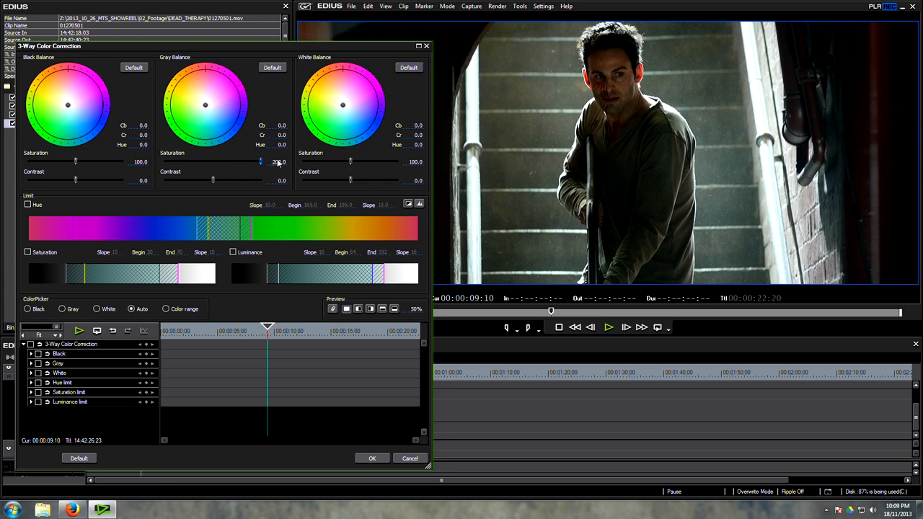
left_click_drag(262, 162, 282, 162)
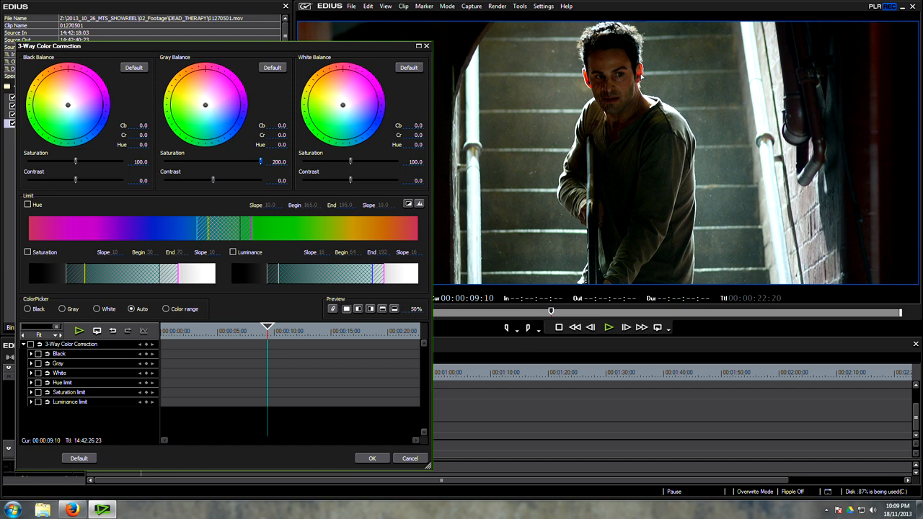
mouse_move(211, 31)
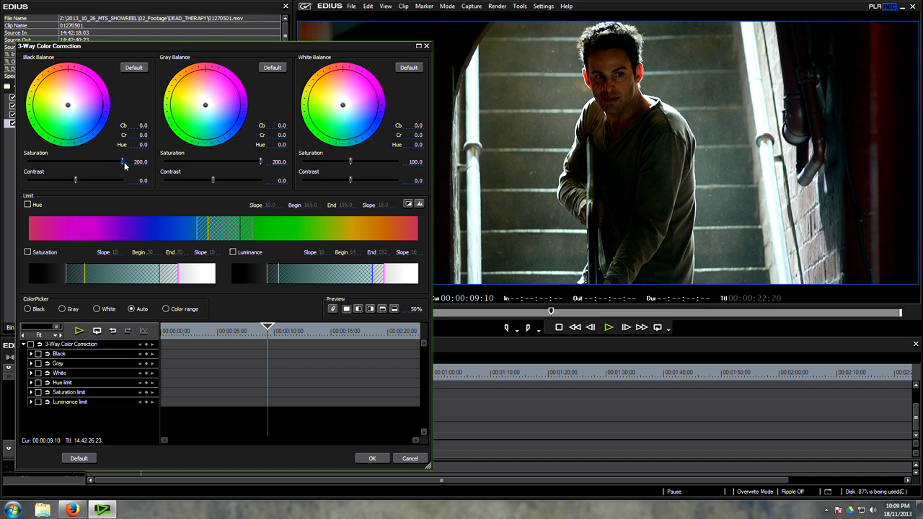
left_click_drag(350, 162, 398, 161)
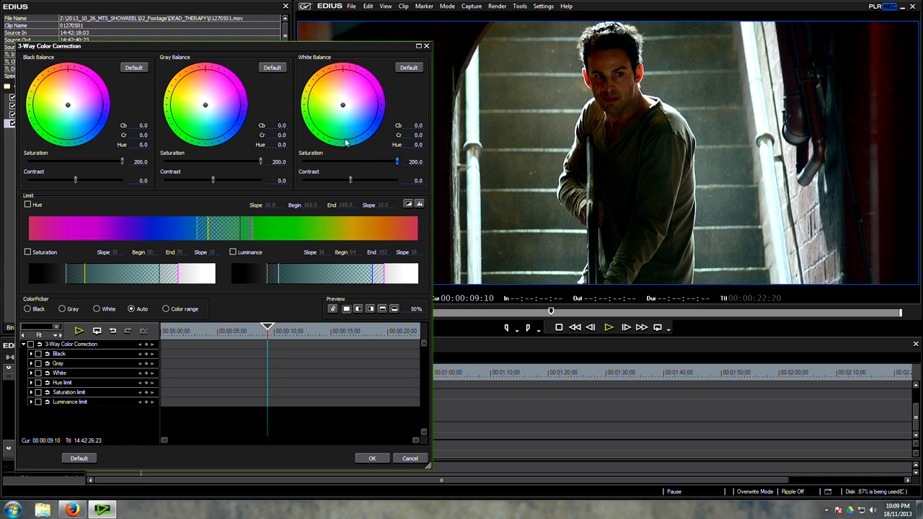
mouse_move(314, 121)
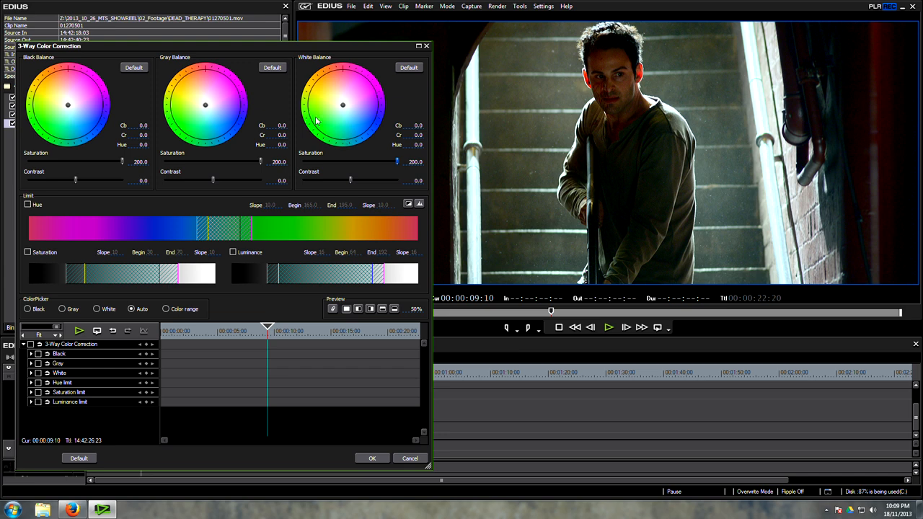
mouse_move(113, 113)
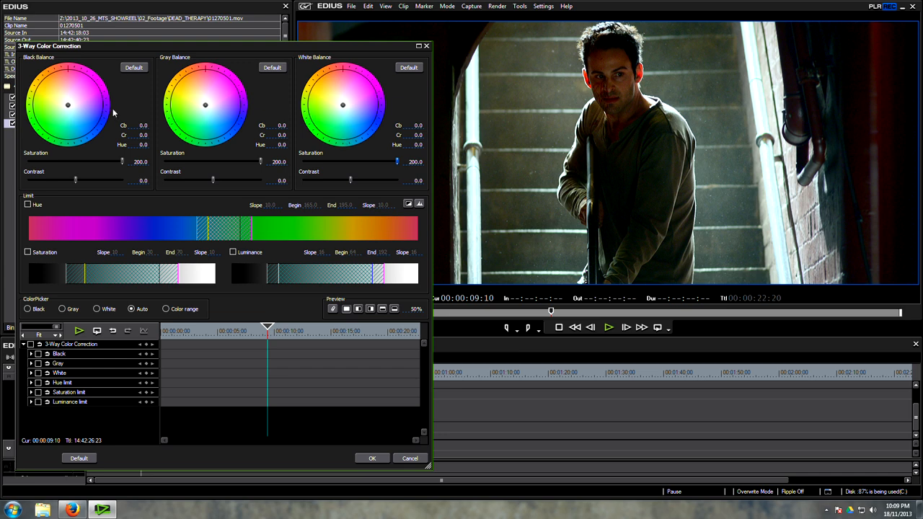
mouse_move(251, 166)
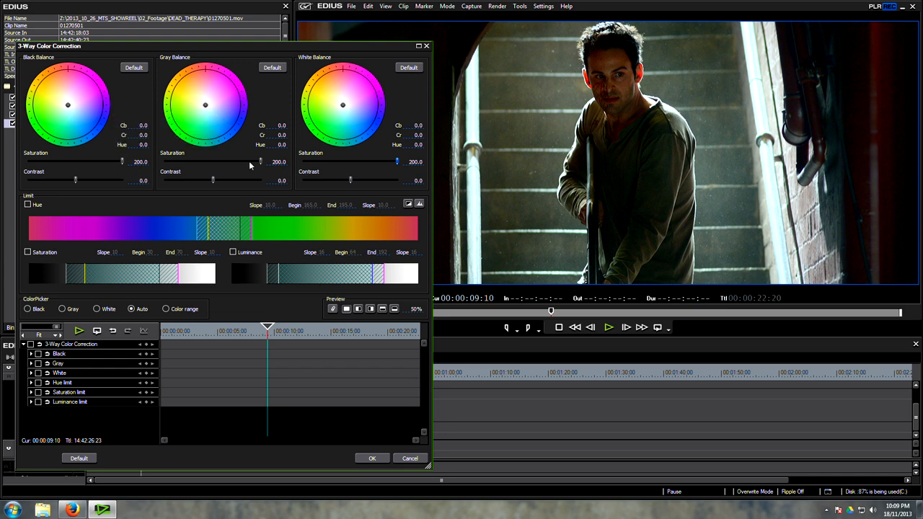
left_click_drag(124, 161, 119, 161)
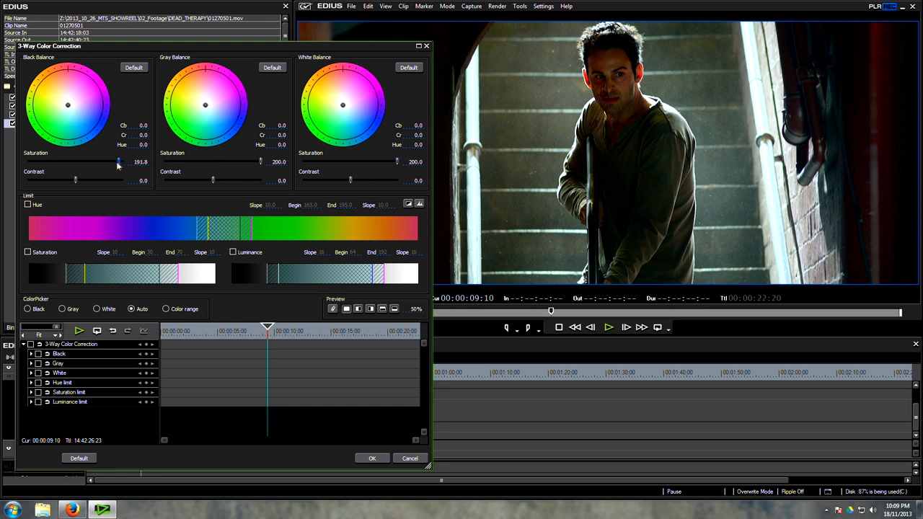
left_click_drag(119, 162, 104, 162)
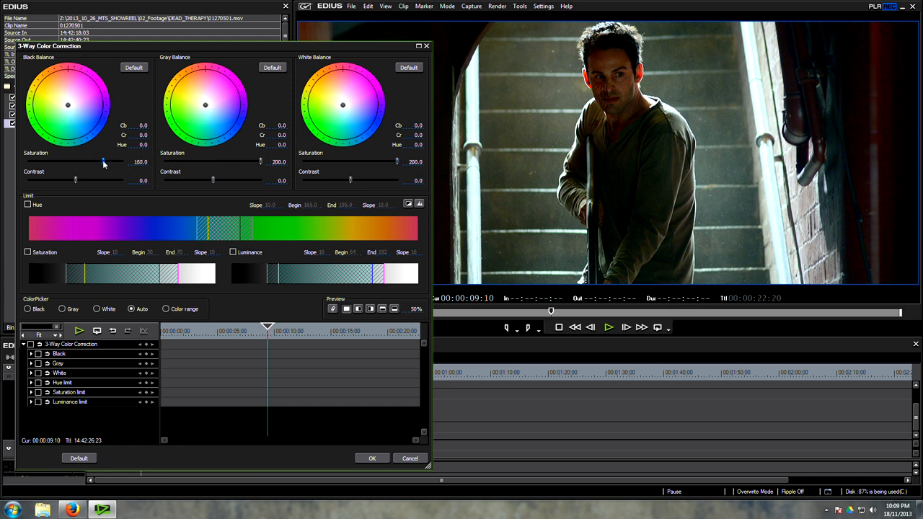
left_click_drag(103, 161, 112, 161)
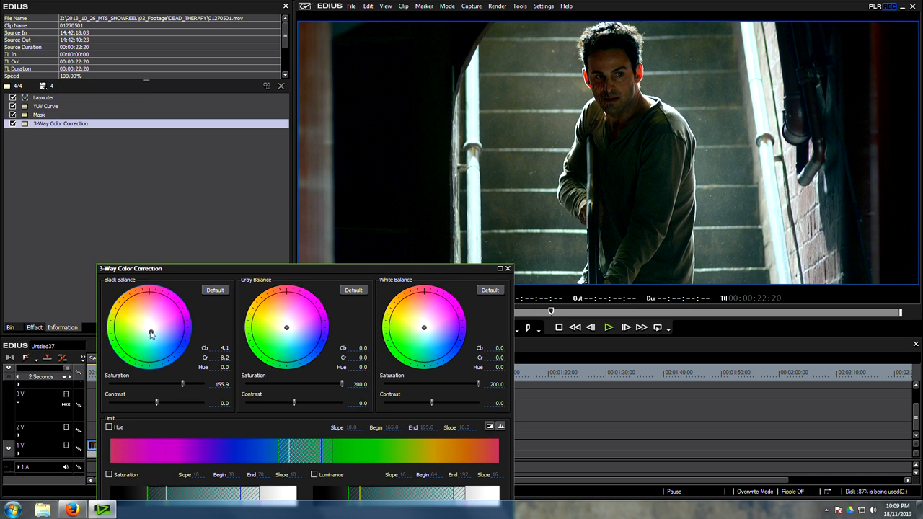
Reset the Black Balance, then tint the shadows toward blue at about 161 saturation.
left_click_drag(152, 335, 148, 338)
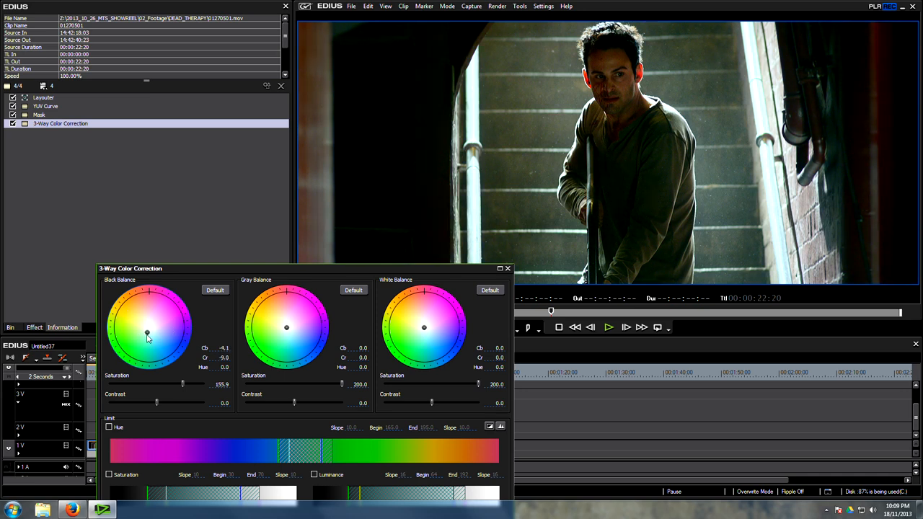
left_click(215, 289)
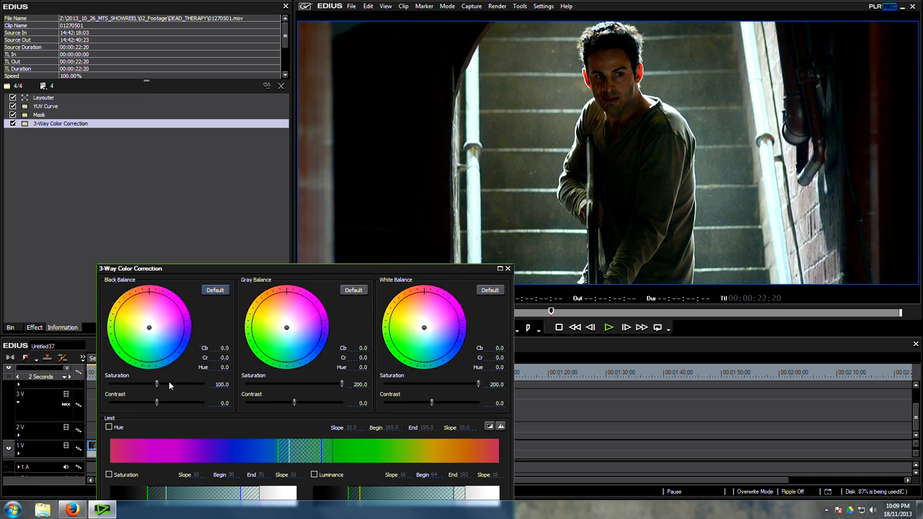
left_click_drag(156, 383, 186, 383)
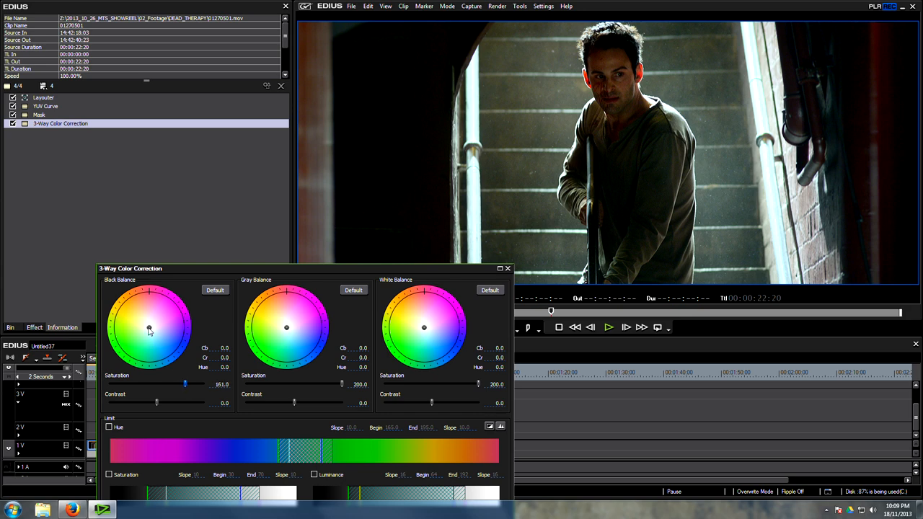
left_click_drag(150, 326, 154, 340)
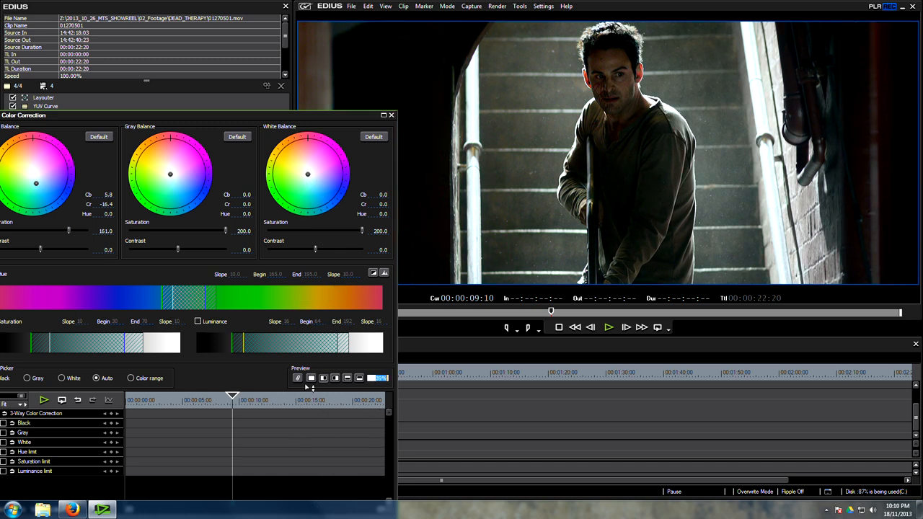
Nudge the Gray and White Balance wheel points to shift midtone and highlight colour.
left_click_drag(171, 175, 170, 176)
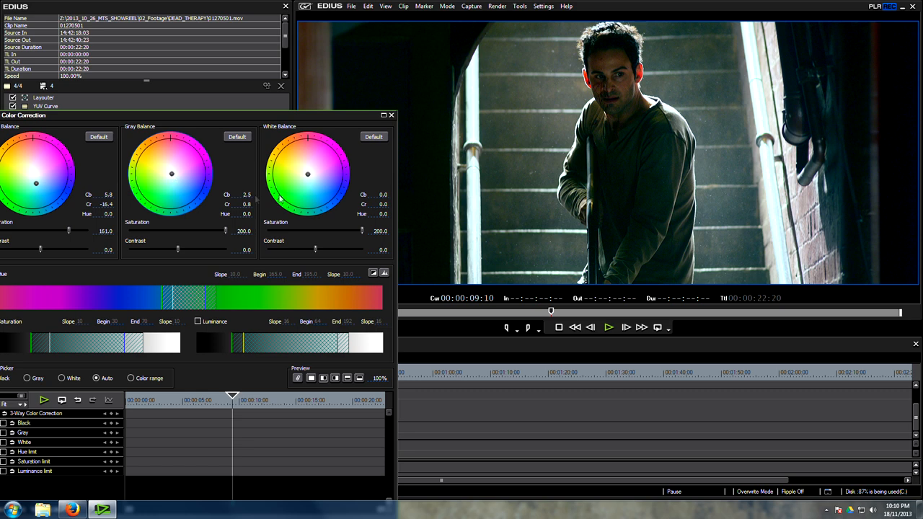
left_click(309, 176)
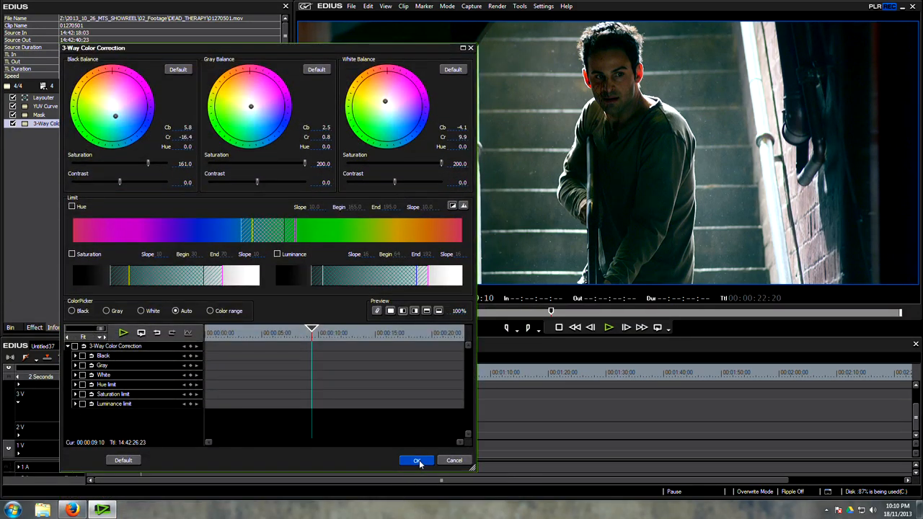
Apply the 3-Way Color Correction and show the vectorscope and waveform display.
left_click(417, 460)
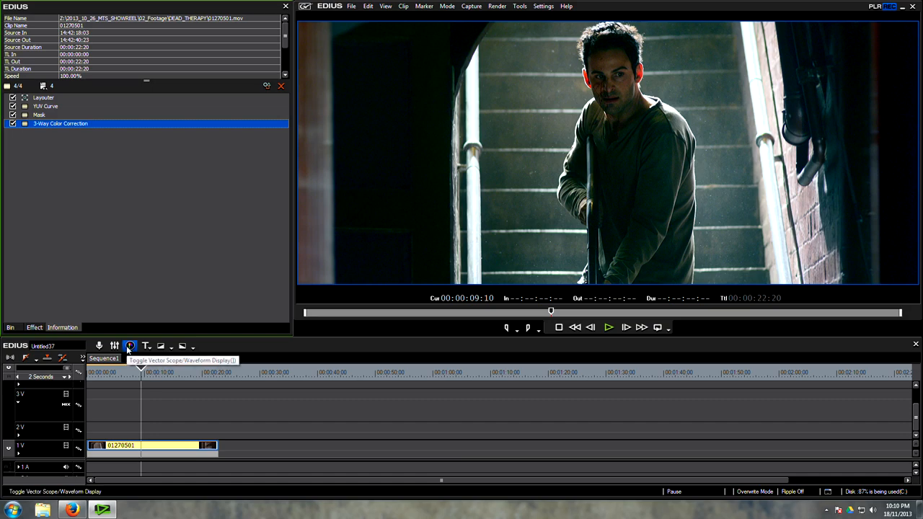
left_click(130, 346)
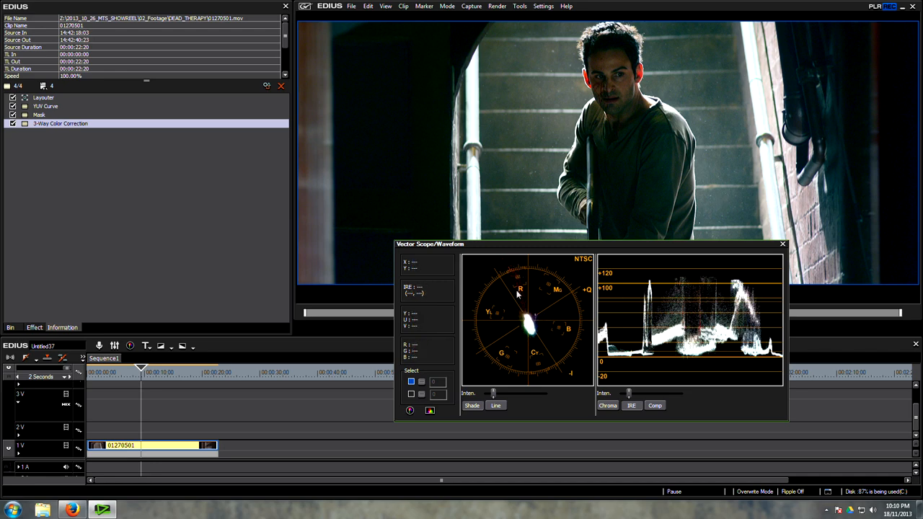
mouse_move(582, 157)
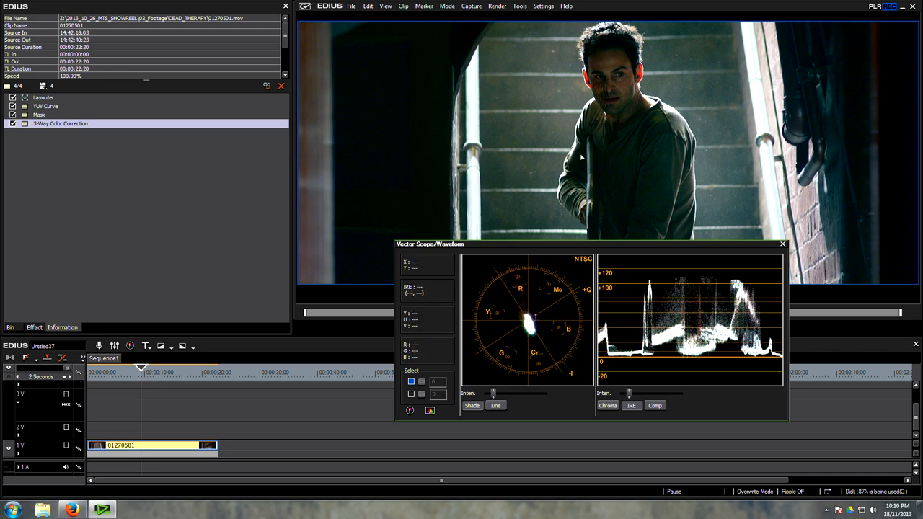
mouse_move(132, 135)
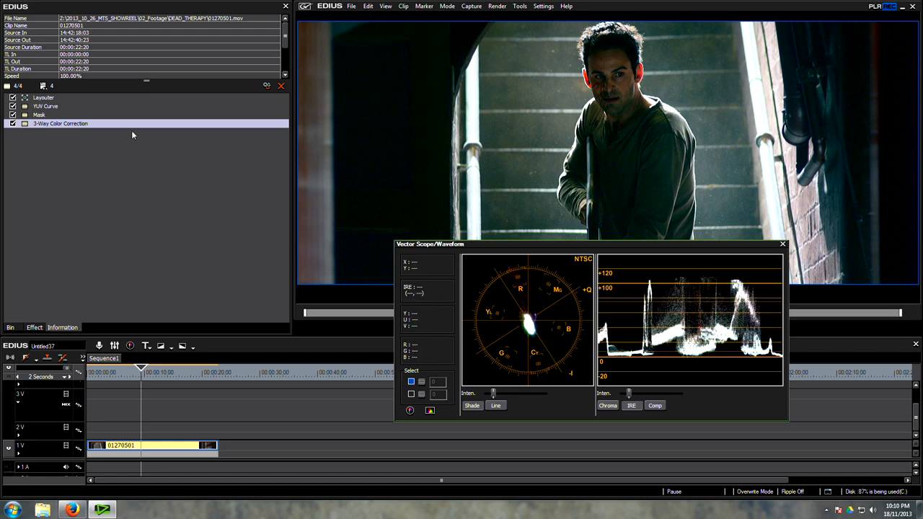
Reopen the 3-Way Color Correction and refine the Gray Balance midtone tint.
double_click(60, 124)
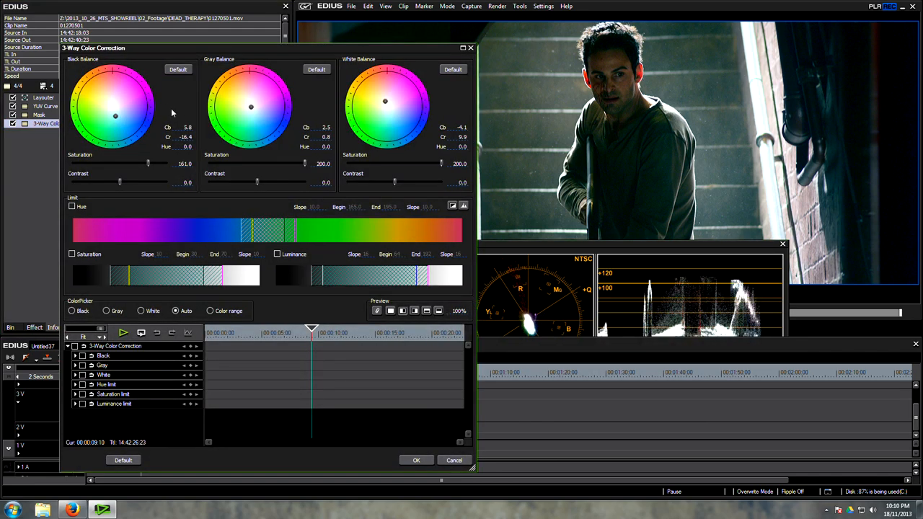
left_click_drag(251, 107, 243, 108)
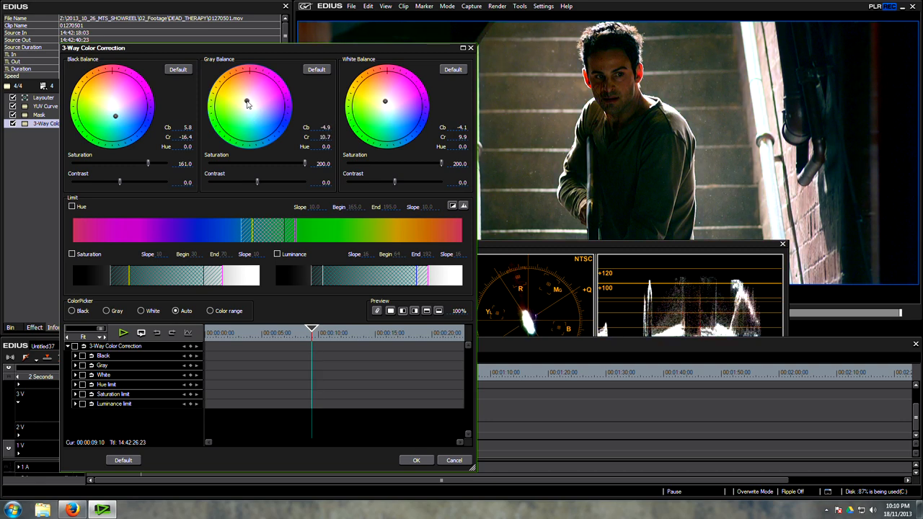
left_click_drag(248, 101, 248, 103)
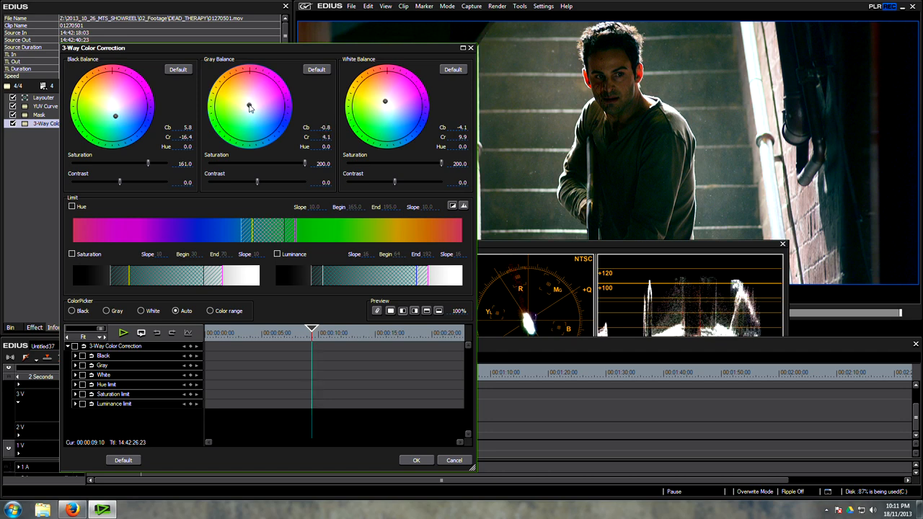
left_click_drag(251, 106, 248, 106)
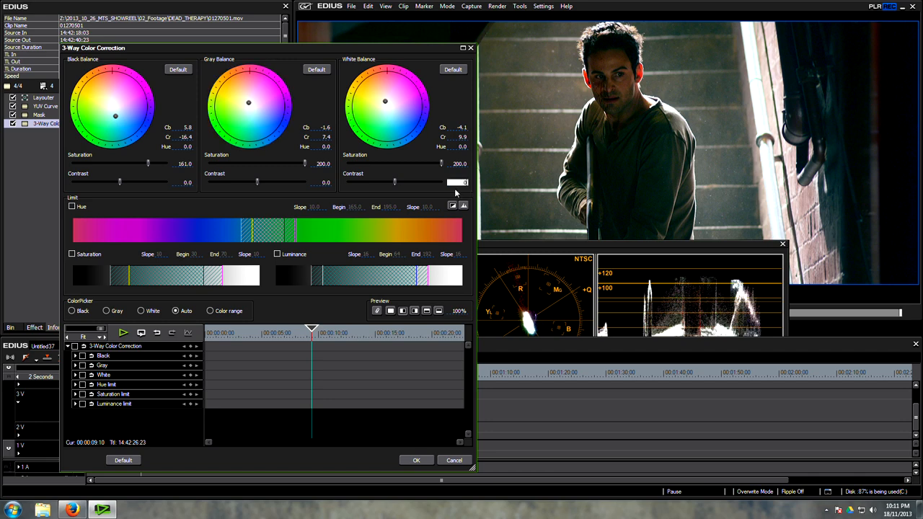
mouse_move(395, 185)
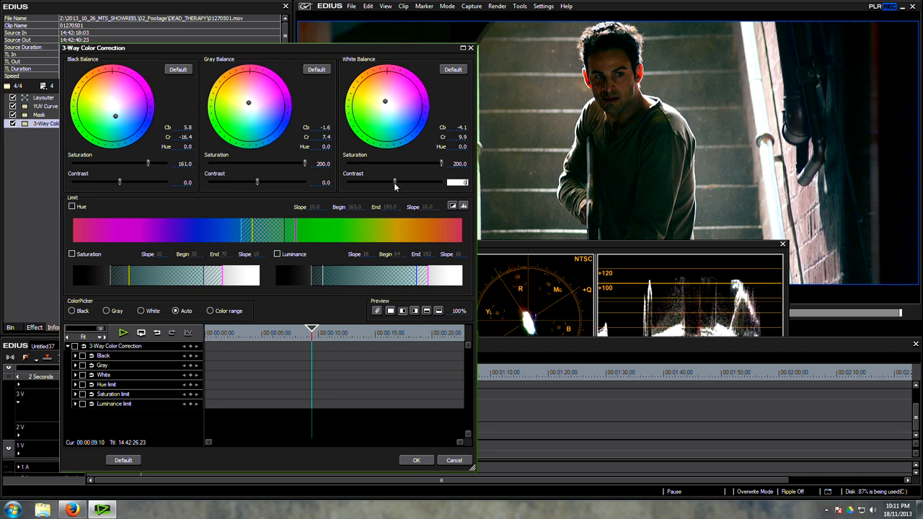
Lower the White contrast to about -12.4.
left_click_drag(395, 182, 383, 181)
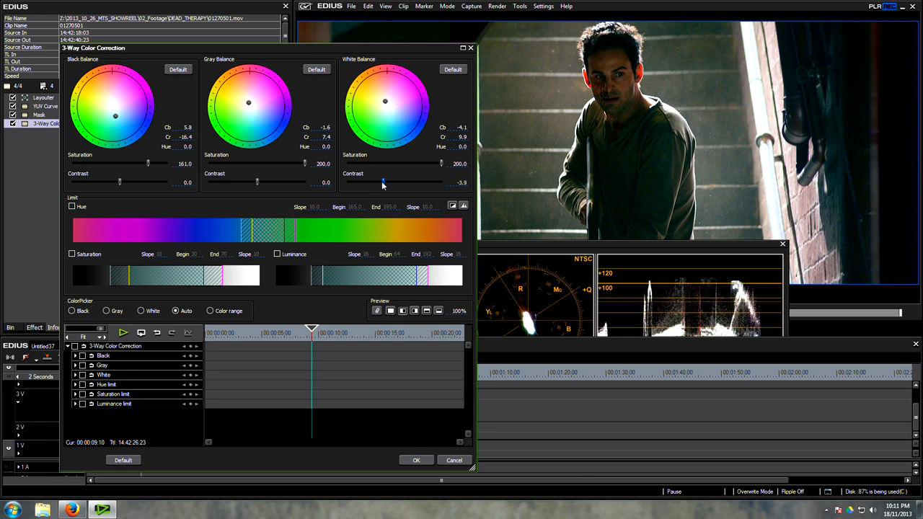
left_click_drag(383, 181, 396, 182)
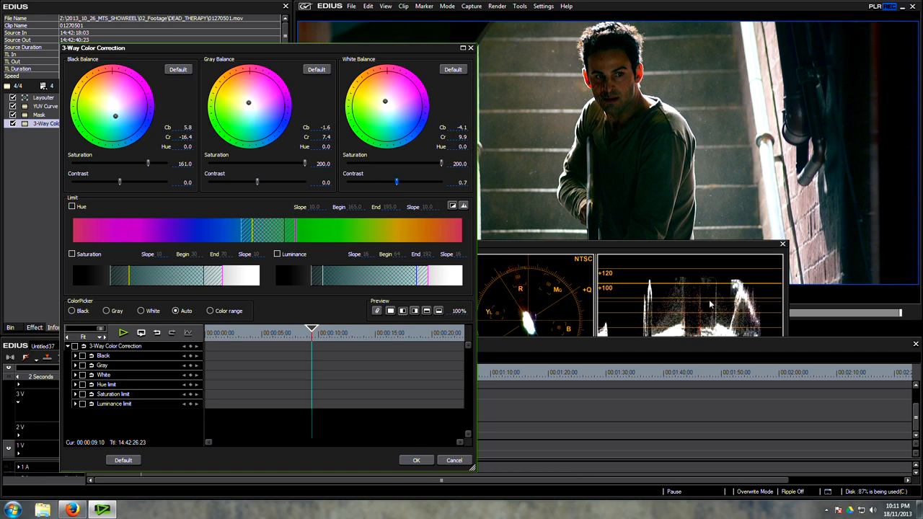
left_click_drag(396, 181, 392, 182)
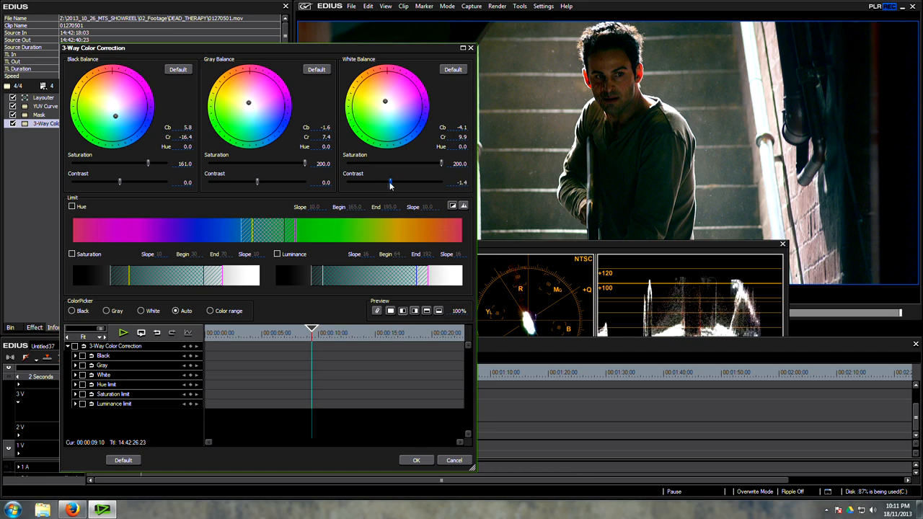
left_click_drag(390, 182, 364, 182)
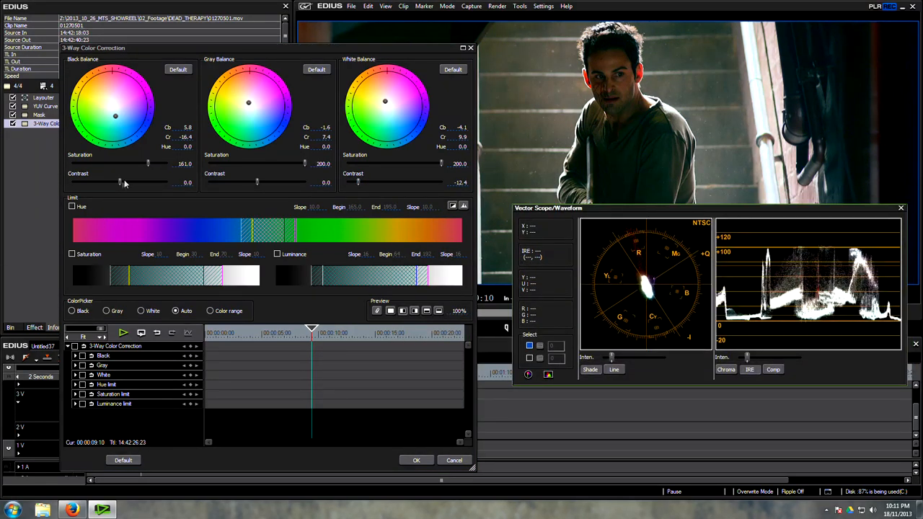
Lower Black contrast to -2.3 and Gray contrast to -6.2.
left_click_drag(119, 182, 113, 182)
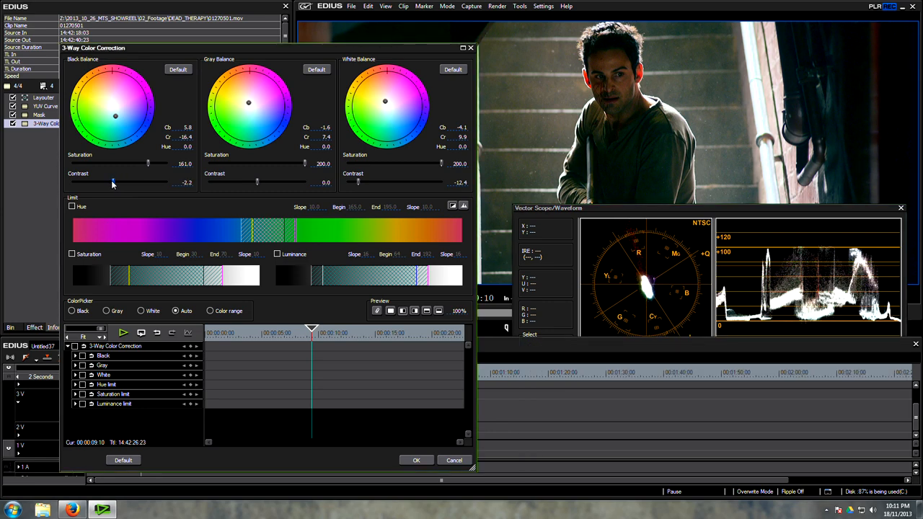
left_click_drag(257, 181, 276, 182)
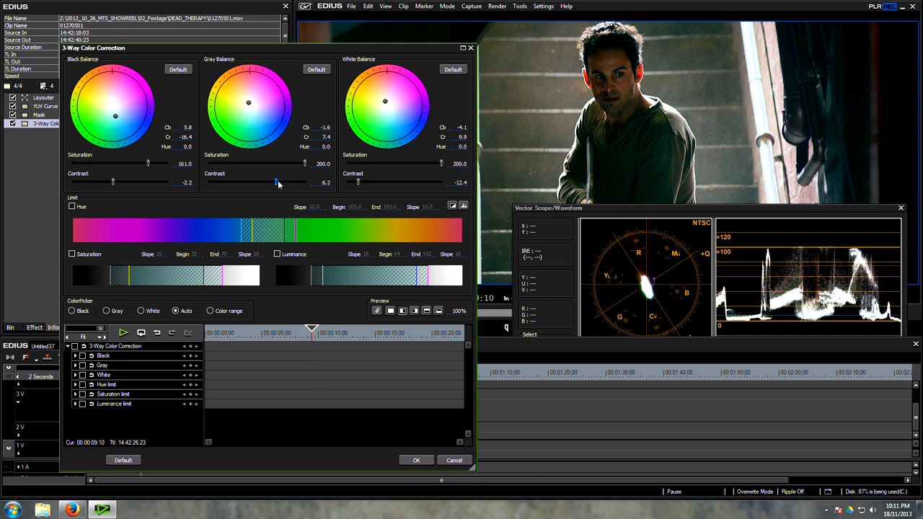
left_click_drag(274, 181, 282, 181)
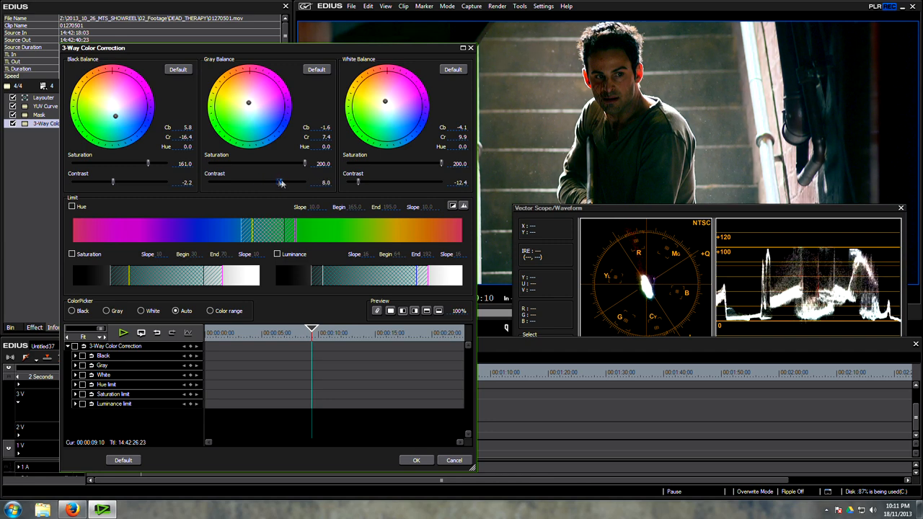
left_click_drag(281, 182, 277, 182)
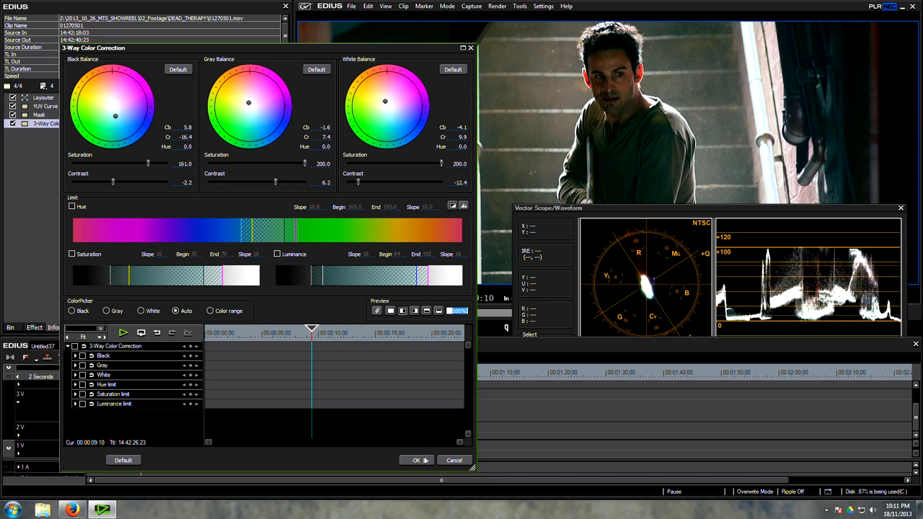
Apply the grade and add a second 3-Way Color Correction from the Effect palette to the stair clip.
left_click(415, 460)
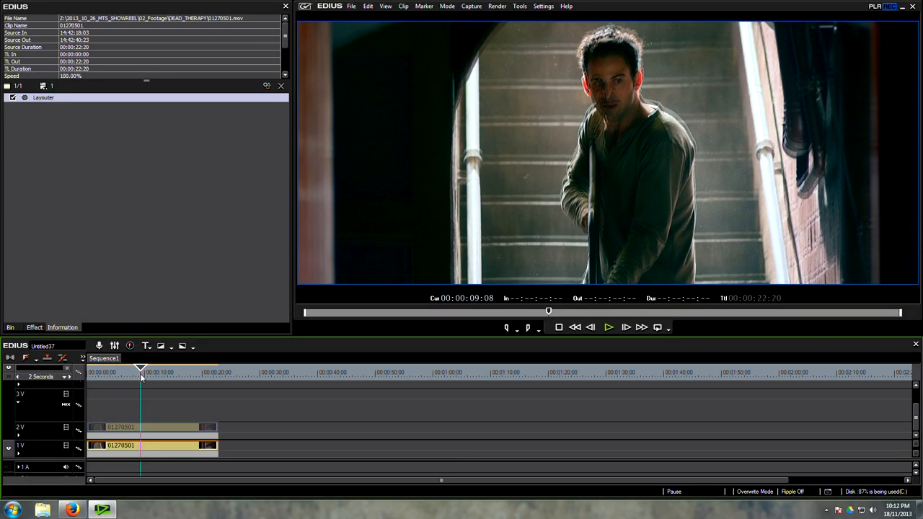
left_click(43, 98)
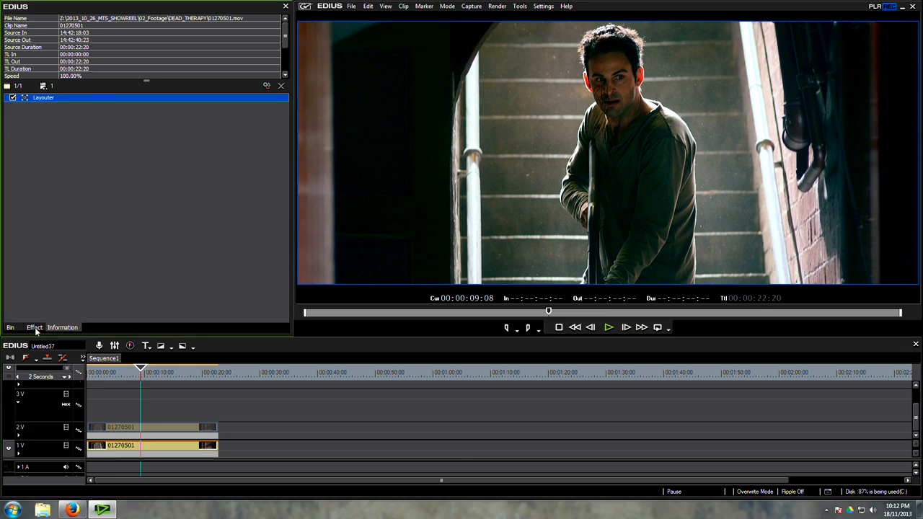
left_click(35, 327)
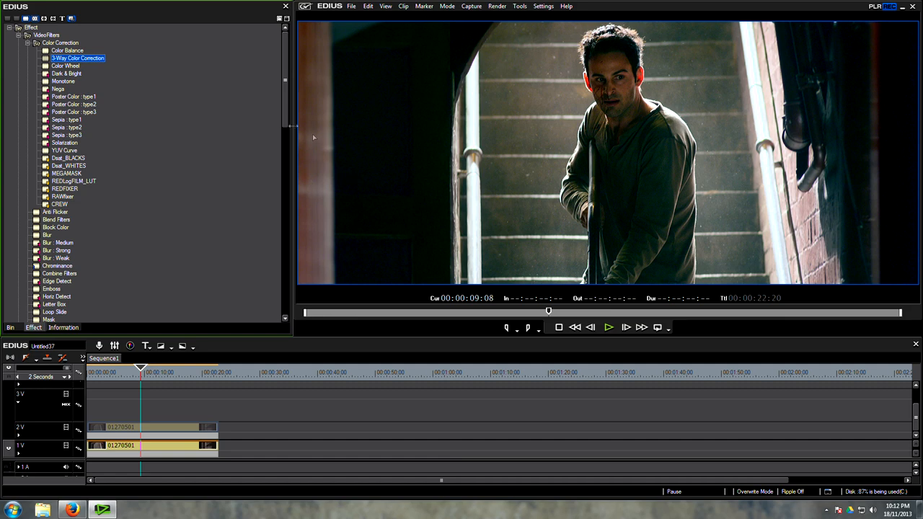
mouse_move(92, 136)
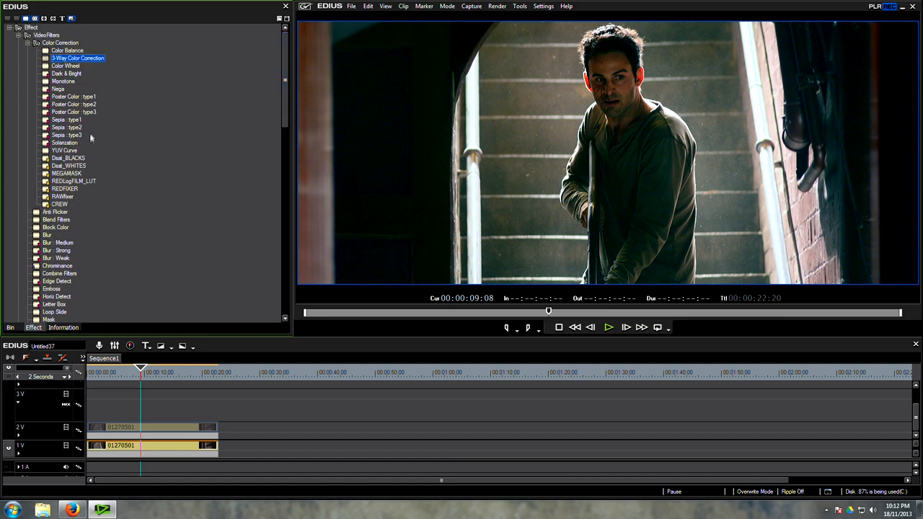
mouse_move(66, 64)
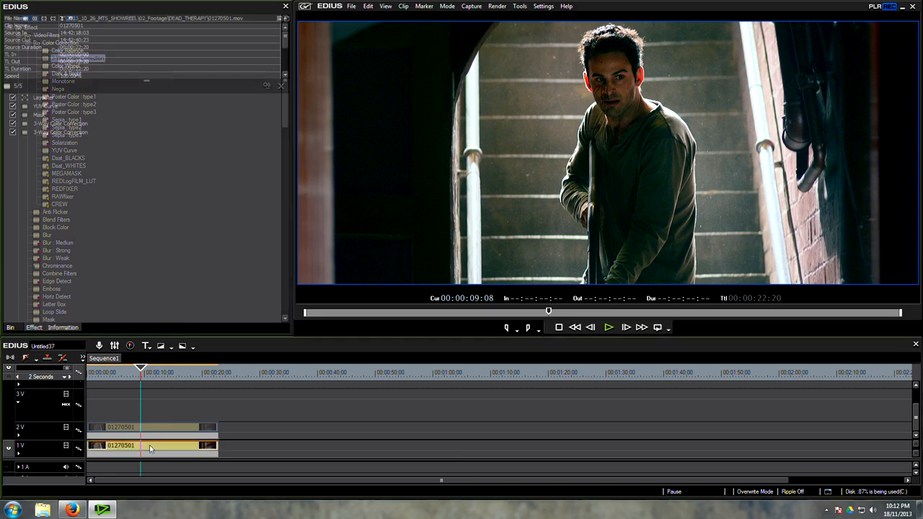
left_click(61, 133)
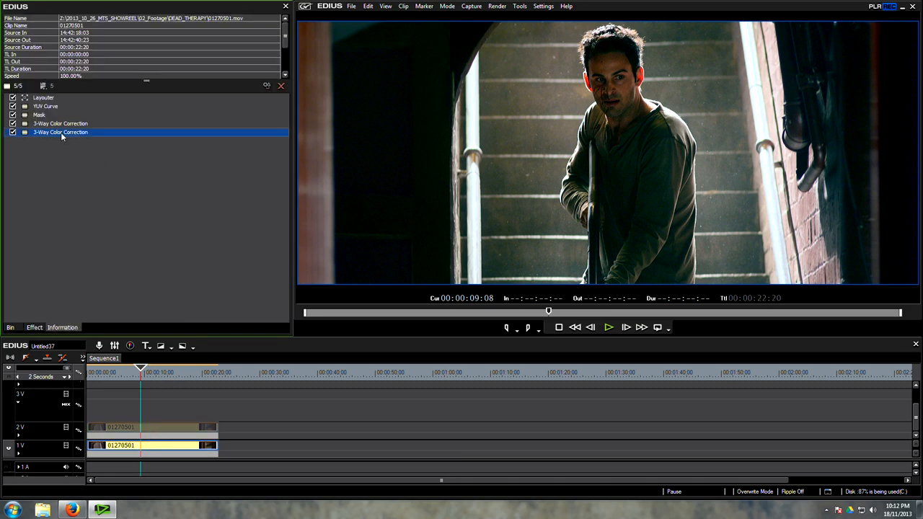
Limit the second correction to a colour range qualified by hue, saturation and luminance.
double_click(61, 133)
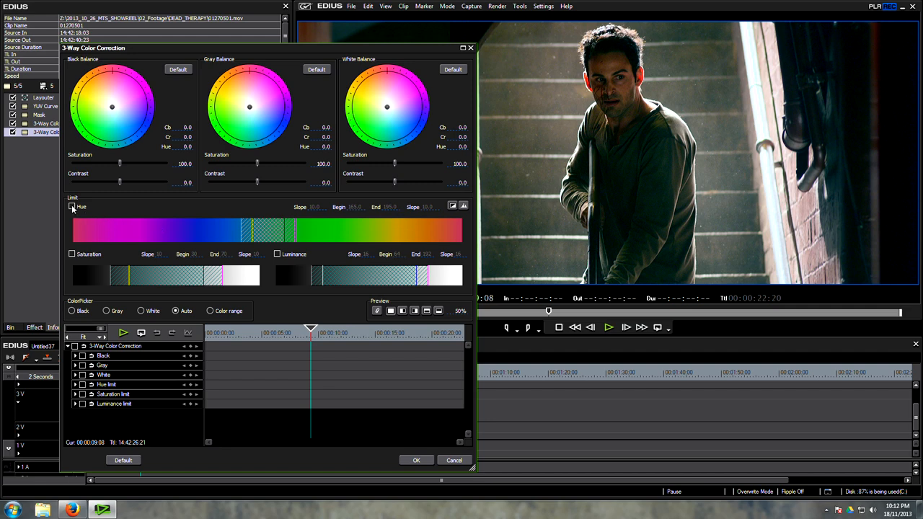
left_click(72, 207)
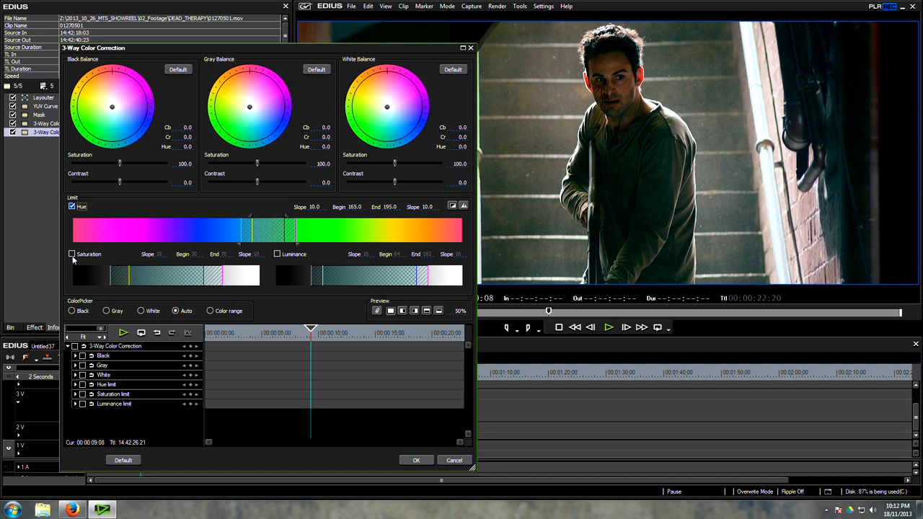
left_click(72, 254)
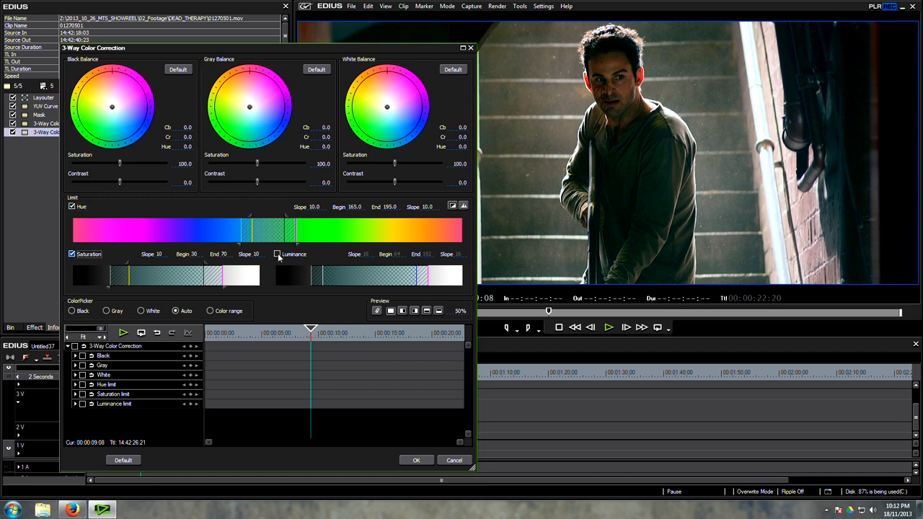
left_click(277, 254)
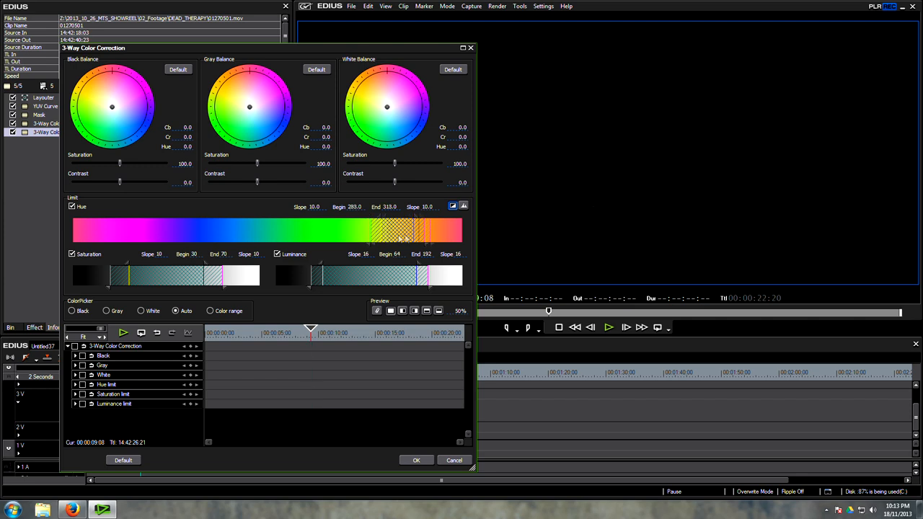
left_click_drag(401, 229, 447, 230)
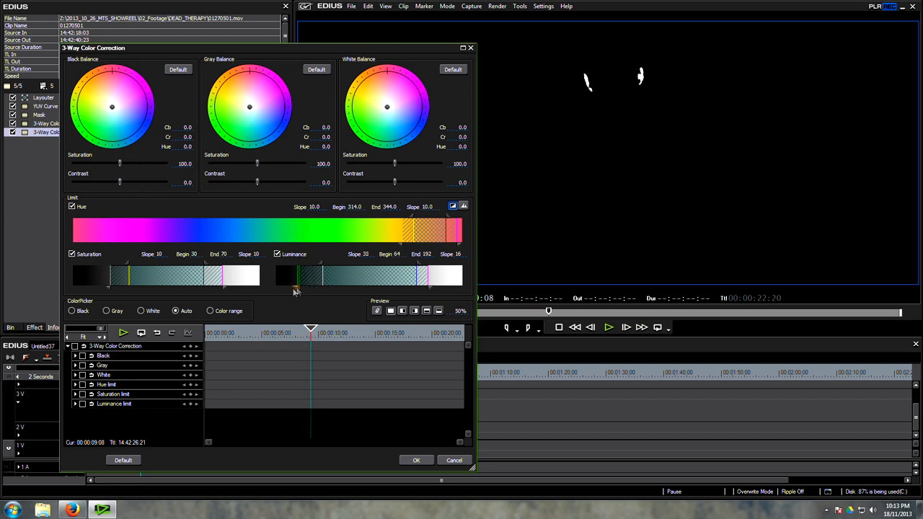
left_click_drag(297, 274, 296, 274)
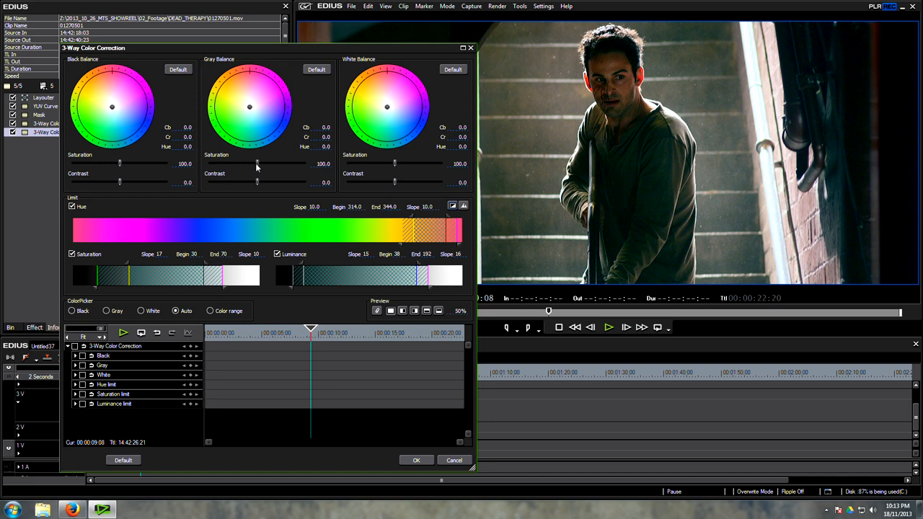
Lower the midtone saturation and shift the Gray Balance colour within that range.
left_click_drag(257, 163, 223, 163)
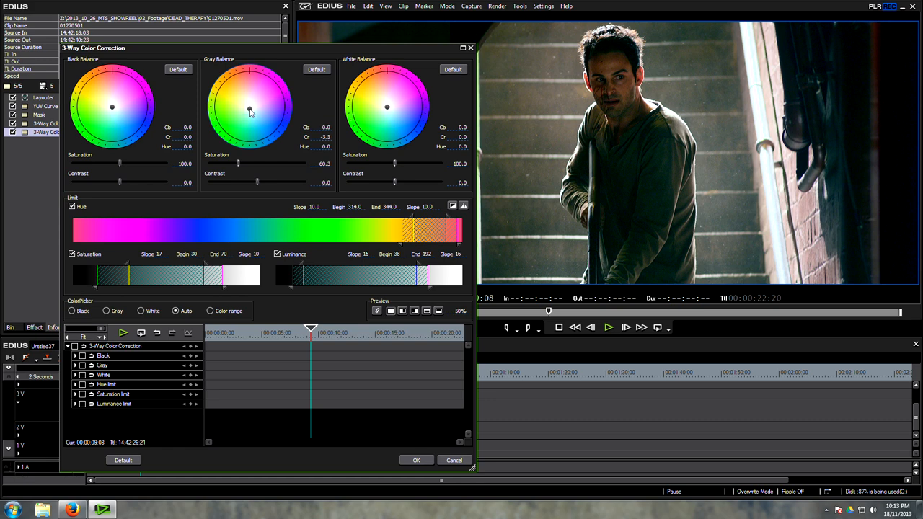
left_click_drag(121, 164, 104, 165)
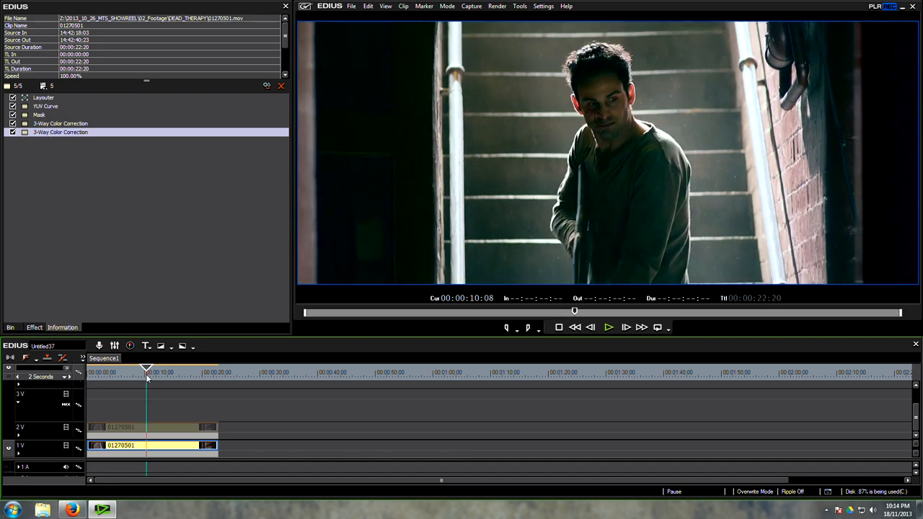
Move the timeline cursor earlier in the stair shot and select the clip on track 2V.
left_click(141, 372)
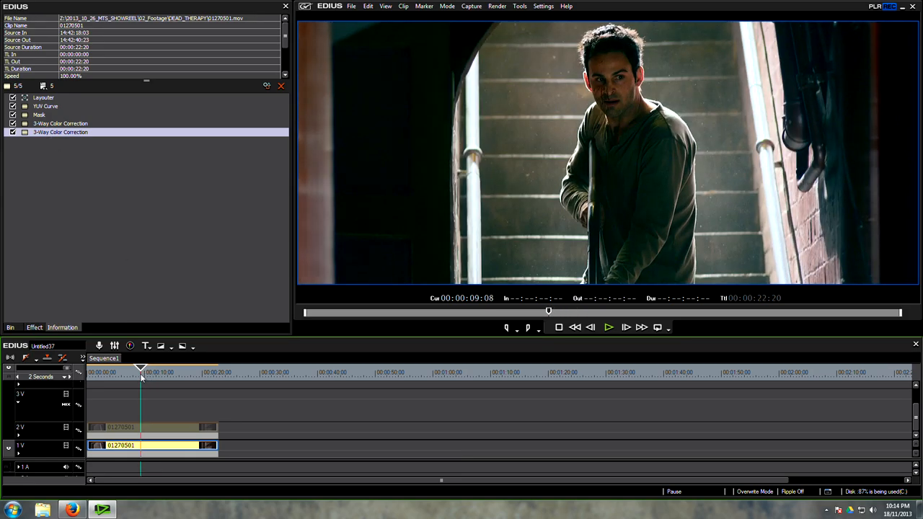
left_click(151, 427)
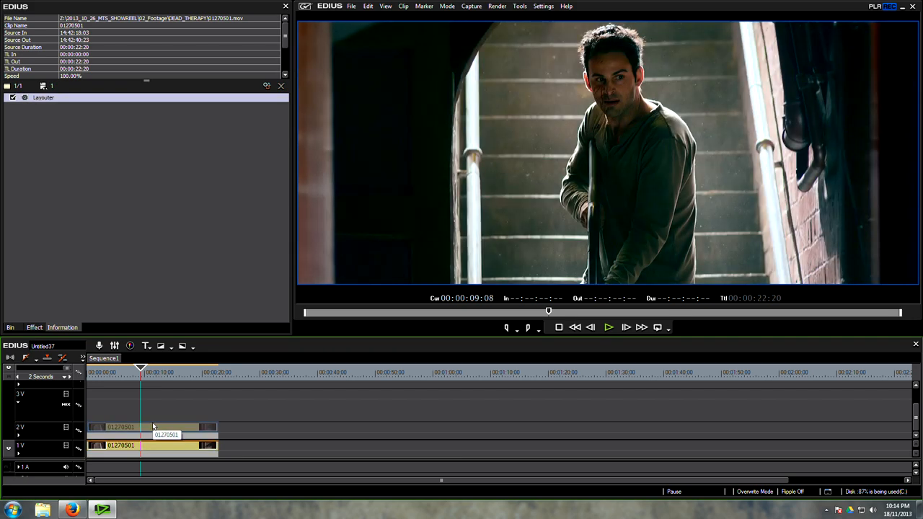
mouse_move(150, 449)
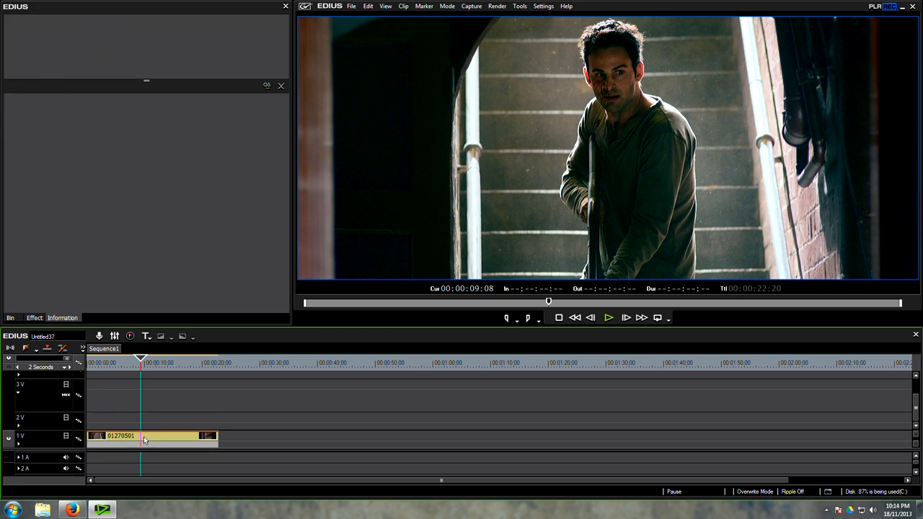
Select the graded stair clip on the lower track to copy it onto track 2V.
left_click(151, 436)
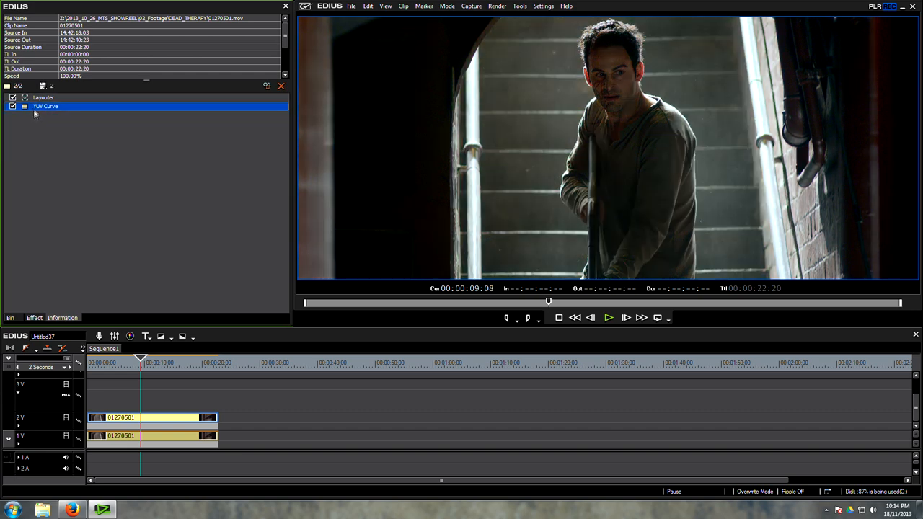
Reset the upper clip's YUV Curve channels to straight lines and confirm.
double_click(47, 106)
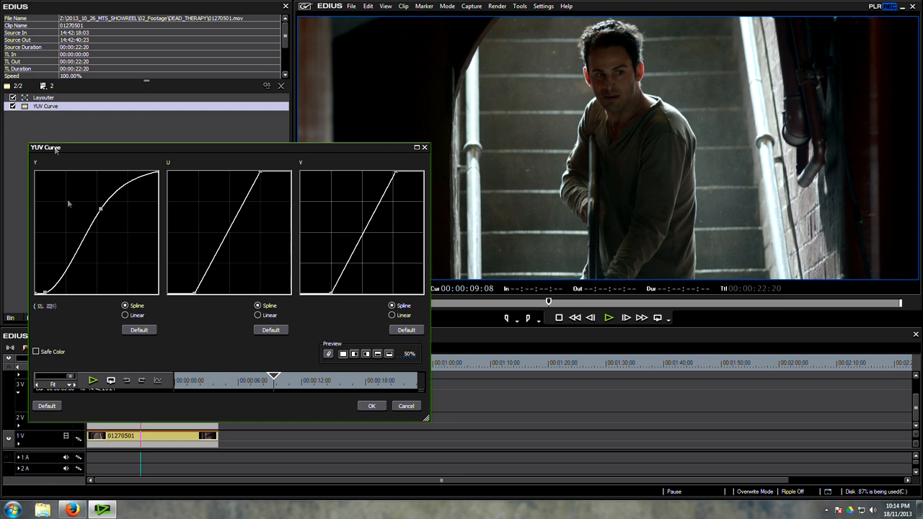
left_click(407, 329)
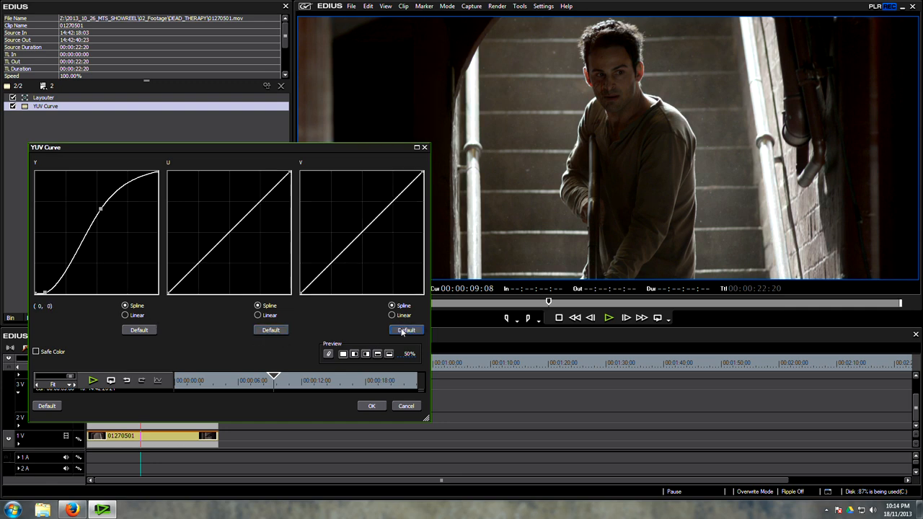
left_click(139, 329)
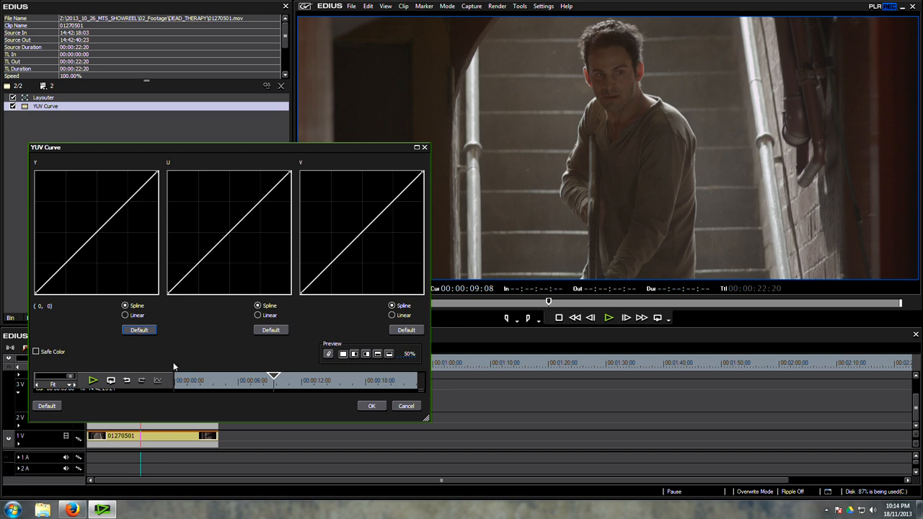
left_click(372, 405)
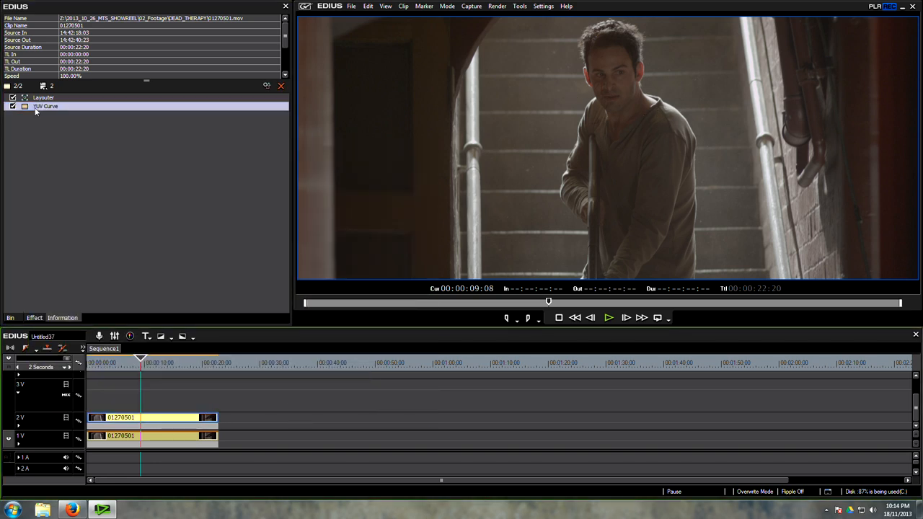
Reshape the Y curve into a steep S that crushes the blacks for stark contrast.
double_click(46, 107)
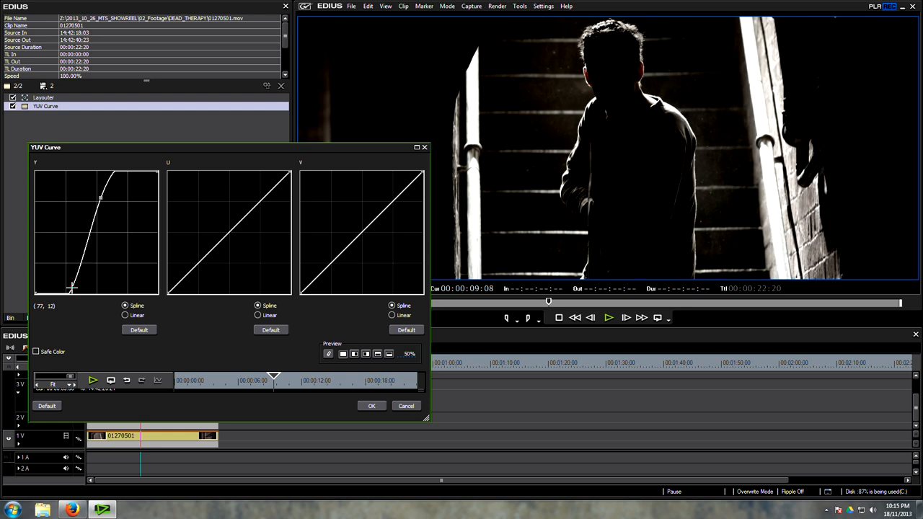
left_click_drag(72, 289, 72, 287)
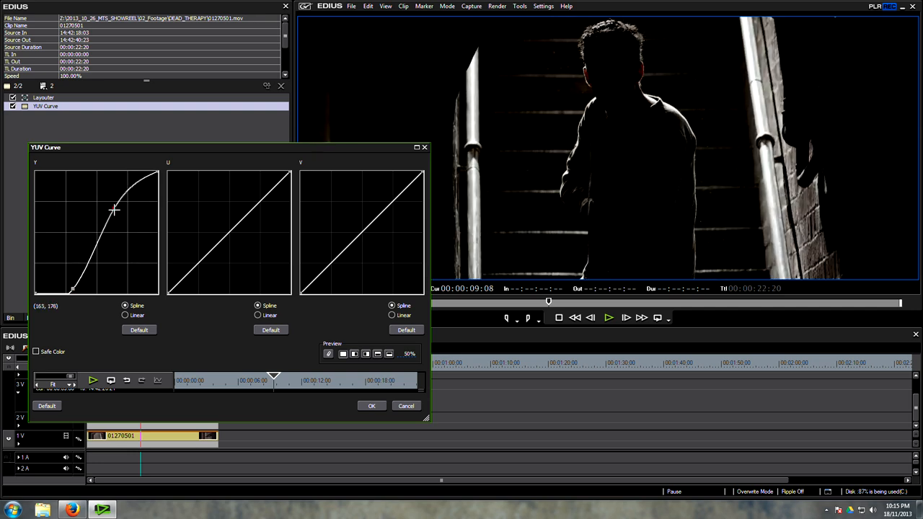
left_click_drag(114, 210, 108, 204)
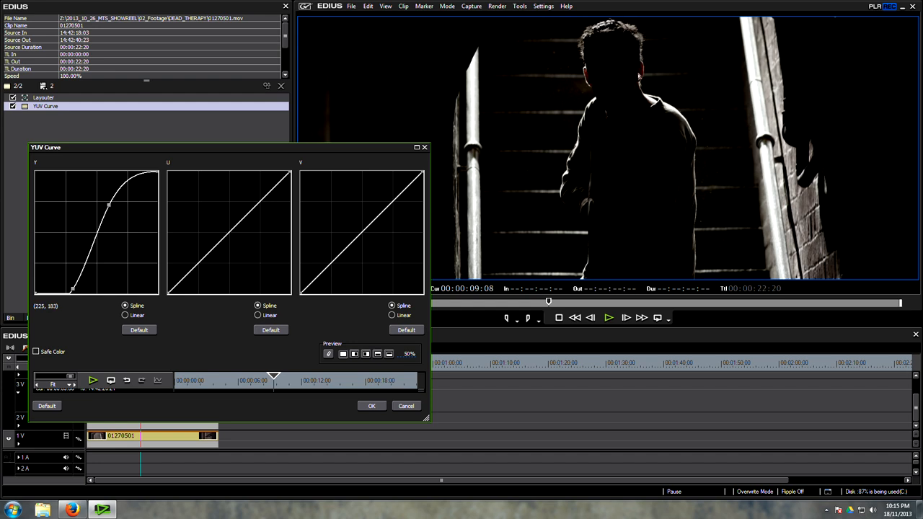
mouse_move(164, 287)
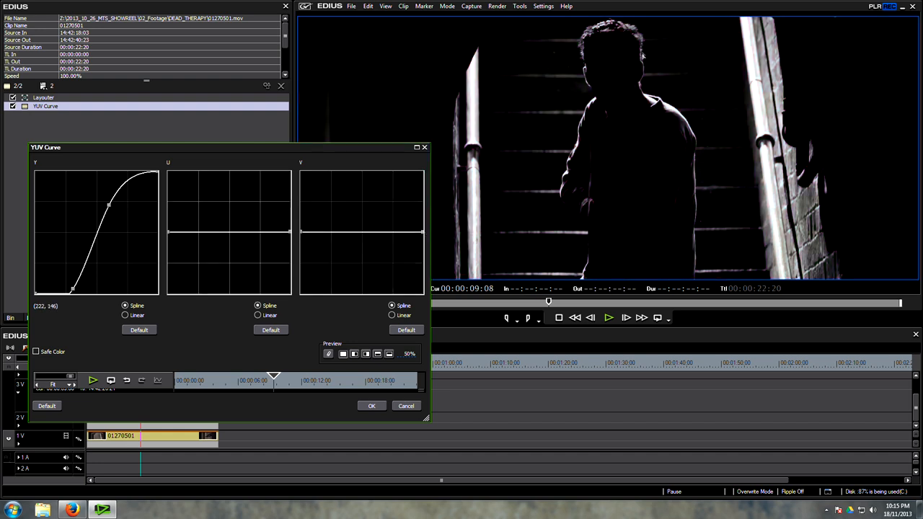
left_click_drag(109, 205, 112, 212)
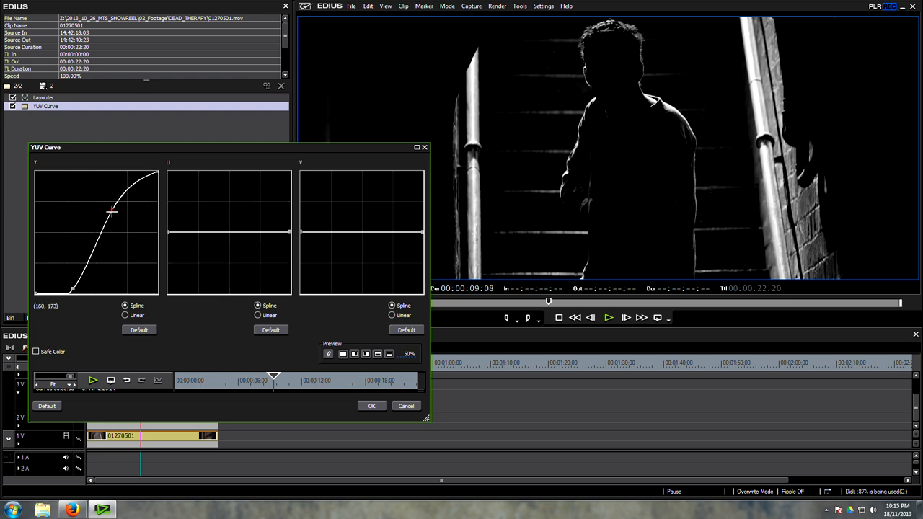
left_click_drag(112, 210, 75, 287)
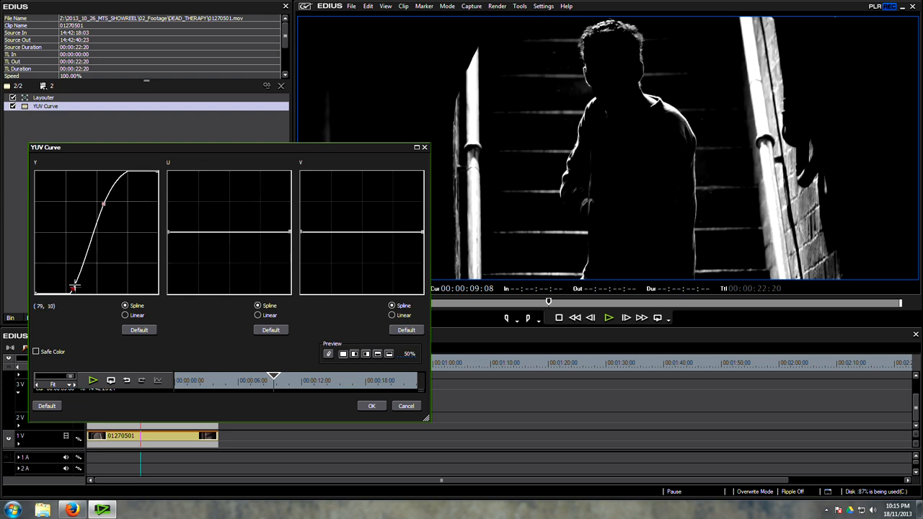
left_click_drag(75, 286, 72, 290)
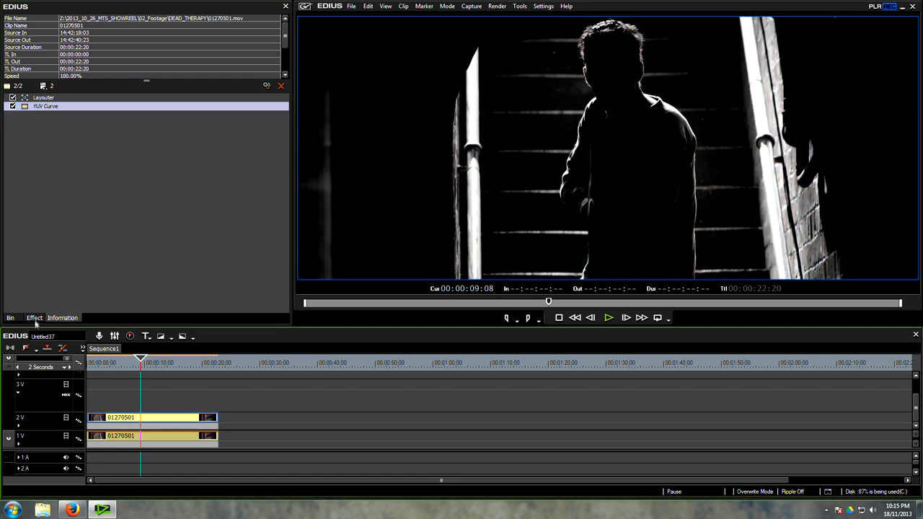
Add Gaussian Blur to the 2V clip and set it to 2% horizontal and vertical, linked.
left_click(34, 317)
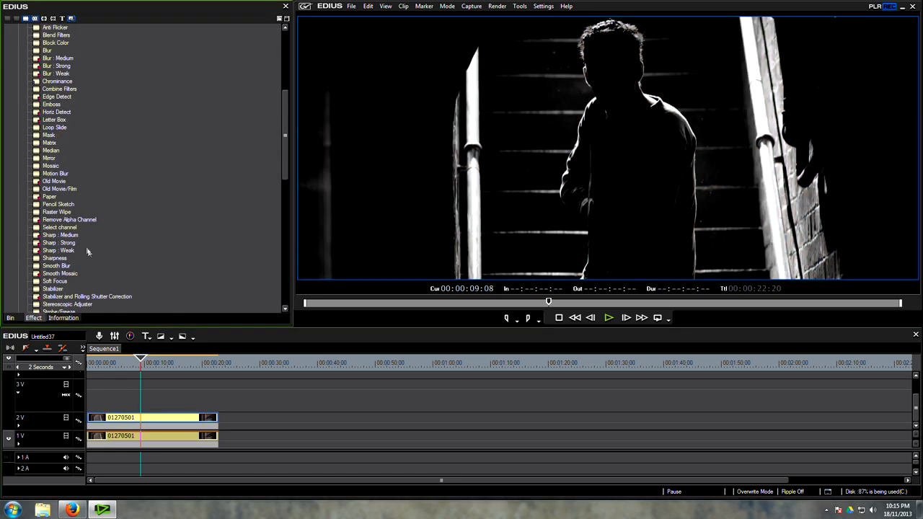
scroll("down", 3)
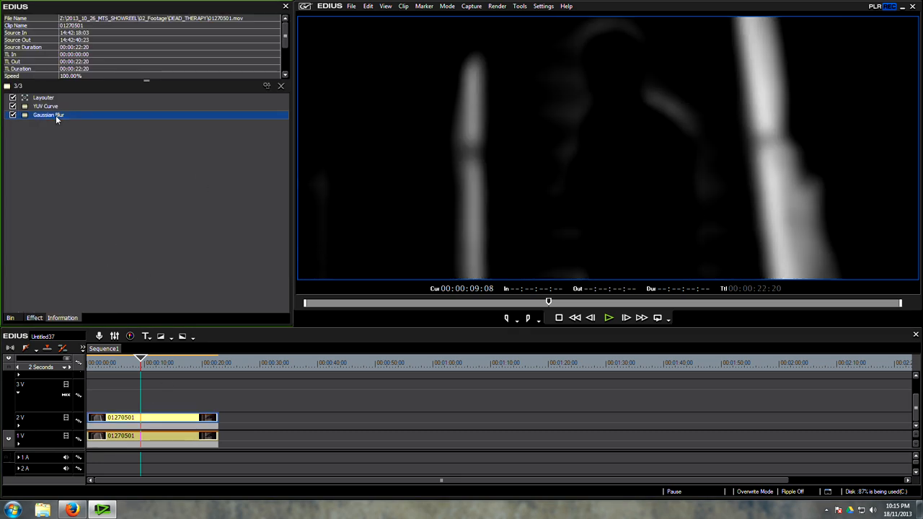
double_click(49, 115)
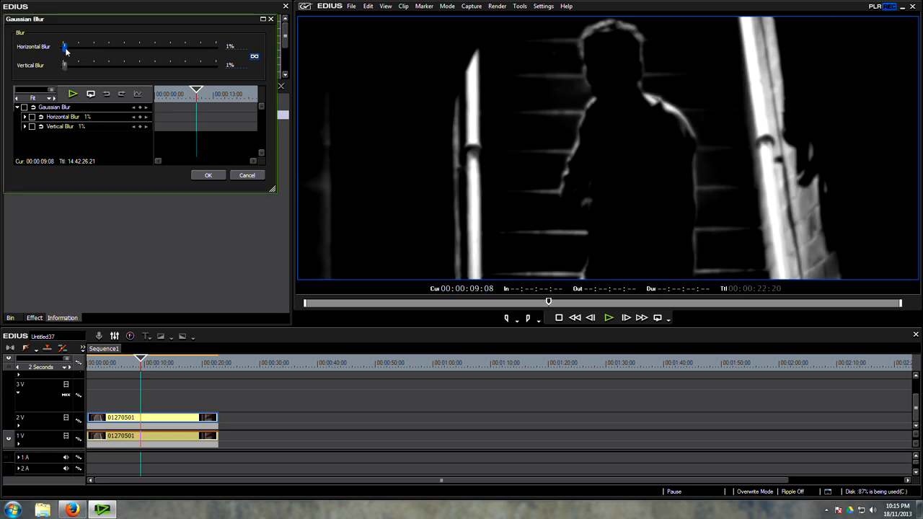
left_click_drag(63, 46, 67, 46)
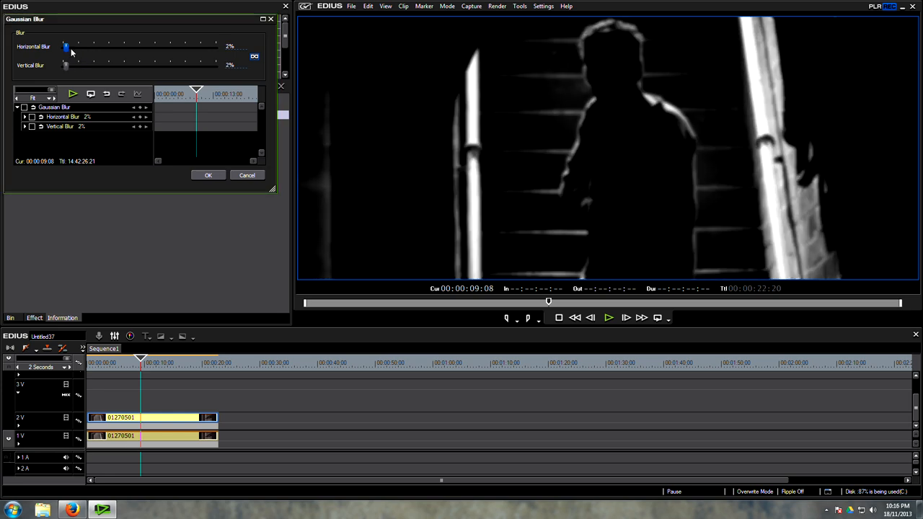
mouse_move(248, 35)
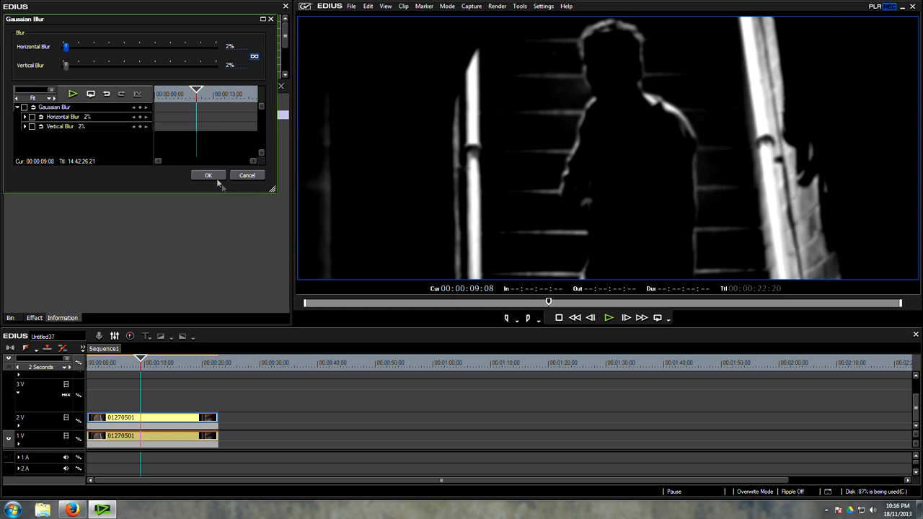
left_click(208, 176)
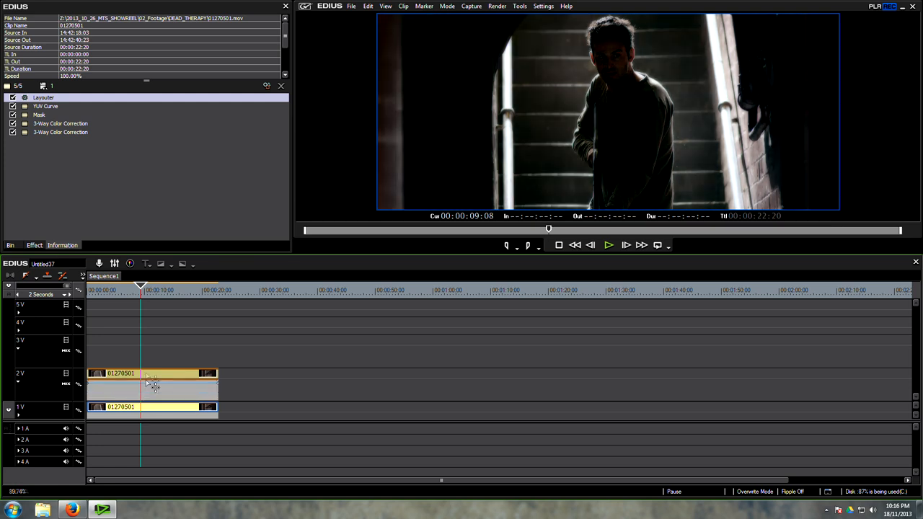
Apply an Overlay blend keyer from Keyers > Blend to the 2V clip's mixer.
left_click(44, 98)
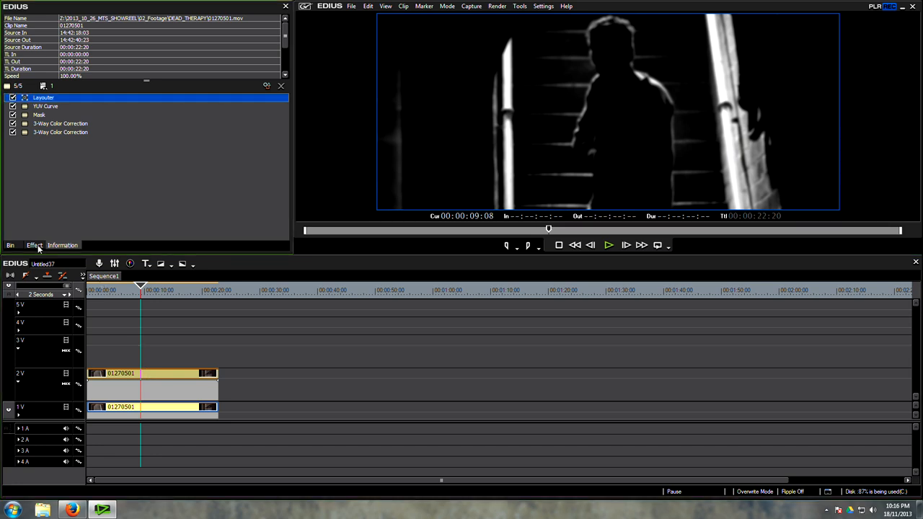
left_click(35, 245)
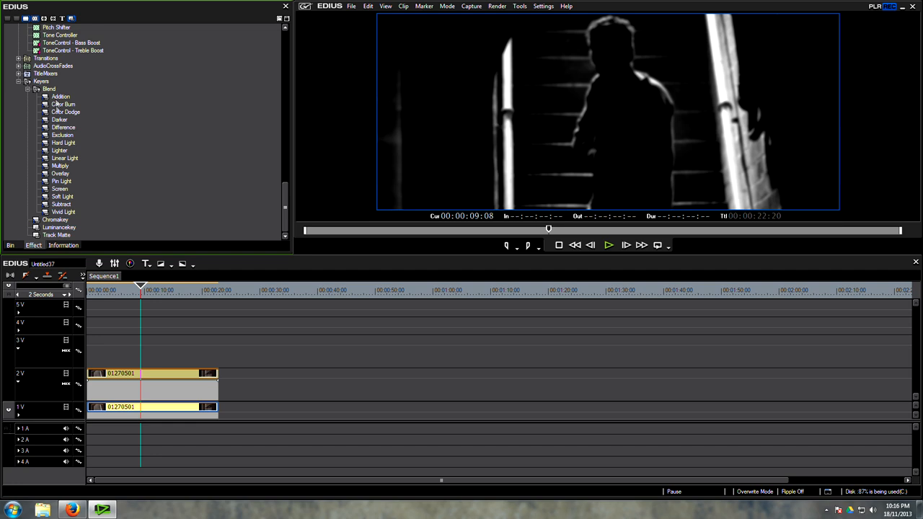
mouse_move(118, 179)
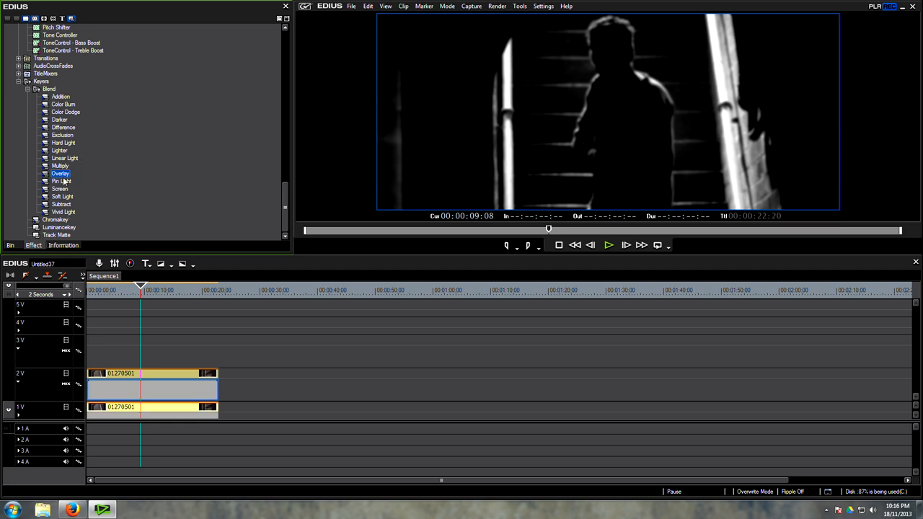
left_click(61, 187)
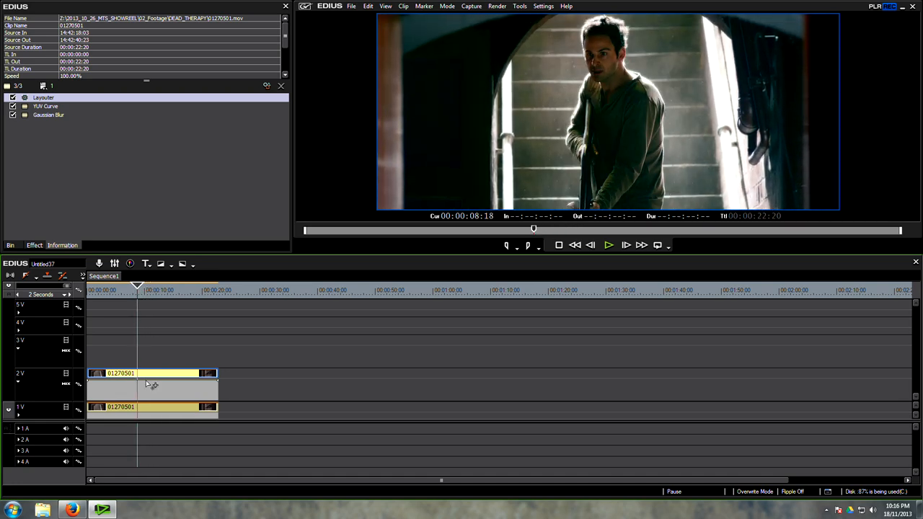
mouse_move(118, 210)
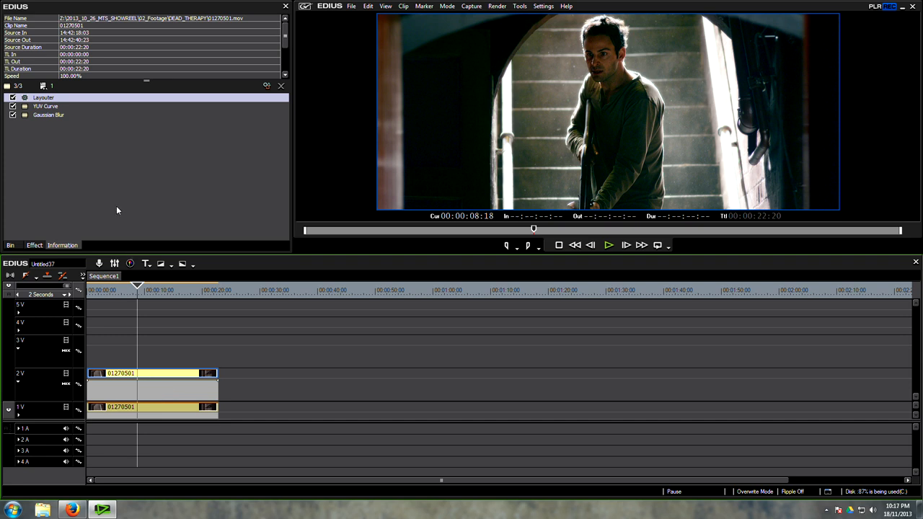
mouse_move(51, 121)
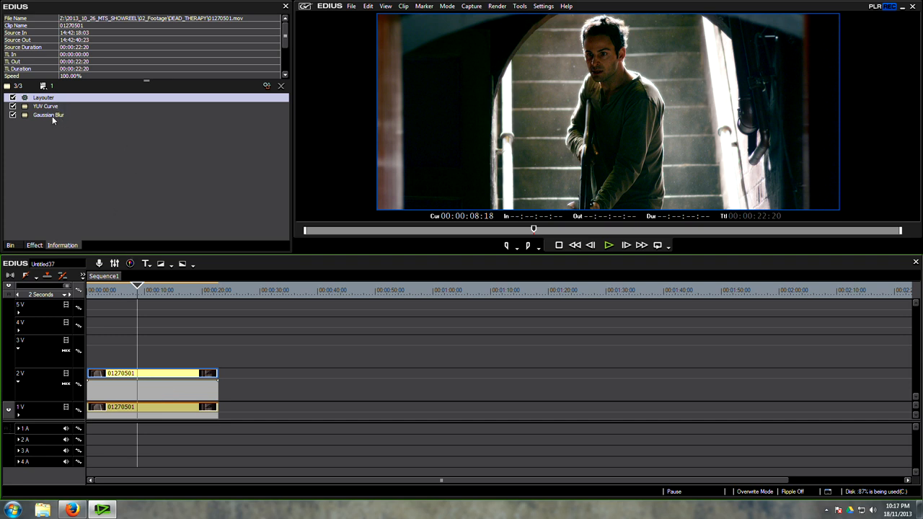
Reopen the upper copy's YUV Curve and steepen the Y curve to crush the shadows.
double_click(49, 115)
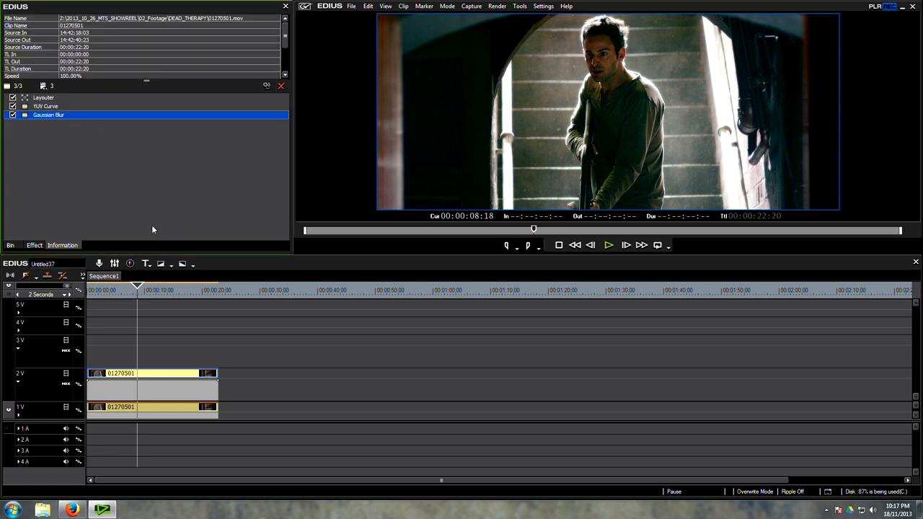
double_click(46, 107)
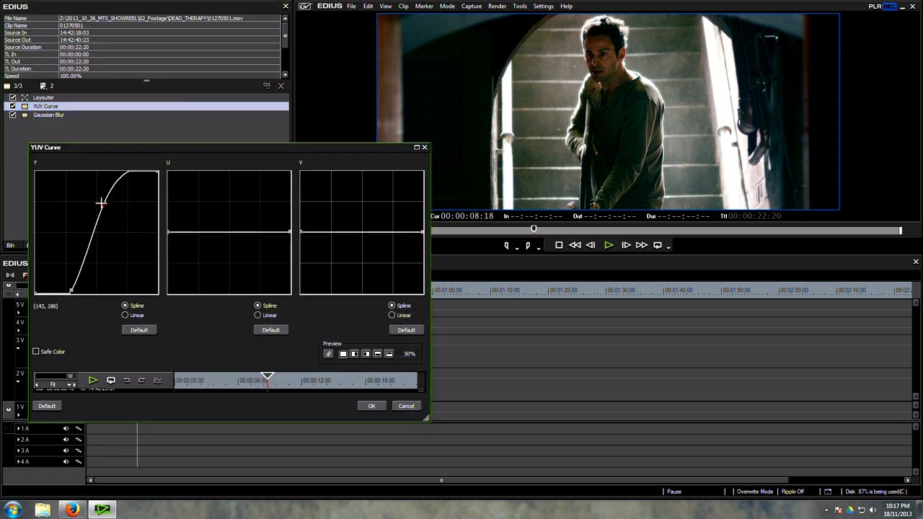
left_click_drag(102, 205, 109, 214)
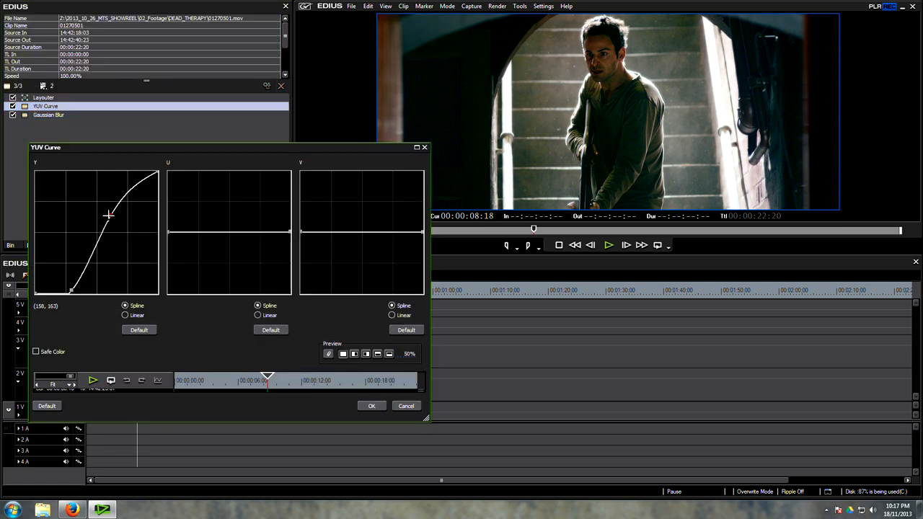
left_click_drag(108, 216, 67, 287)
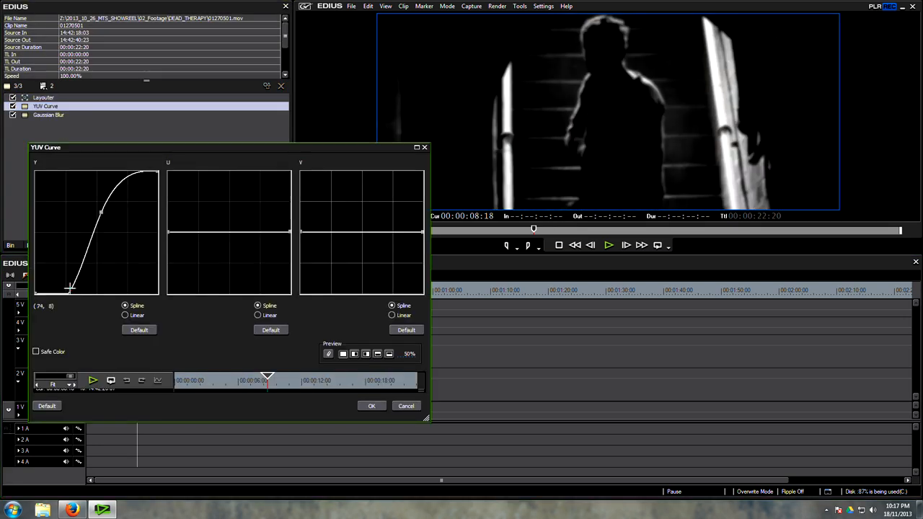
left_click_drag(69, 289, 65, 283)
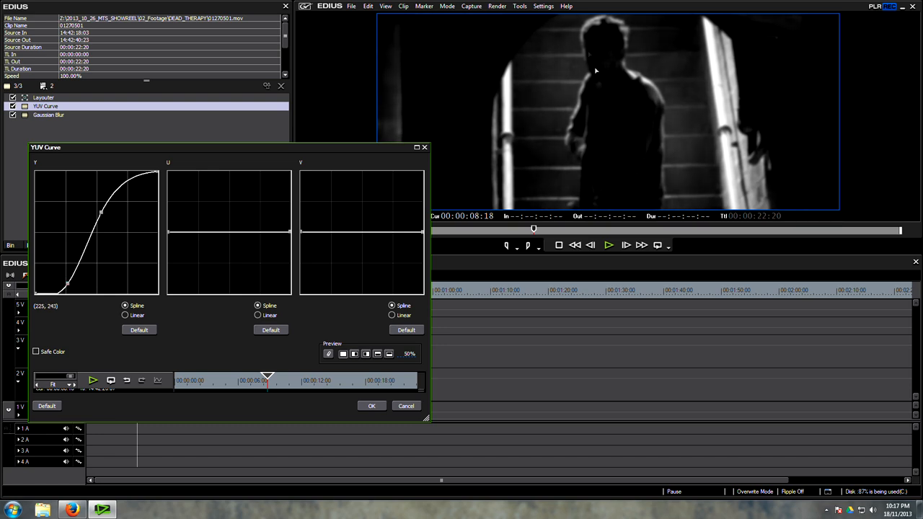
Push highlights brighter and shadows darker into a steep S-shape, then confirm the curve.
left_click_drag(101, 209, 69, 283)
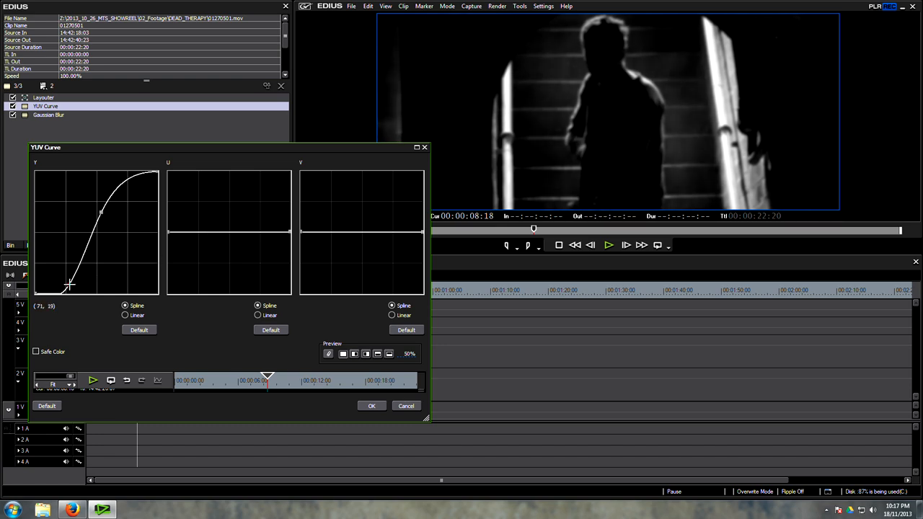
left_click_drag(72, 286, 99, 213)
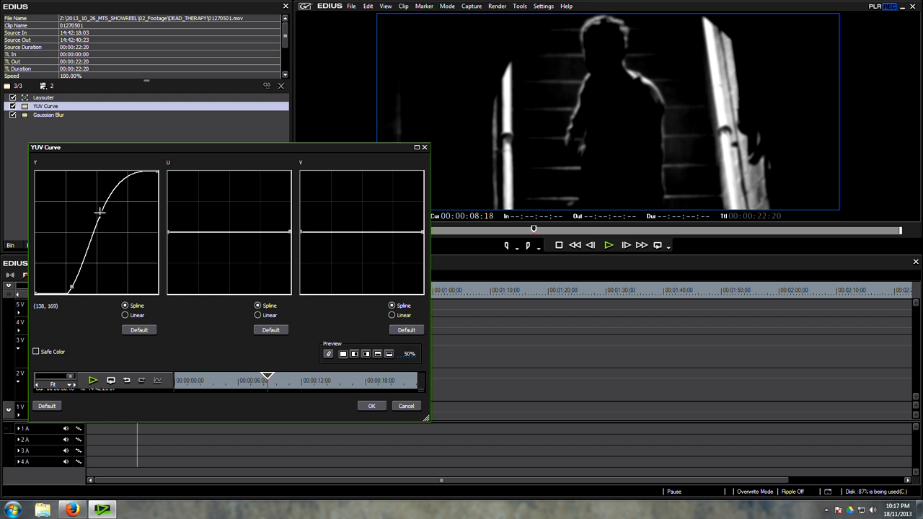
left_click_drag(101, 213, 94, 209)
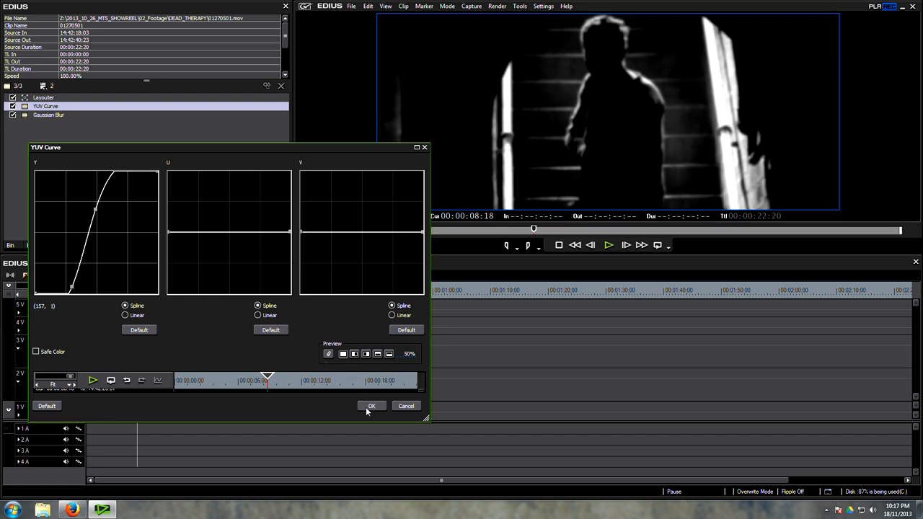
left_click(372, 405)
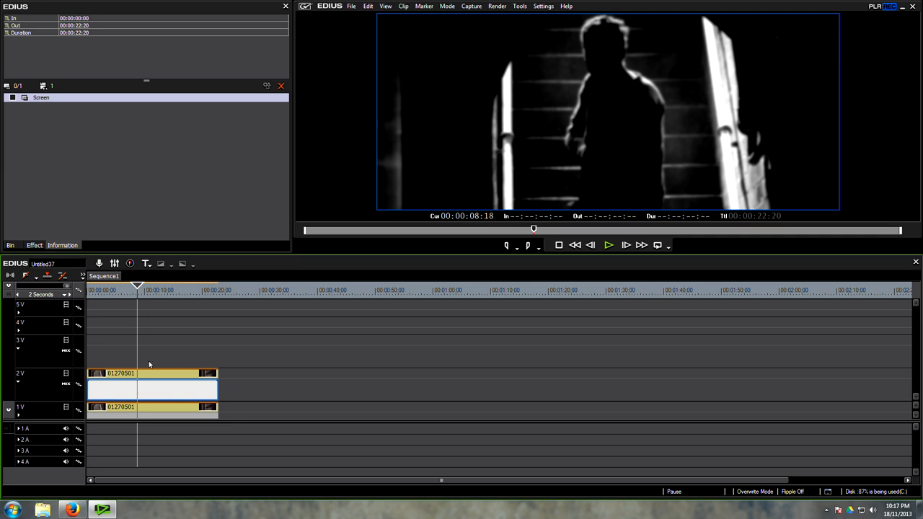
left_click(40, 98)
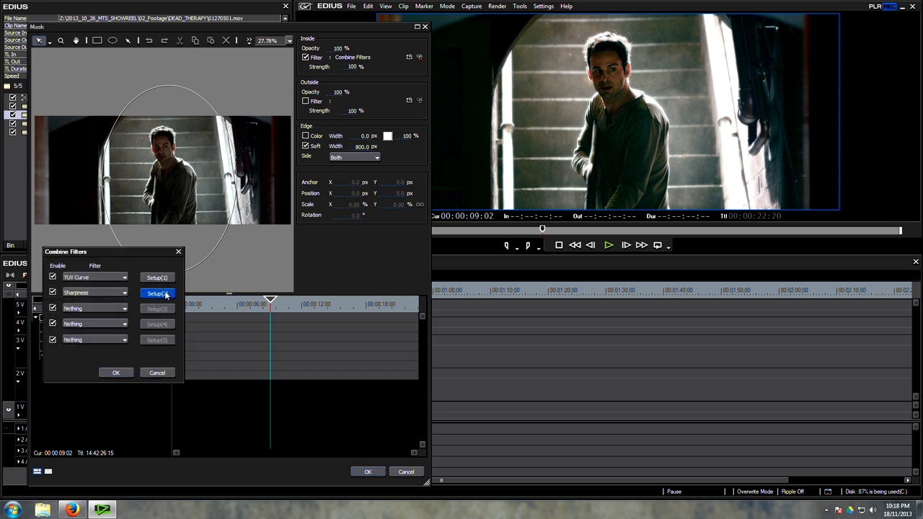
Revisit the mask's Sharpness filter settings, accept them, and close the mask editor.
left_click(157, 293)
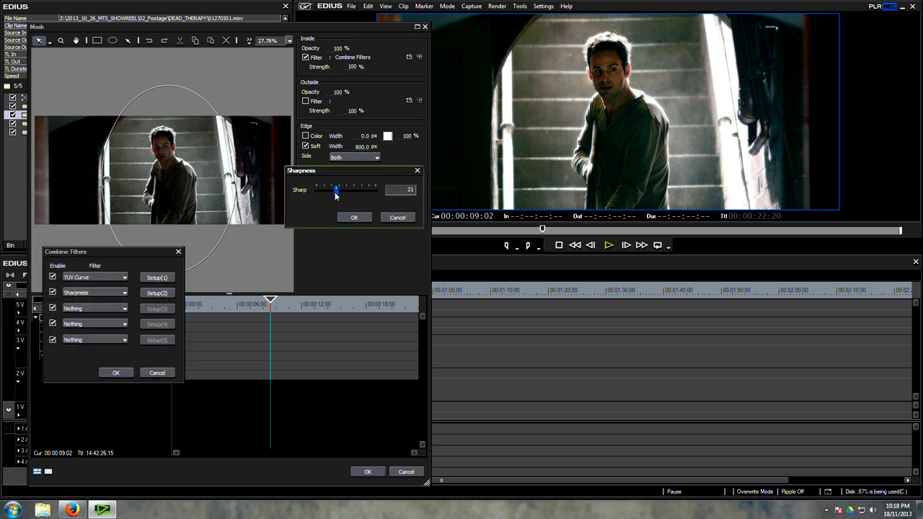
left_click(354, 216)
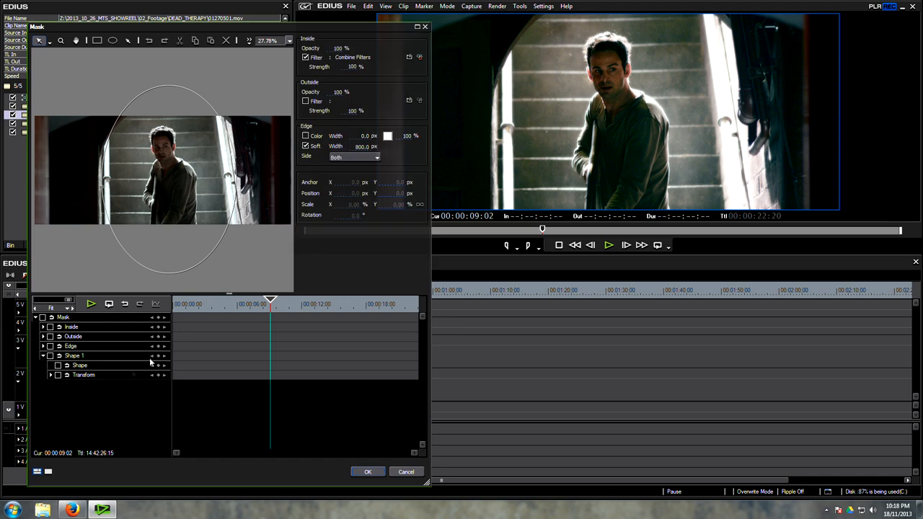
left_click(367, 472)
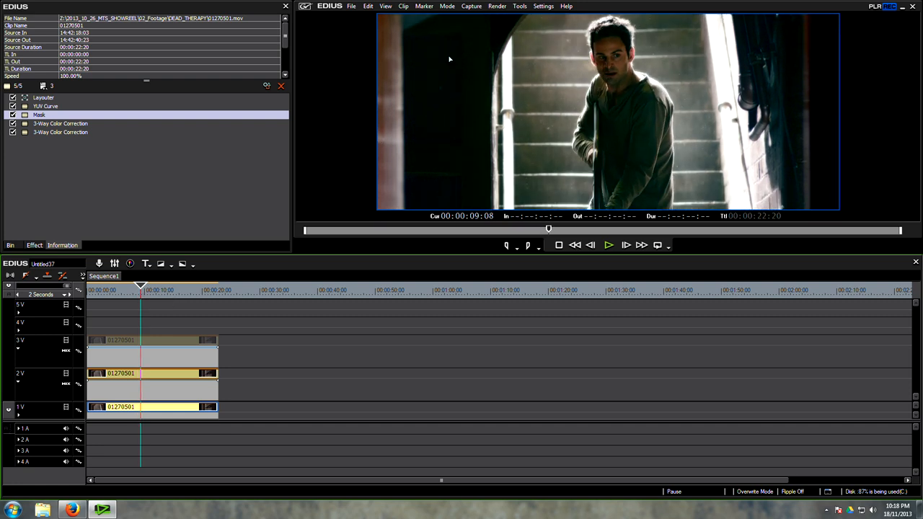
mouse_move(597, 29)
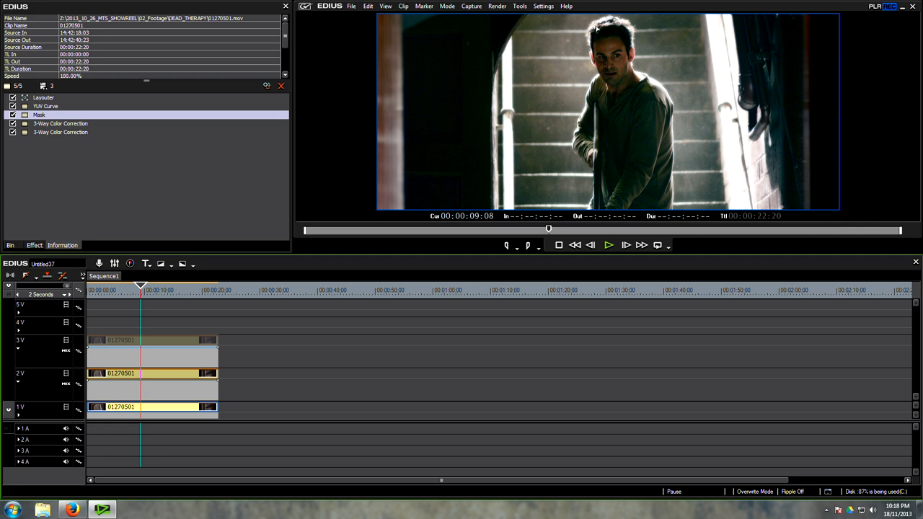
mouse_move(386, 114)
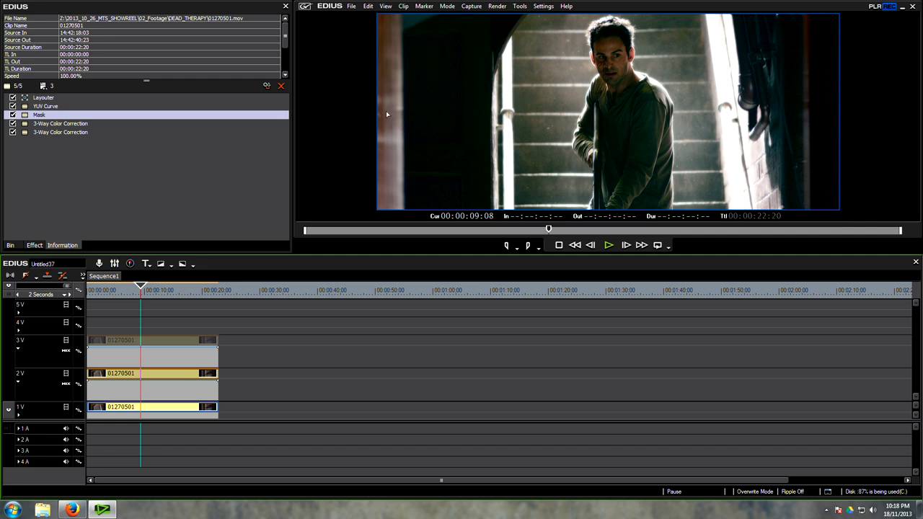
left_click(33, 245)
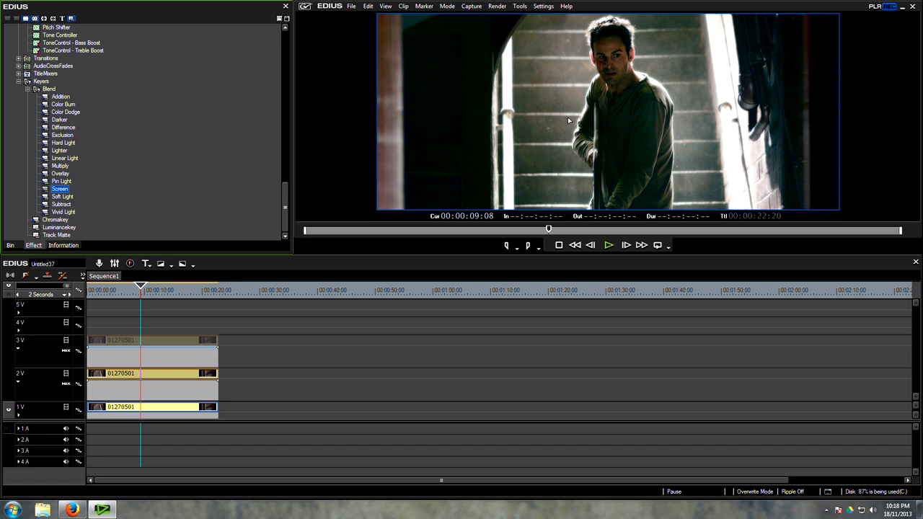
scroll("up", 3)
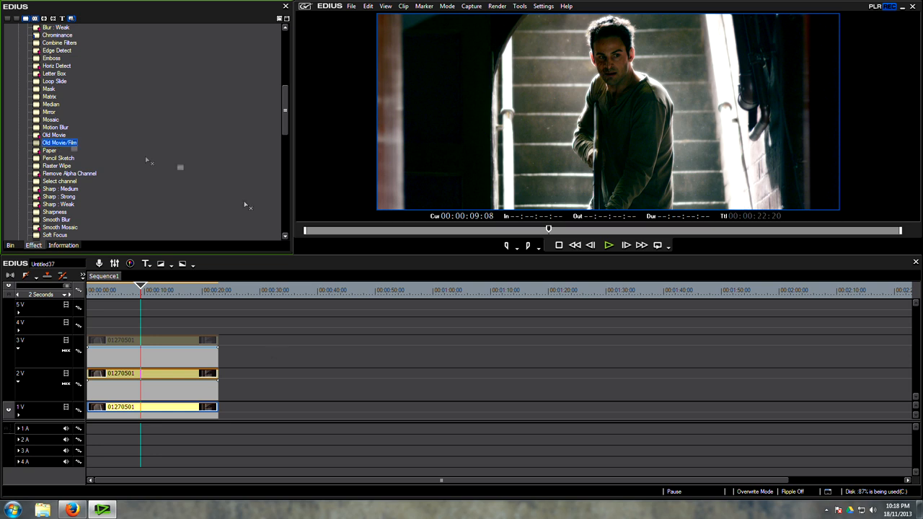
left_click(64, 245)
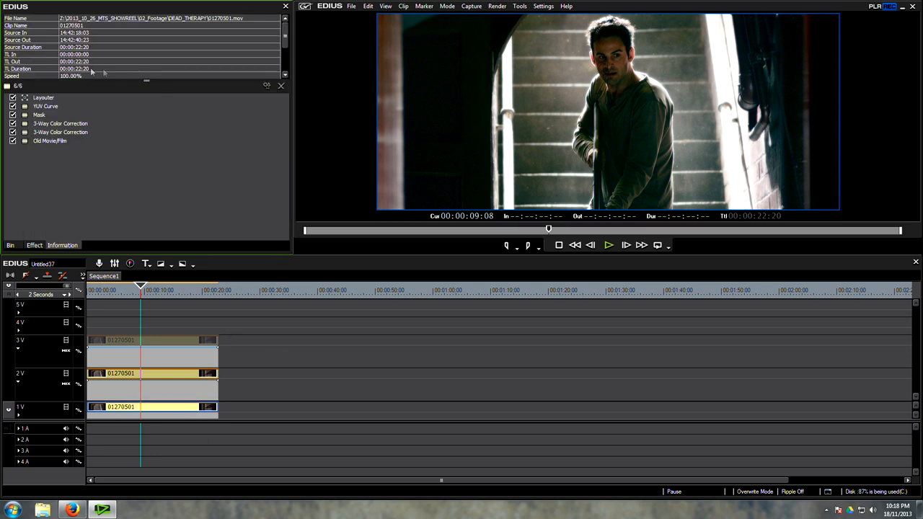
double_click(49, 141)
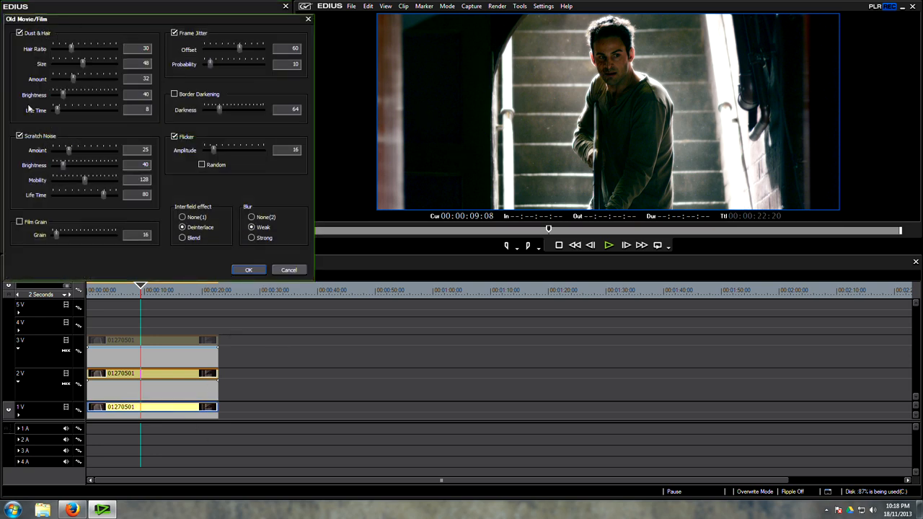
left_click(174, 136)
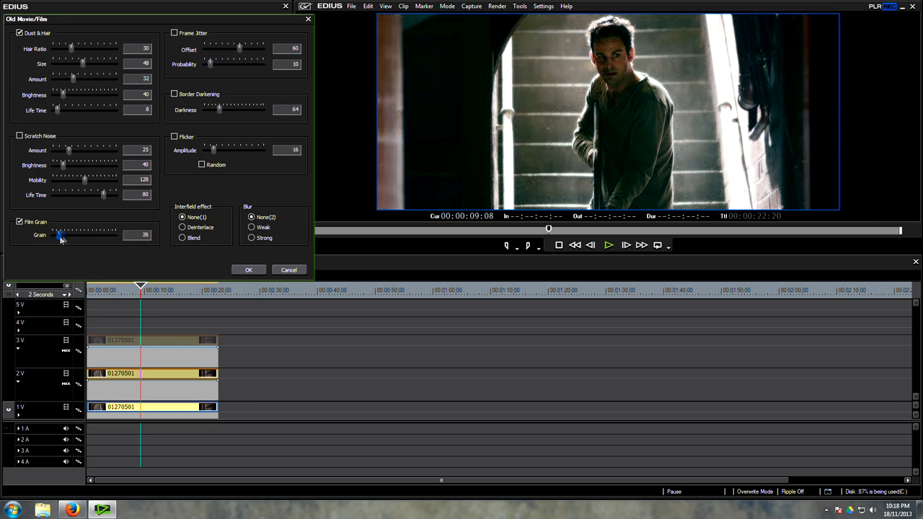
left_click_drag(60, 235, 61, 235)
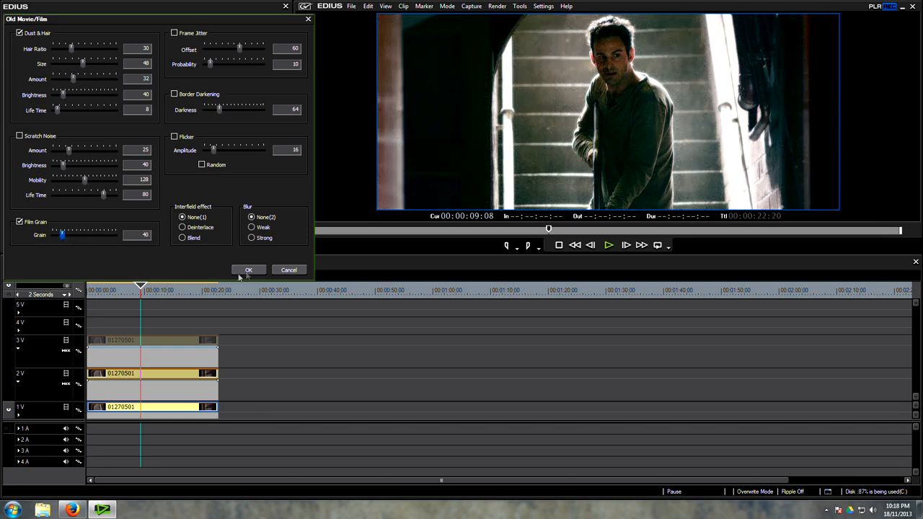
left_click(248, 270)
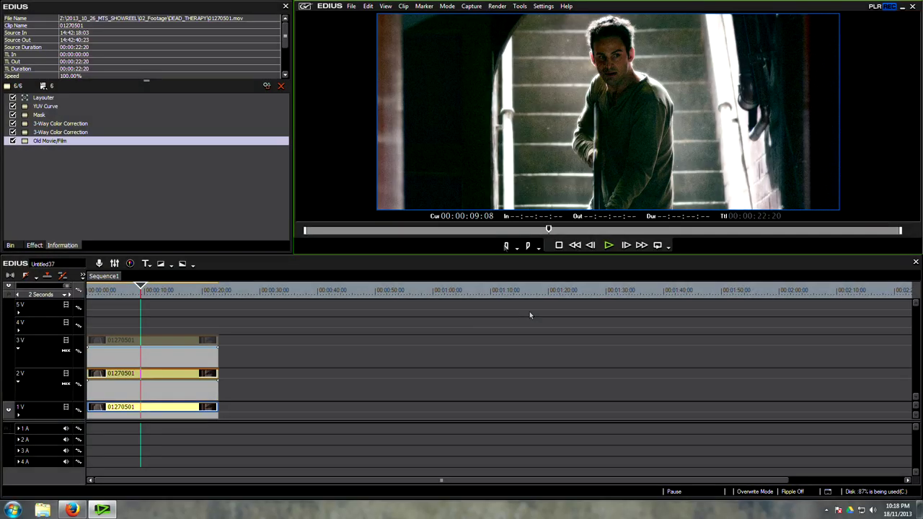
left_click(49, 142)
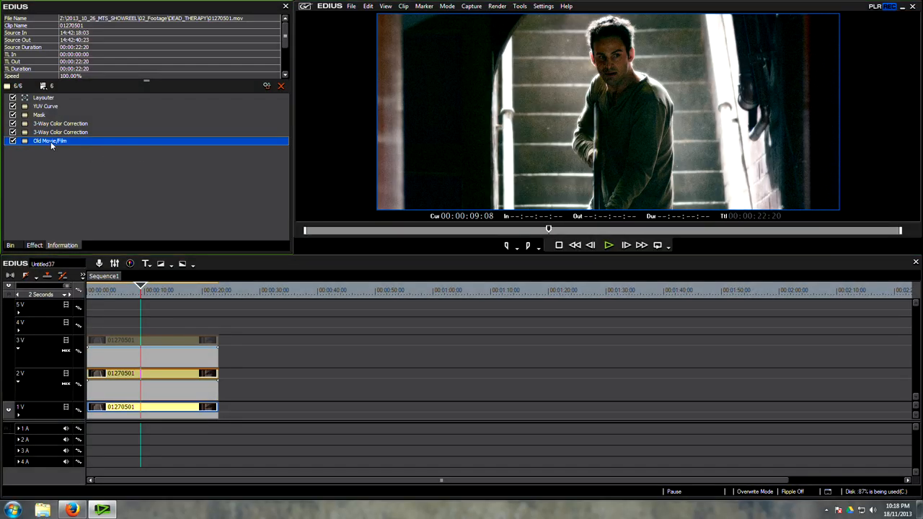
left_click(281, 86)
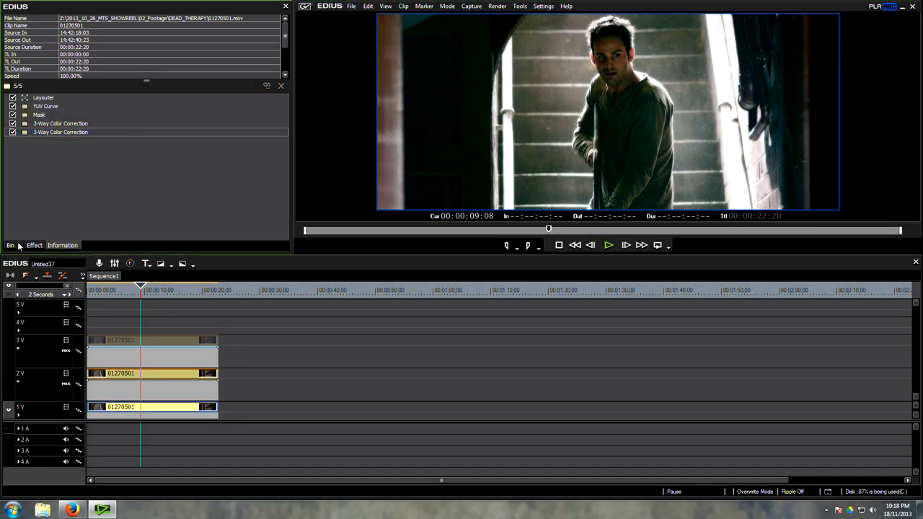
left_click(10, 245)
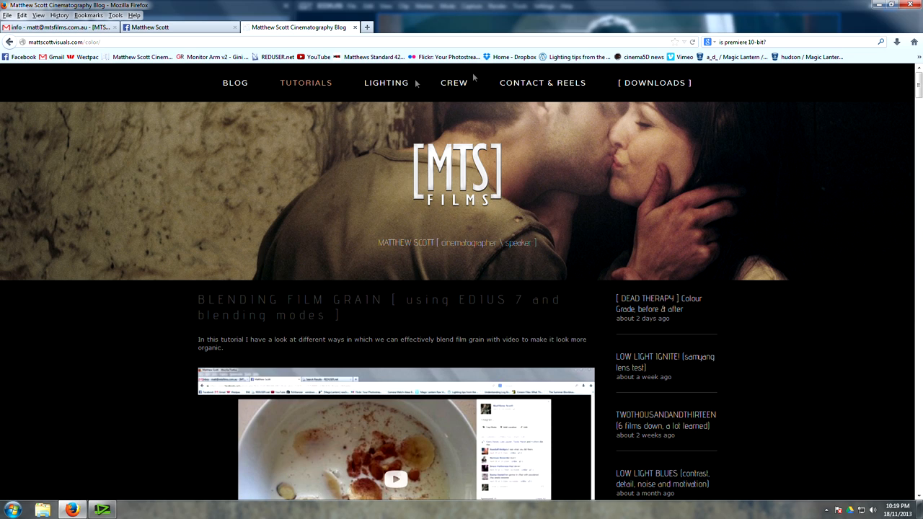
Grab Matt's Home-Brew free 4K film grain download and return to EDIUS.
left_click(654, 82)
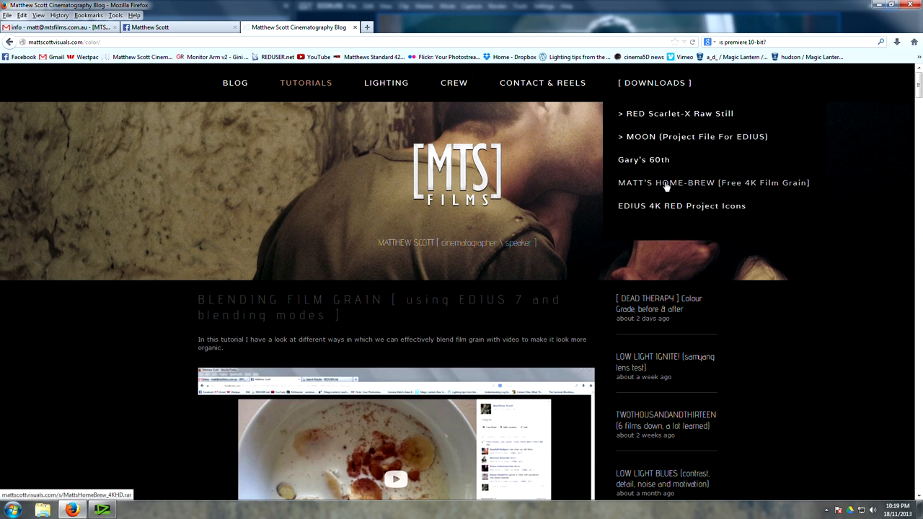
mouse_move(791, 182)
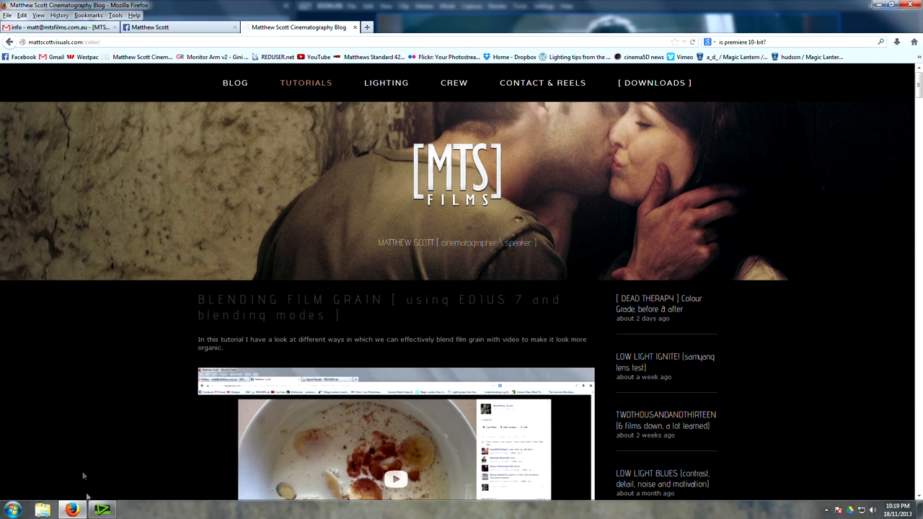
left_click(102, 510)
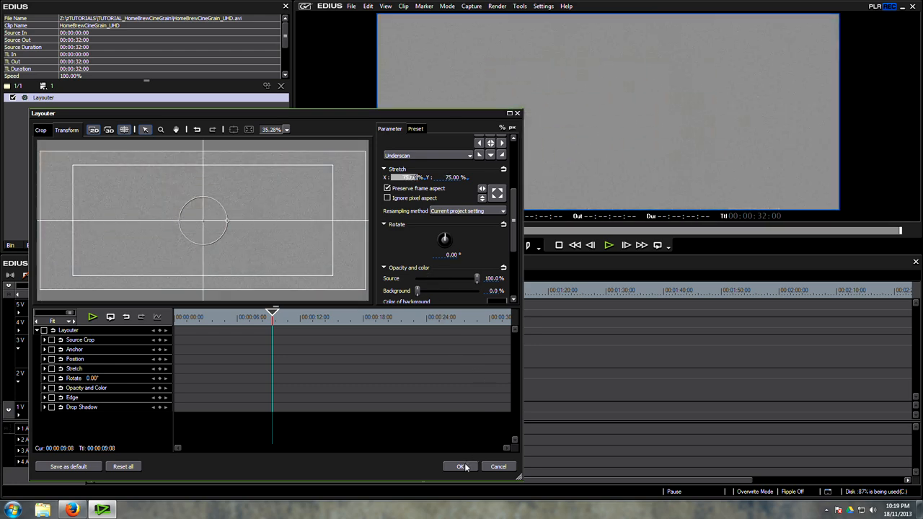
Confirm the grain clip's 75% Layouter stretch and blend it over the stair footage below.
left_click(462, 466)
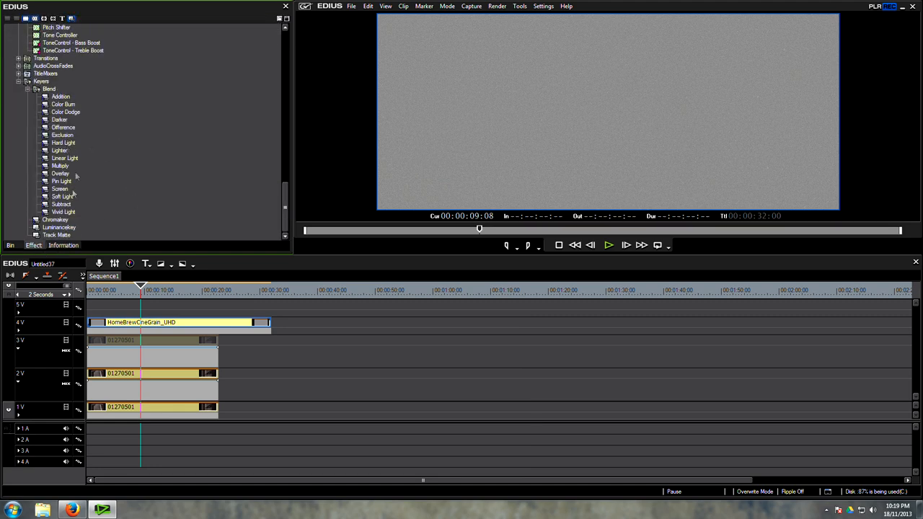
left_click(60, 173)
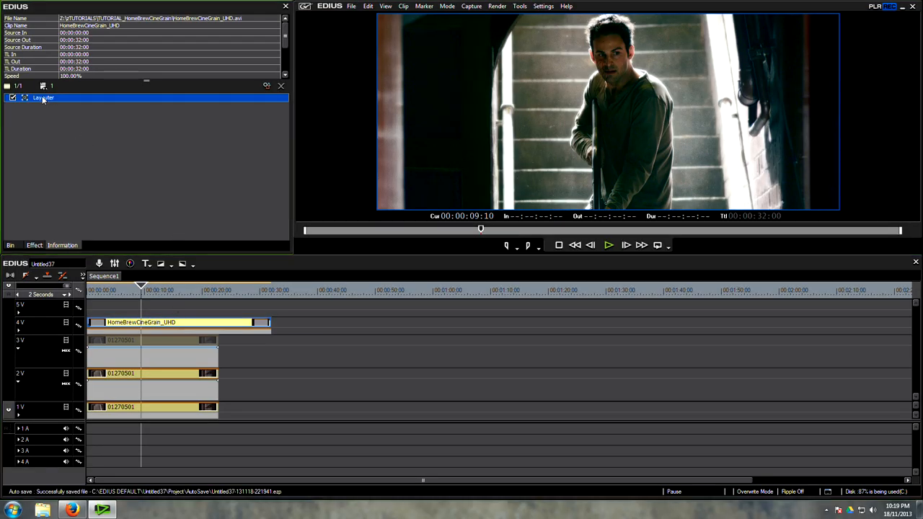
double_click(43, 98)
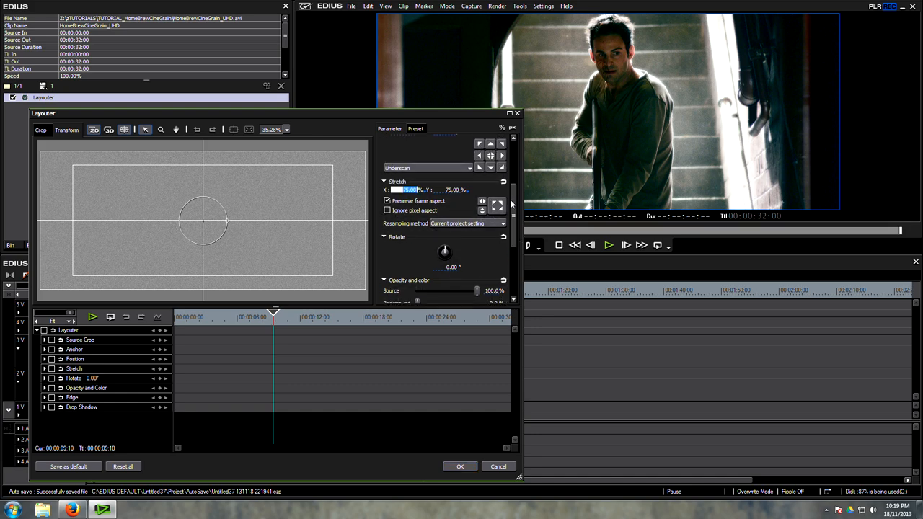
left_click(460, 465)
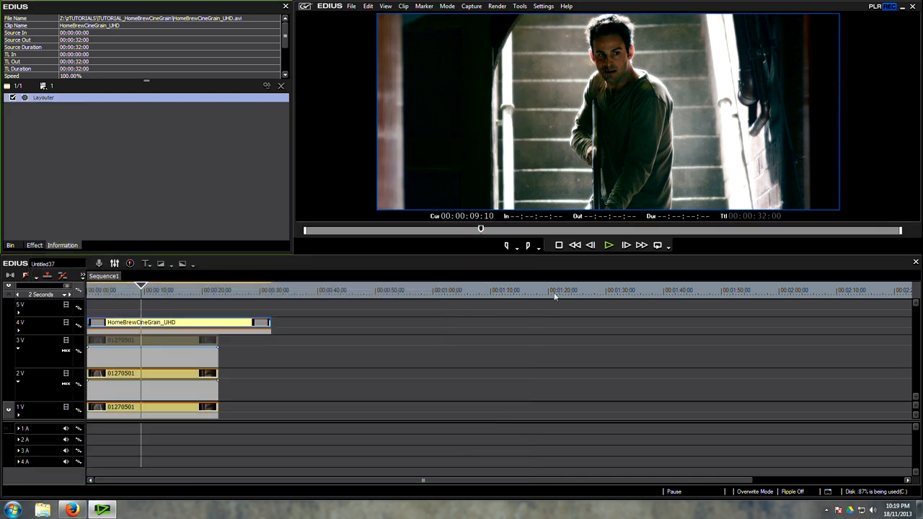
left_click(142, 290)
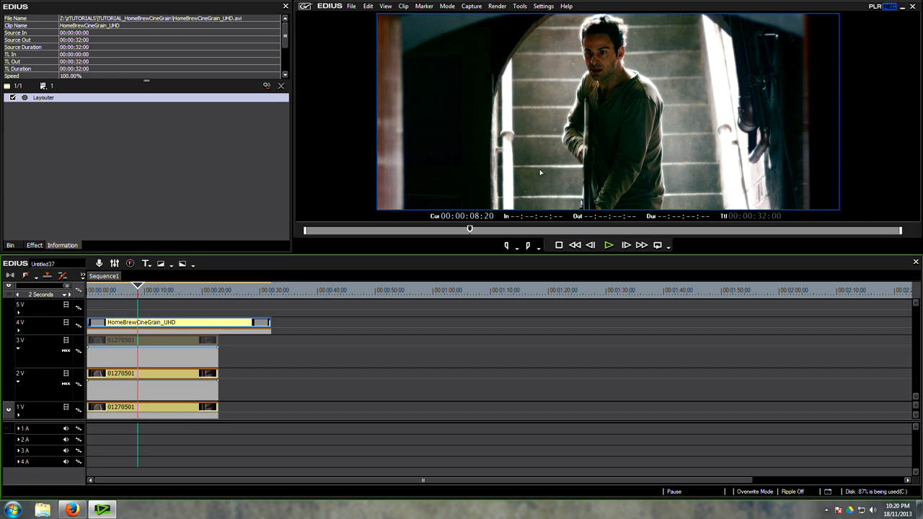
mouse_move(504, 196)
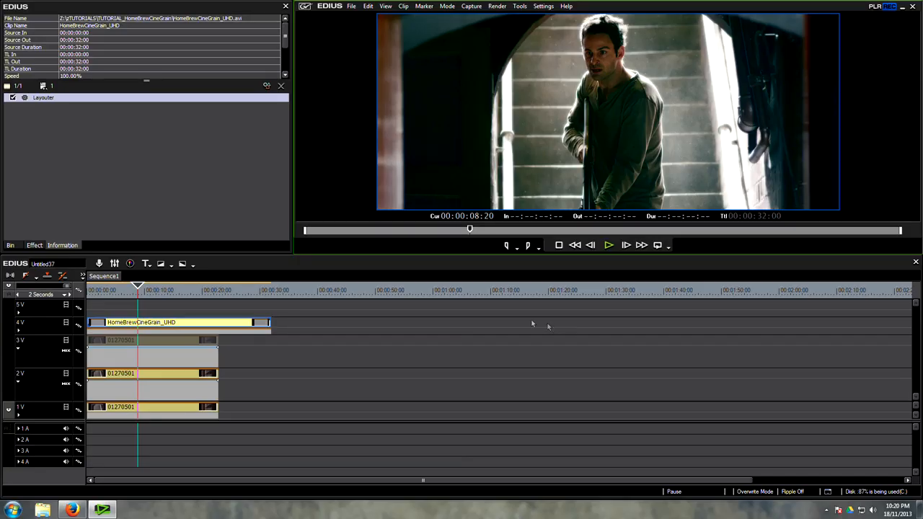
left_click(152, 406)
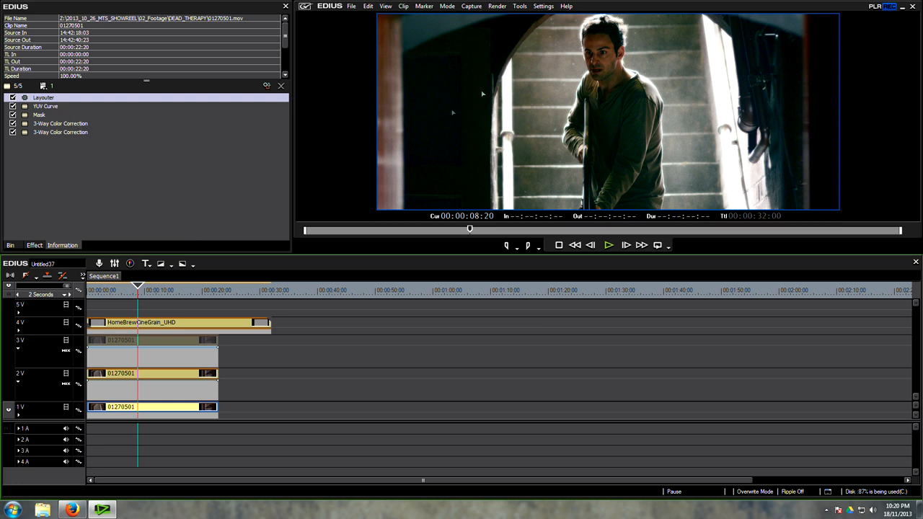
mouse_move(461, 133)
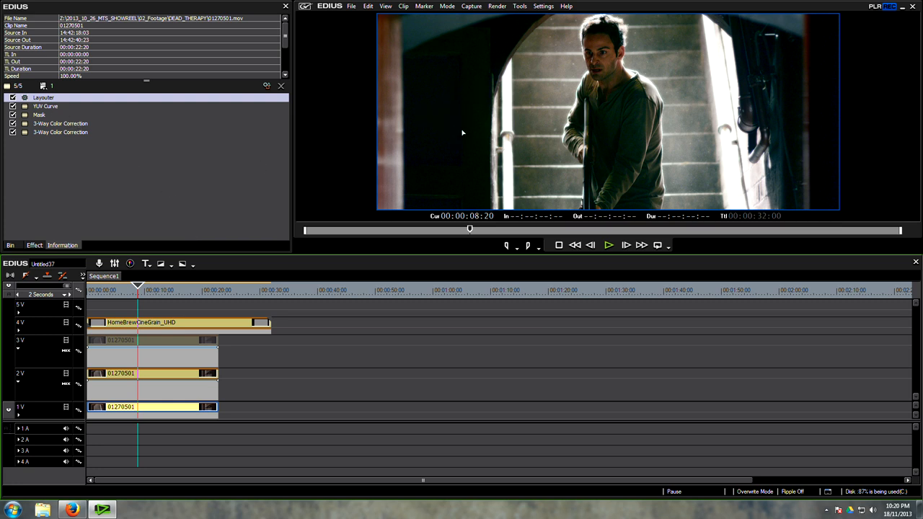
Nudge the YUV curve's dark end to crush the blacks and confirm the change.
double_click(47, 107)
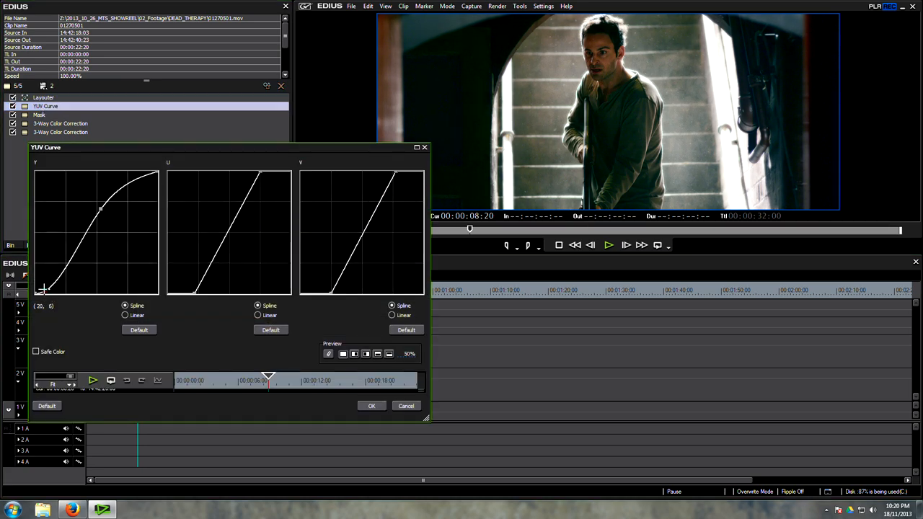
left_click_drag(44, 290, 47, 291)
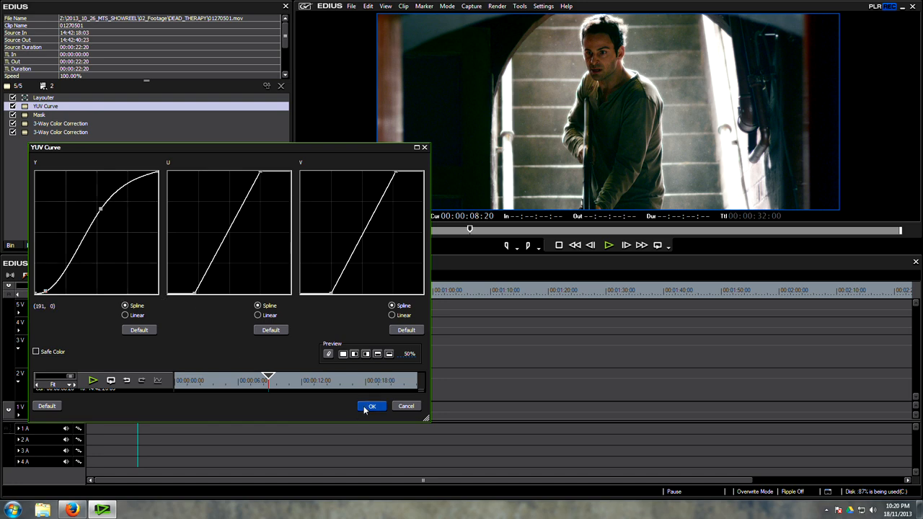
left_click(372, 406)
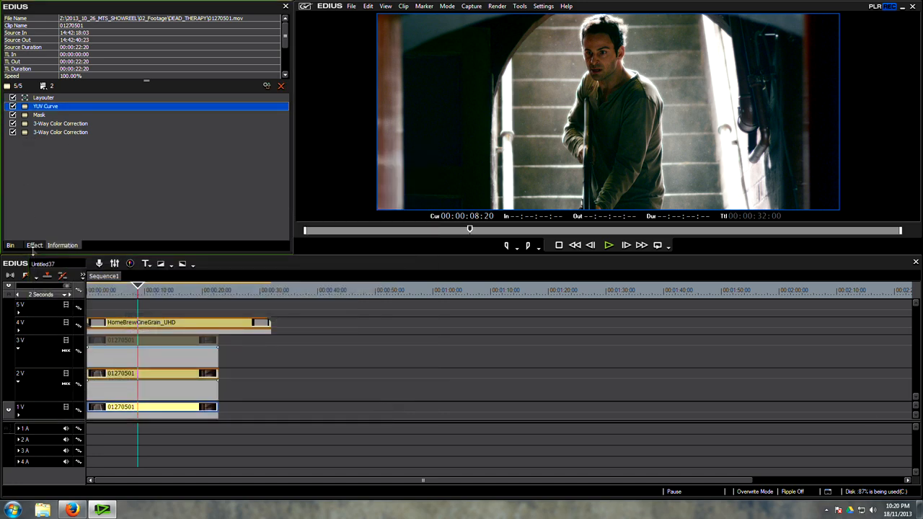
left_click(34, 246)
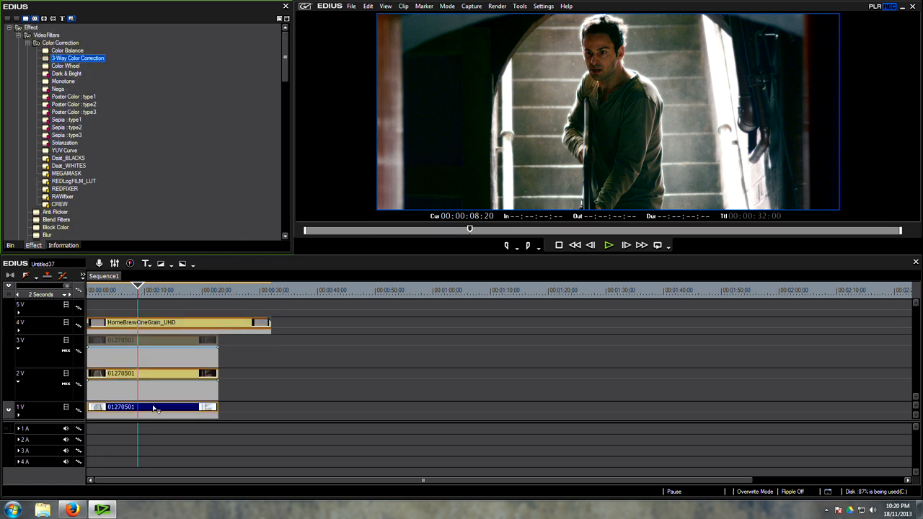
Add a third 3-Way Color Correction limited by luminance to the darkest tones.
double_click(78, 58)
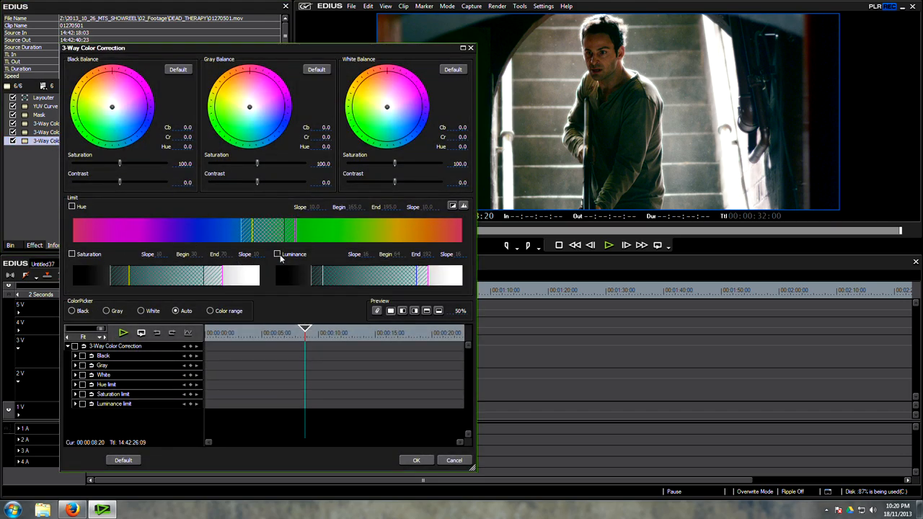
left_click(277, 254)
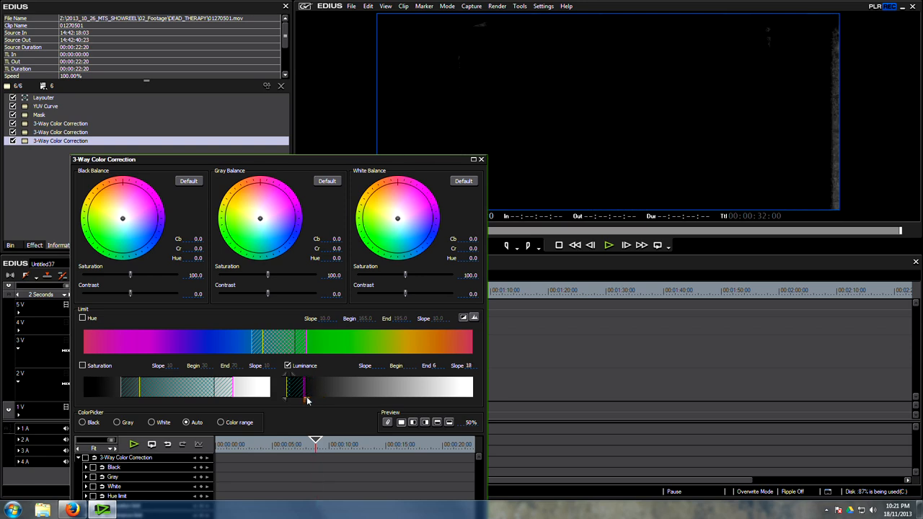
left_click_drag(292, 389, 300, 390)
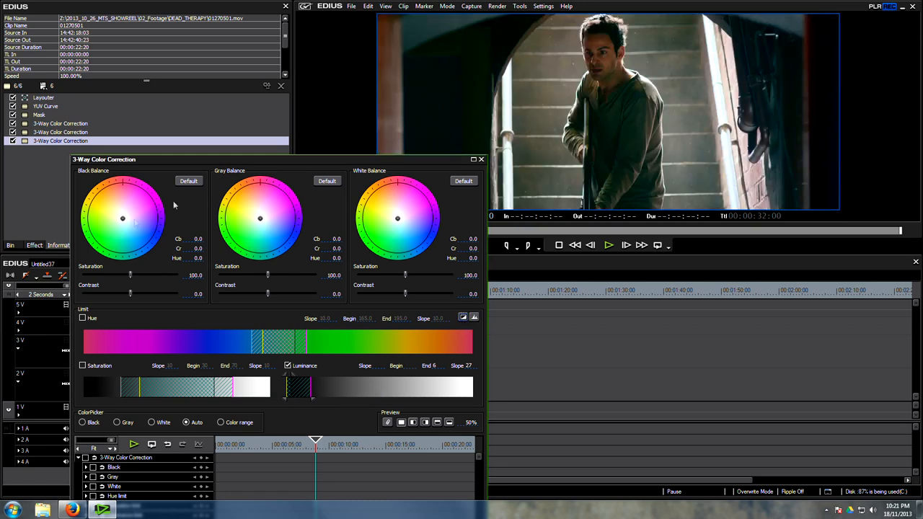
Fine-tune the affected dark range and keep the shadow colour balance neutral.
left_click_drag(130, 274, 81, 274)
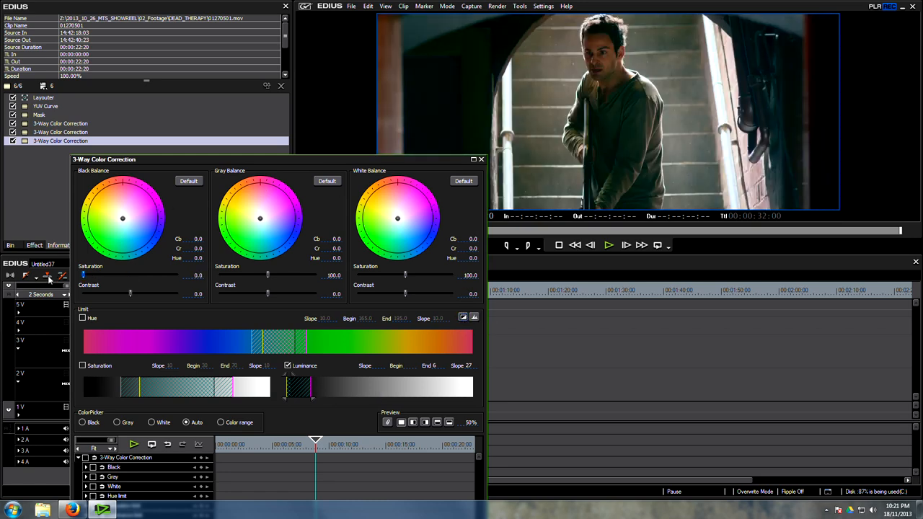
left_click_drag(81, 274, 136, 274)
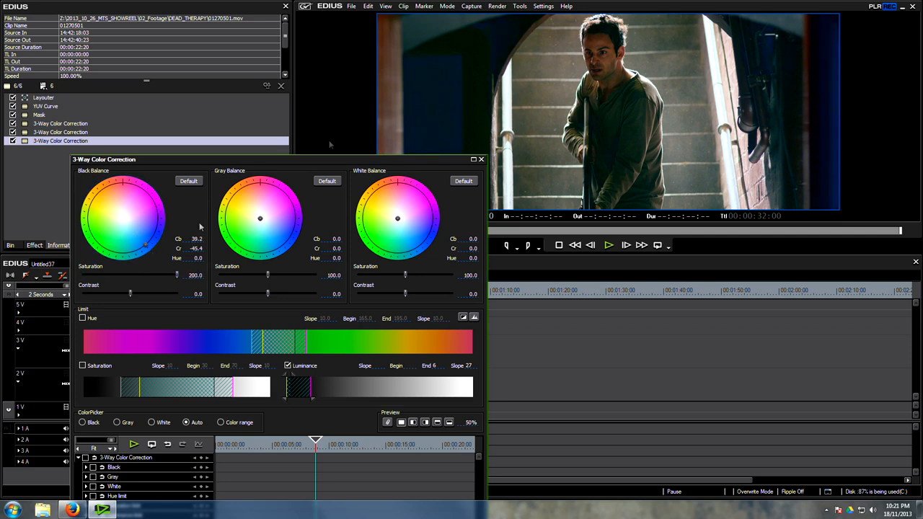
mouse_move(151, 220)
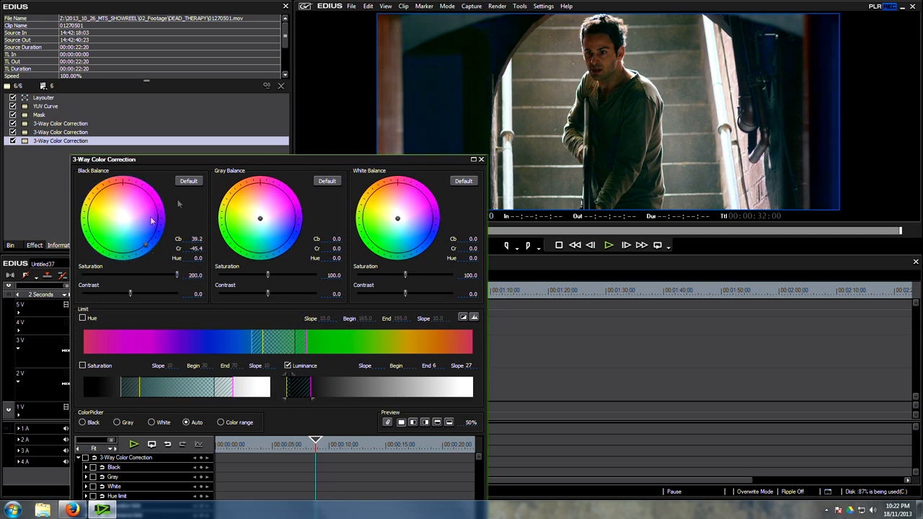
left_click(189, 181)
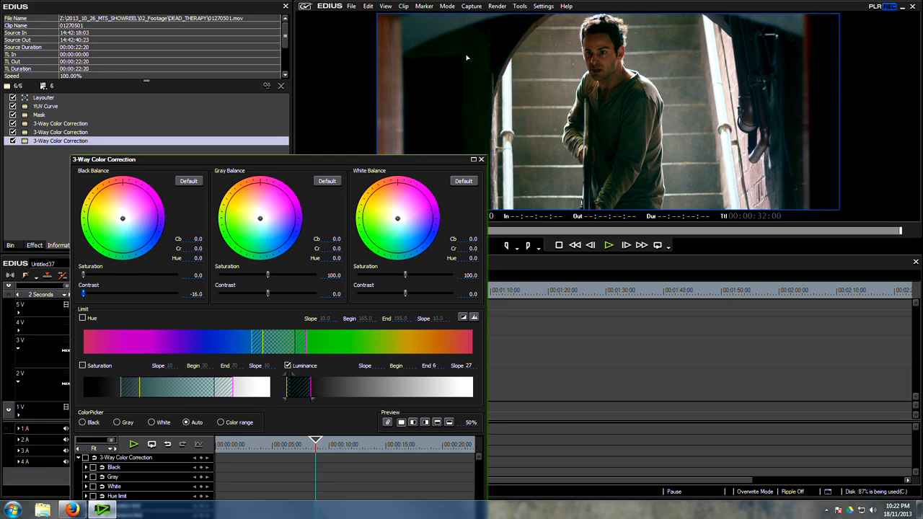
mouse_move(450, 248)
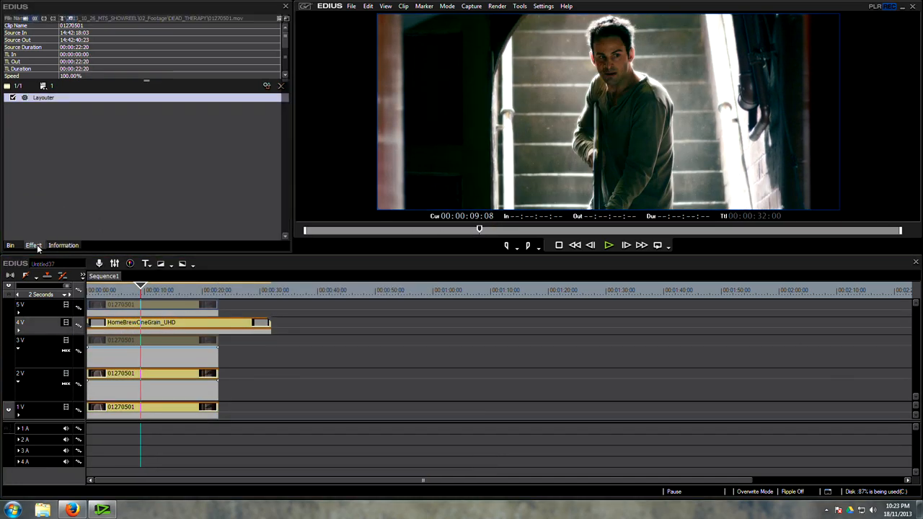
Show the colour correction filter library while reviewing the graded stair shot.
left_click(31, 245)
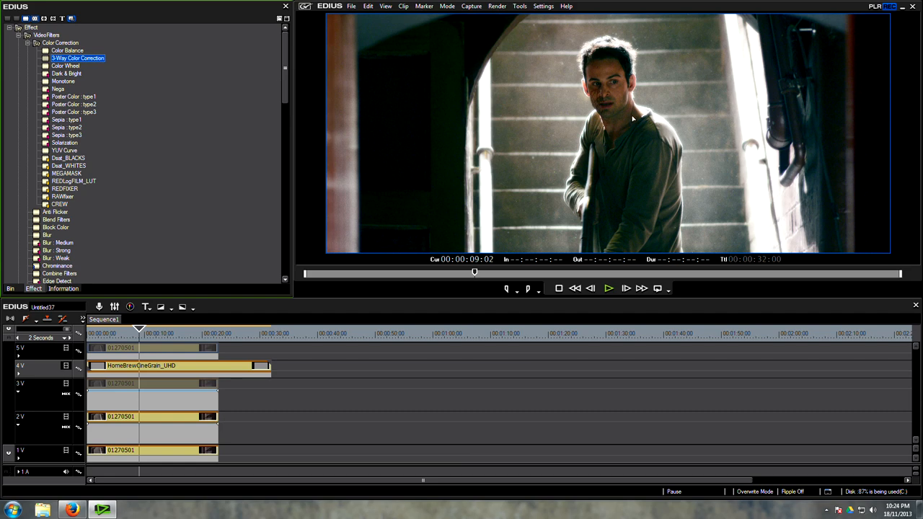
mouse_move(627, 129)
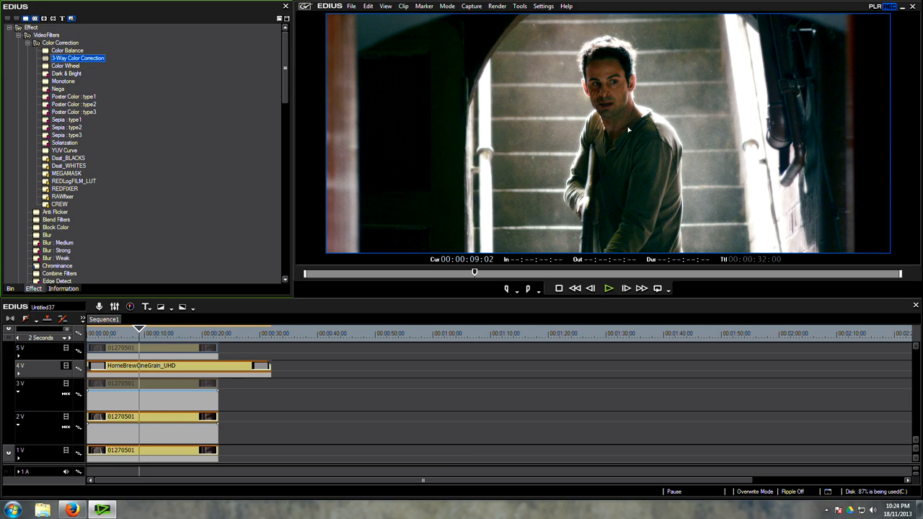
mouse_move(626, 135)
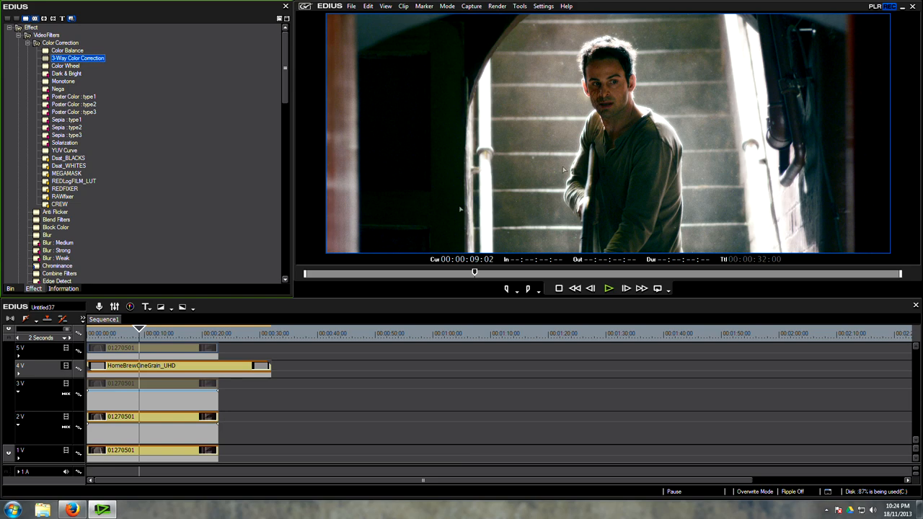
mouse_move(606, 169)
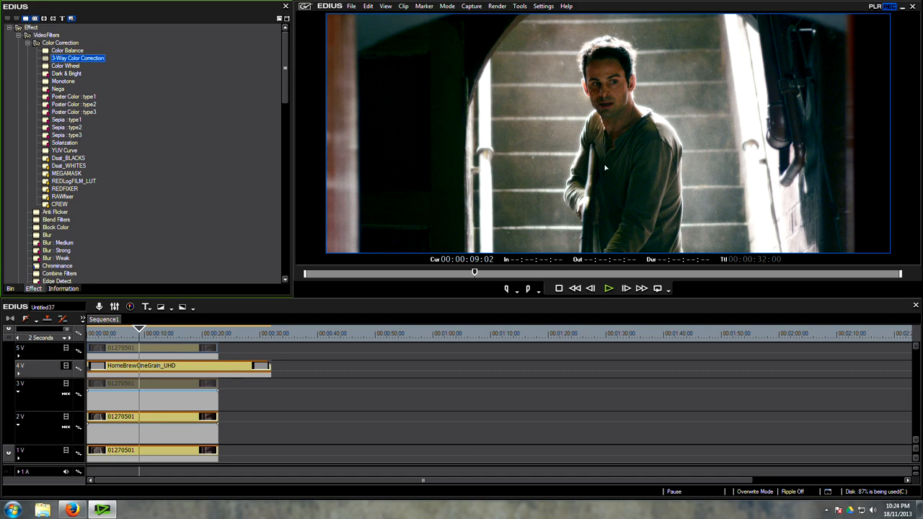
mouse_move(604, 136)
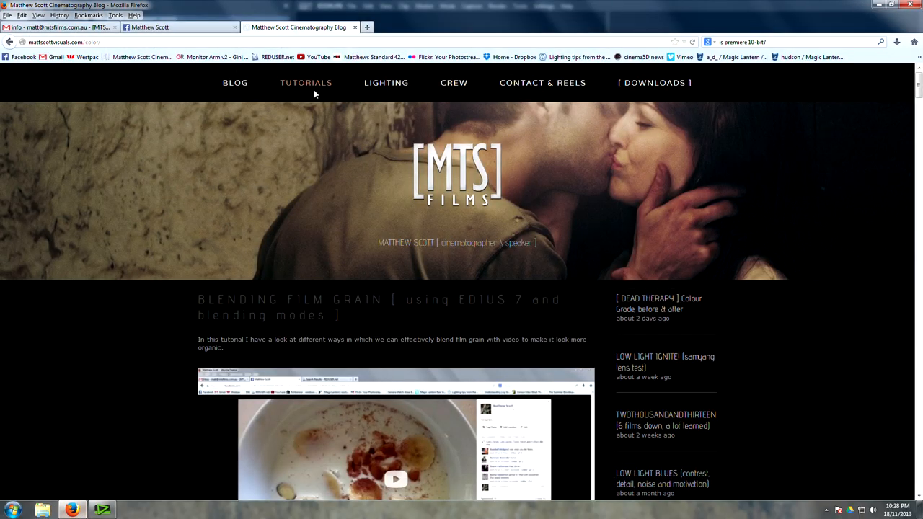
Skim the blog tutorial, peek at the Facebook tab, then bring EDIUS back into view.
scroll("down", 3)
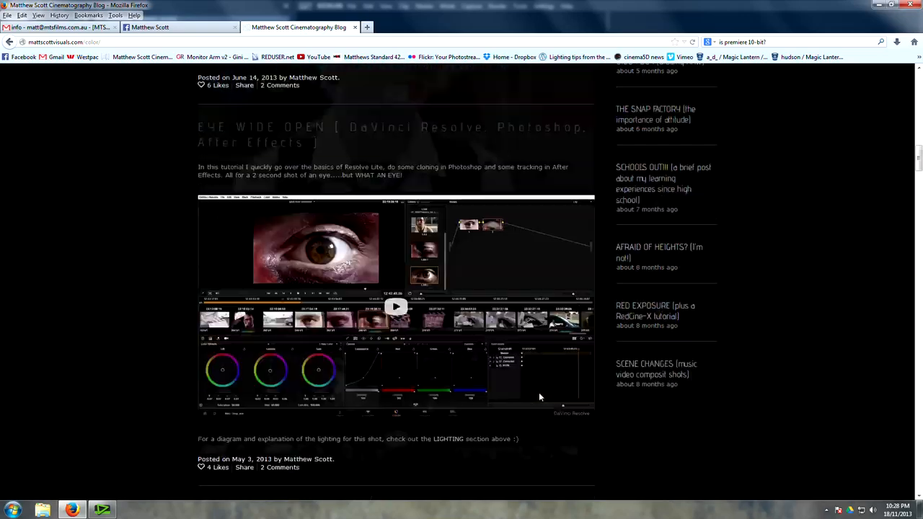
scroll("up", 3)
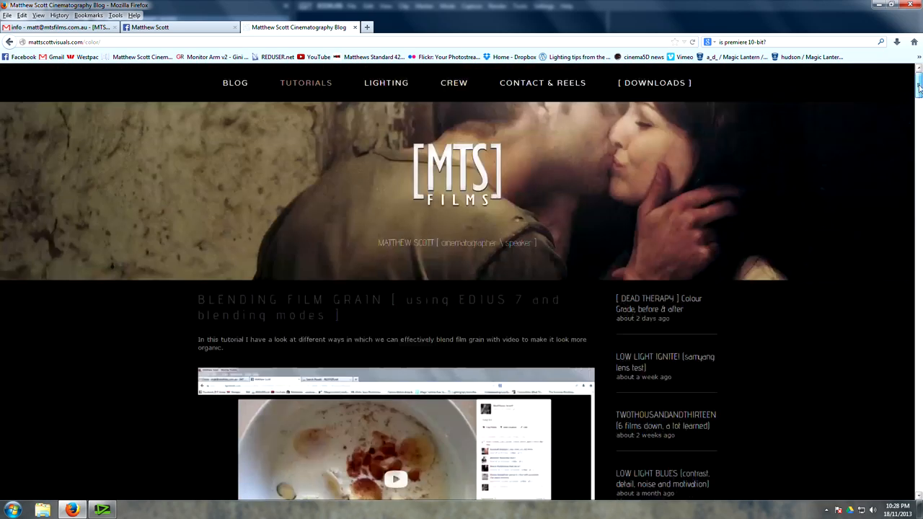
left_click(150, 26)
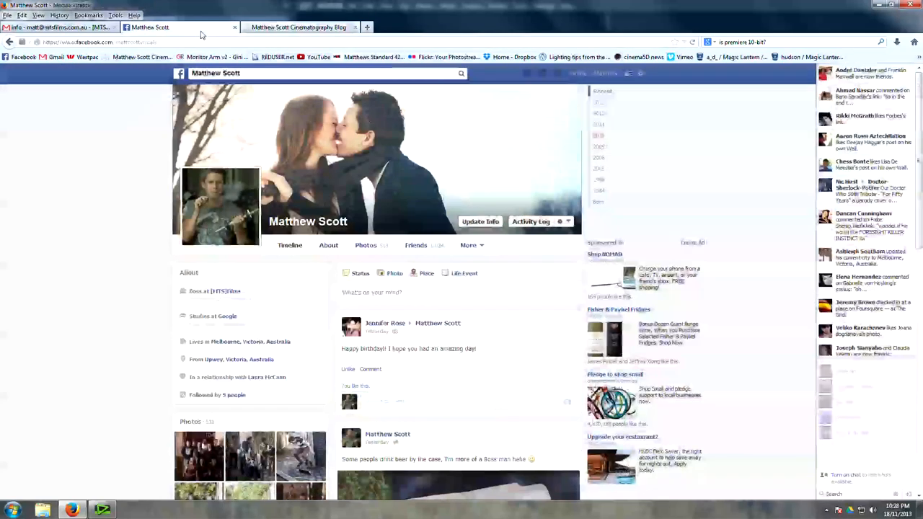
left_click(297, 26)
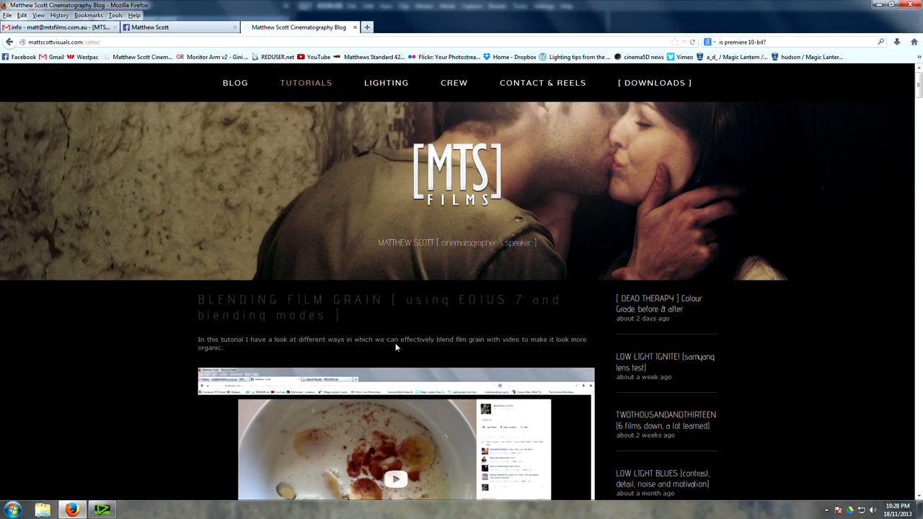
left_click(101, 511)
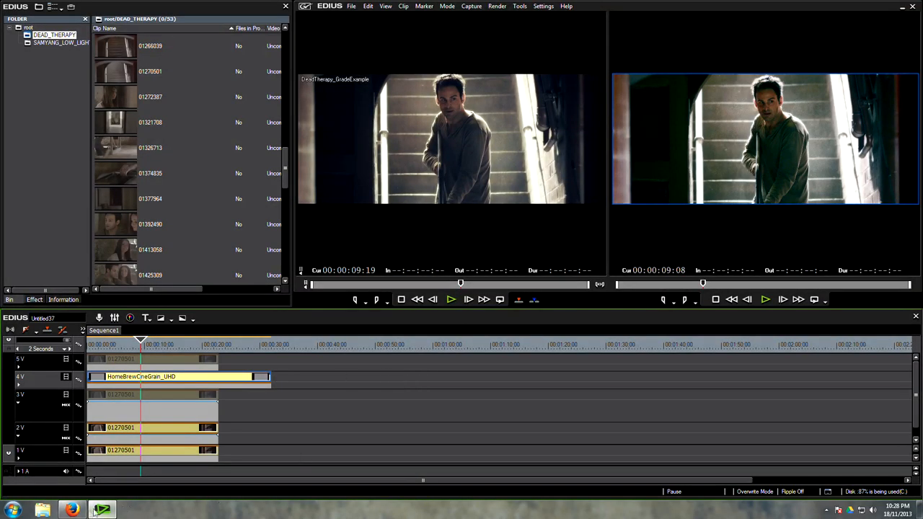
Switch back to the Facebook profile page and scroll through its timeline.
left_click(69, 510)
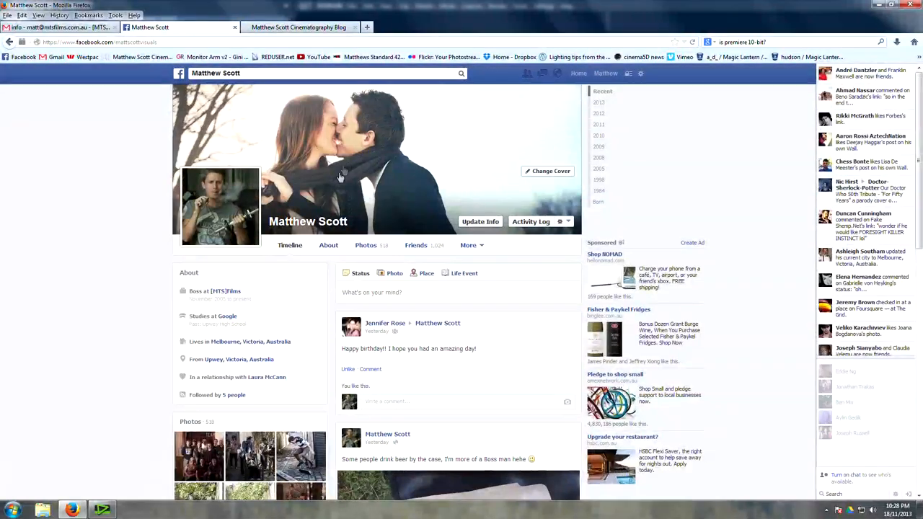
scroll("down", 3)
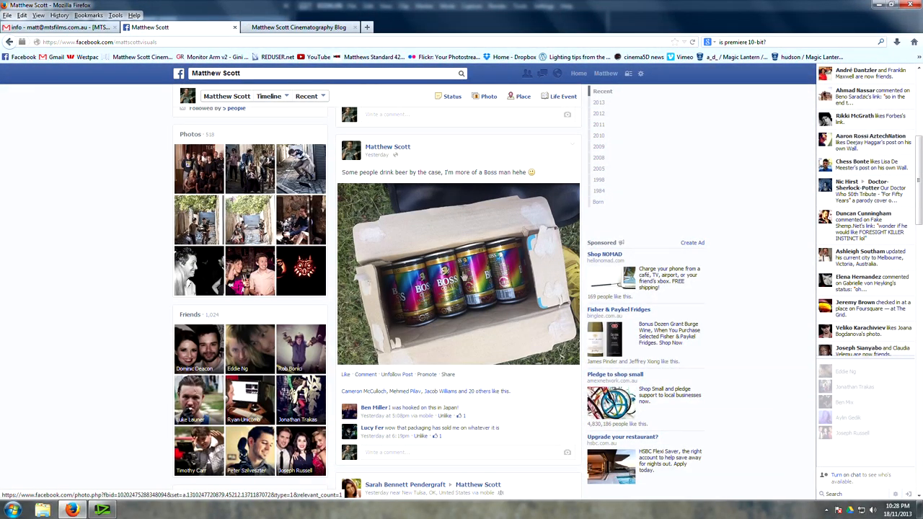
mouse_move(479, 289)
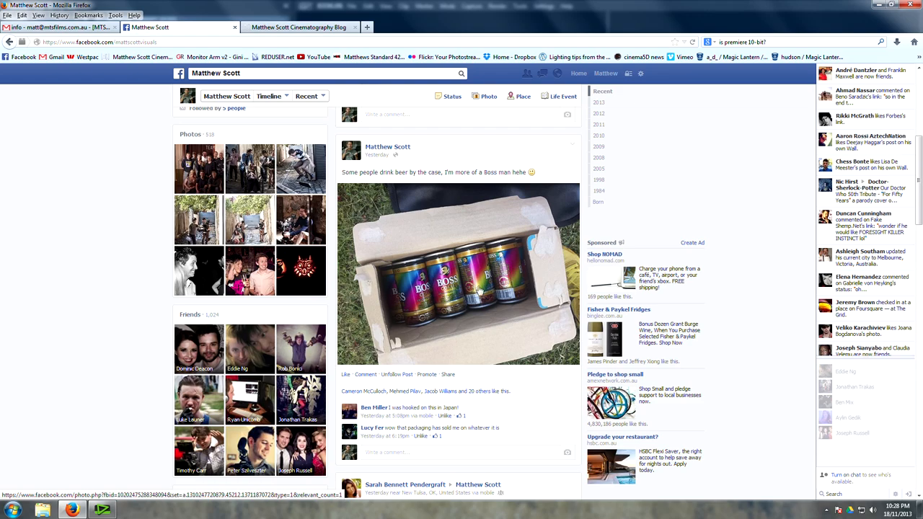
scroll("down", 3)
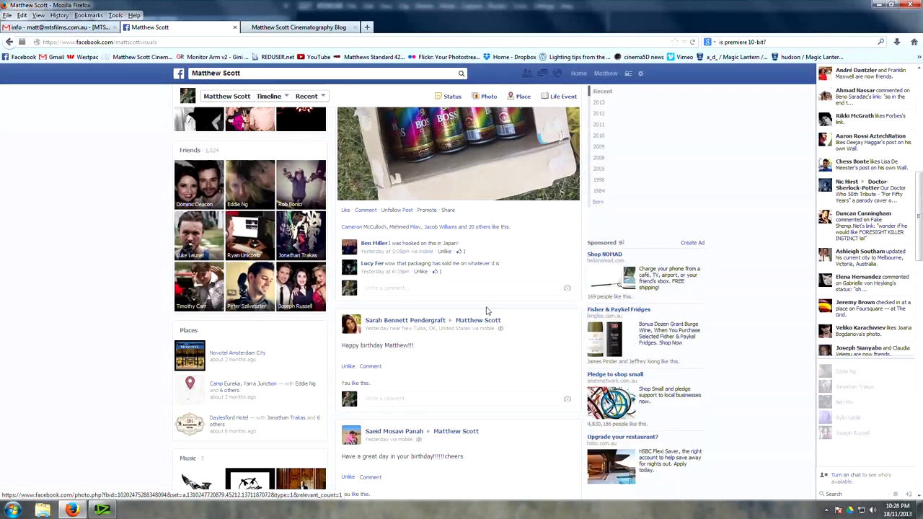